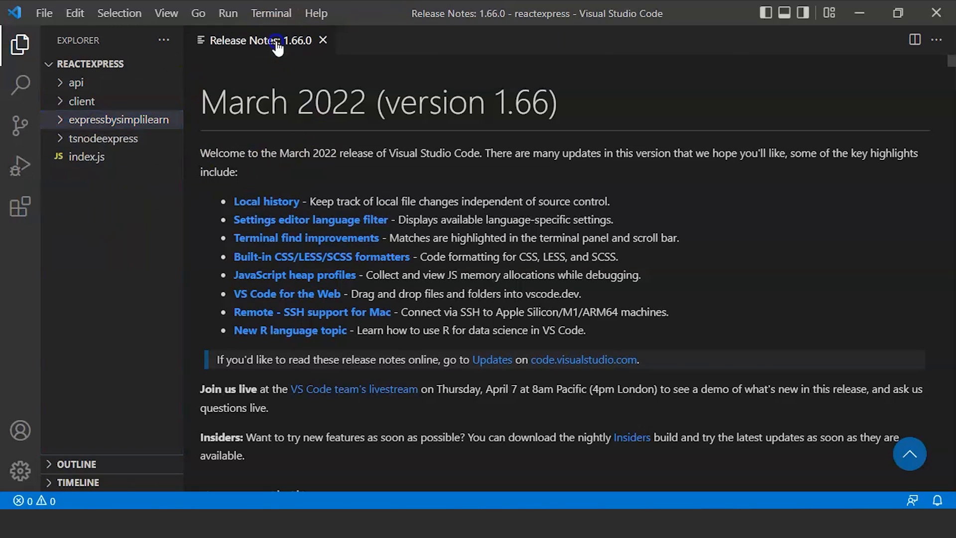
- Close the release notes, open a new terminal, and run mkdir error_handling
left_click(271, 13)
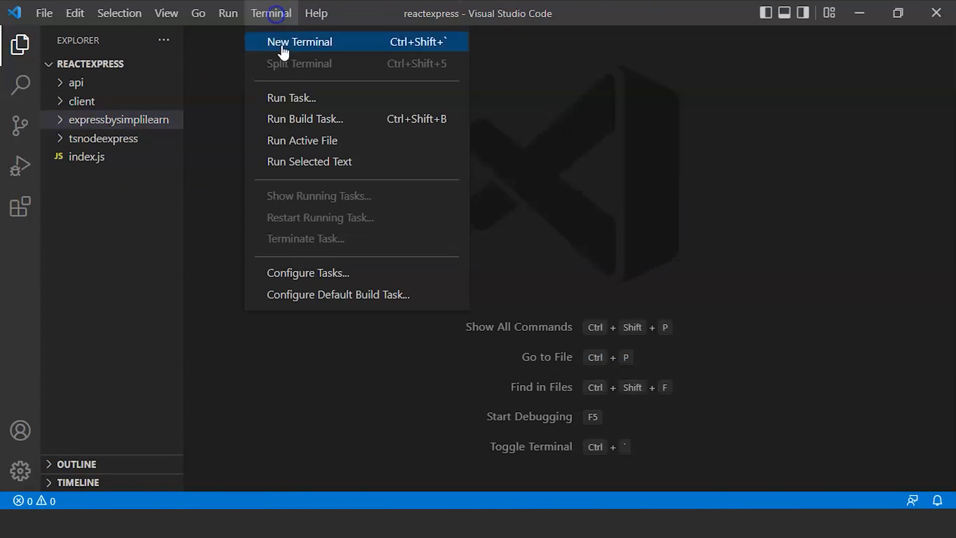
left_click(299, 42)
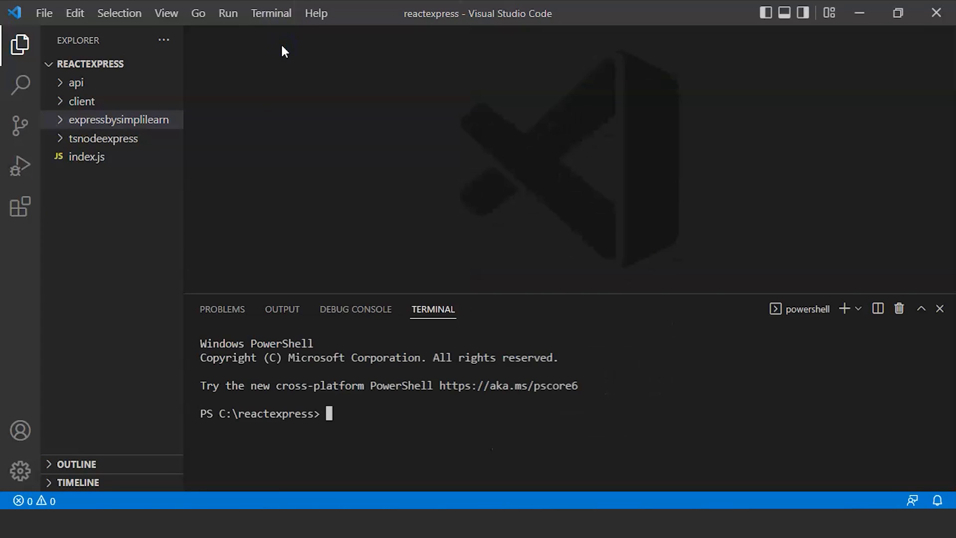
type("mk")
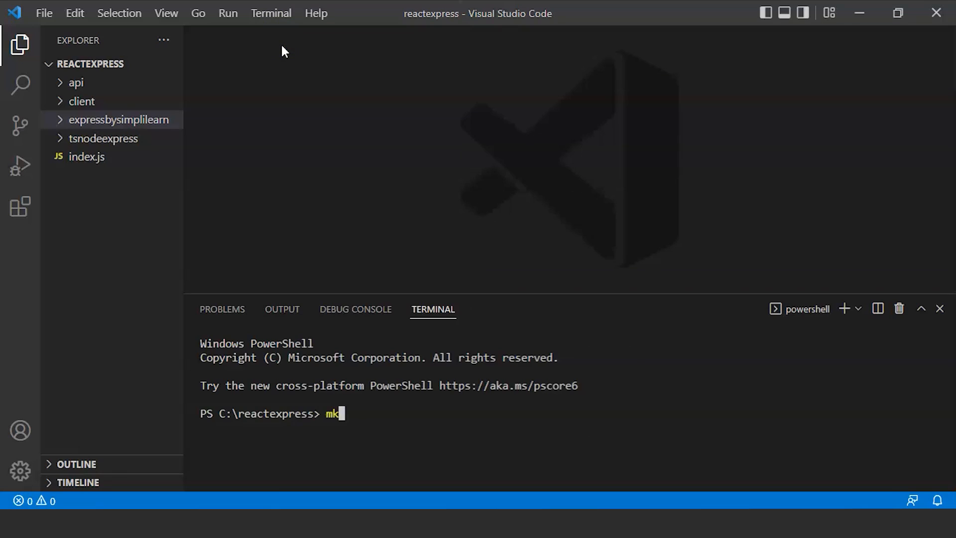
type("dir")
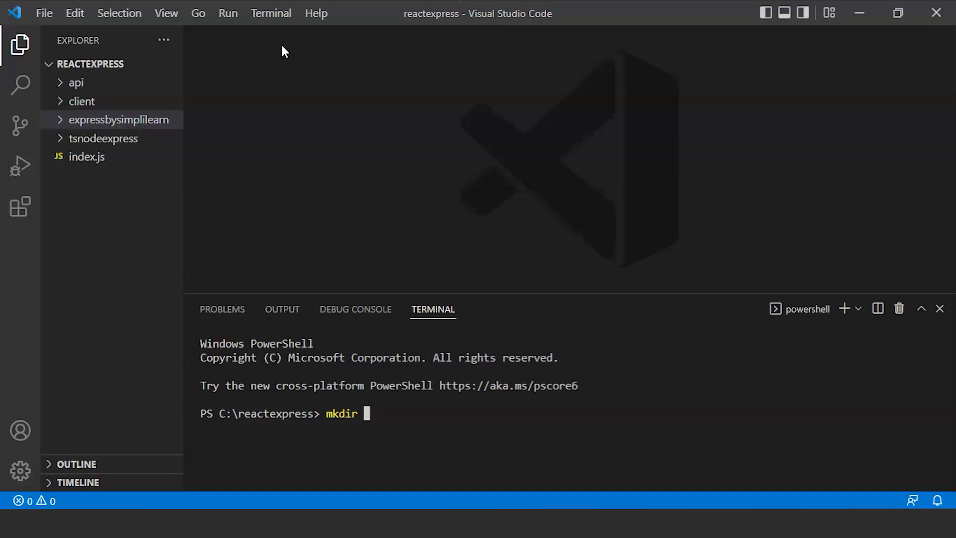
type("si")
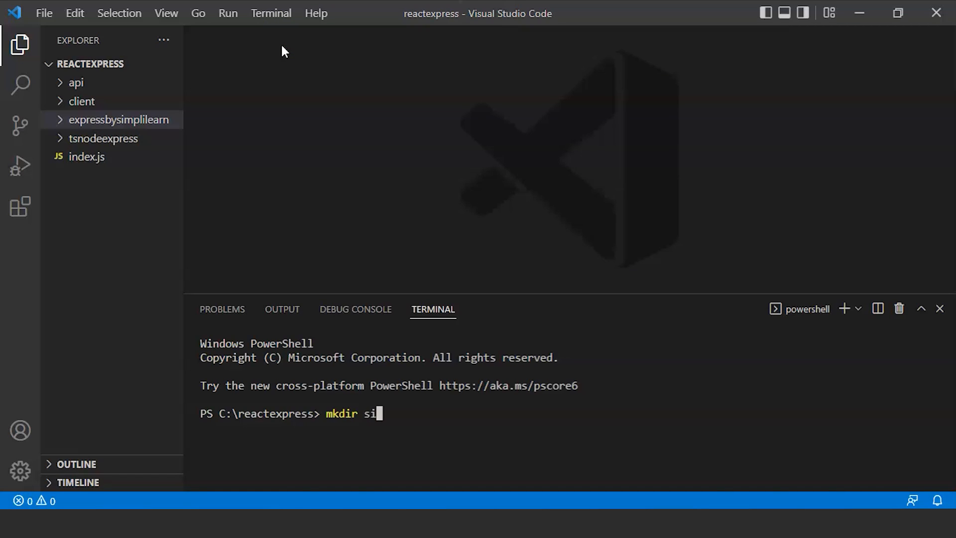
type("mplil")
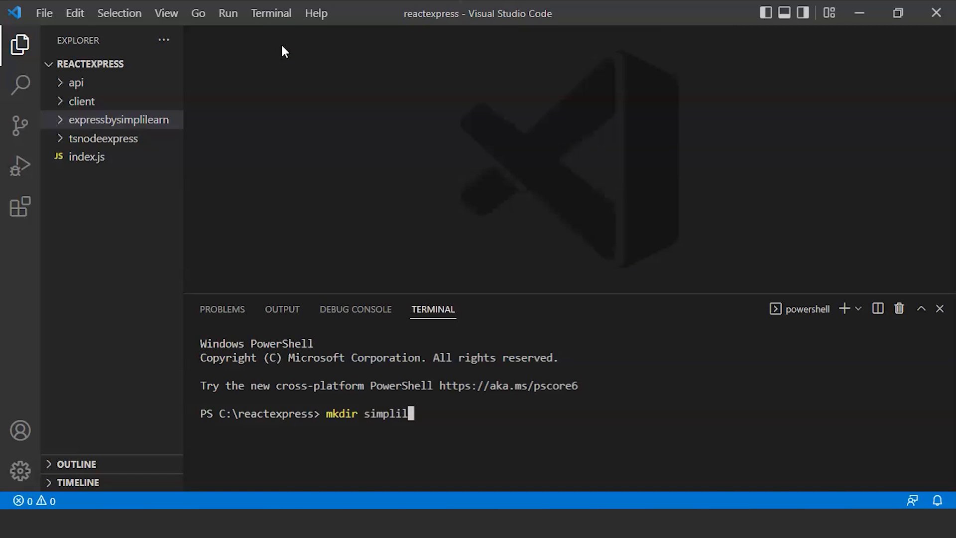
type("ea")
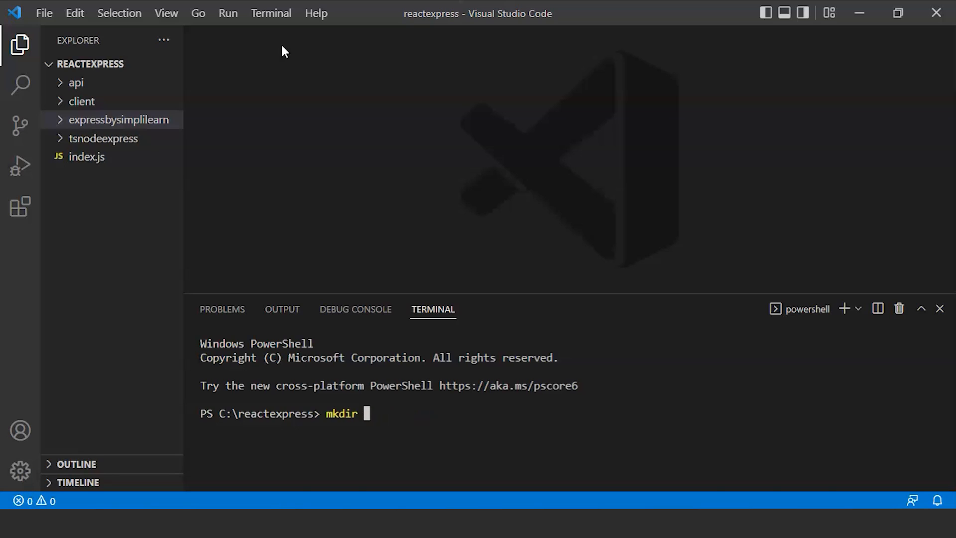
type("error")
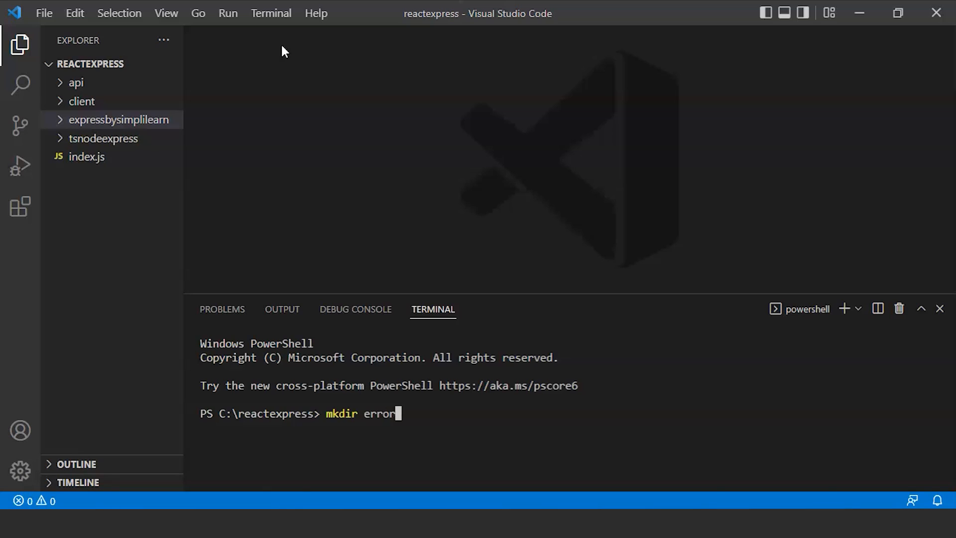
type("_hand")
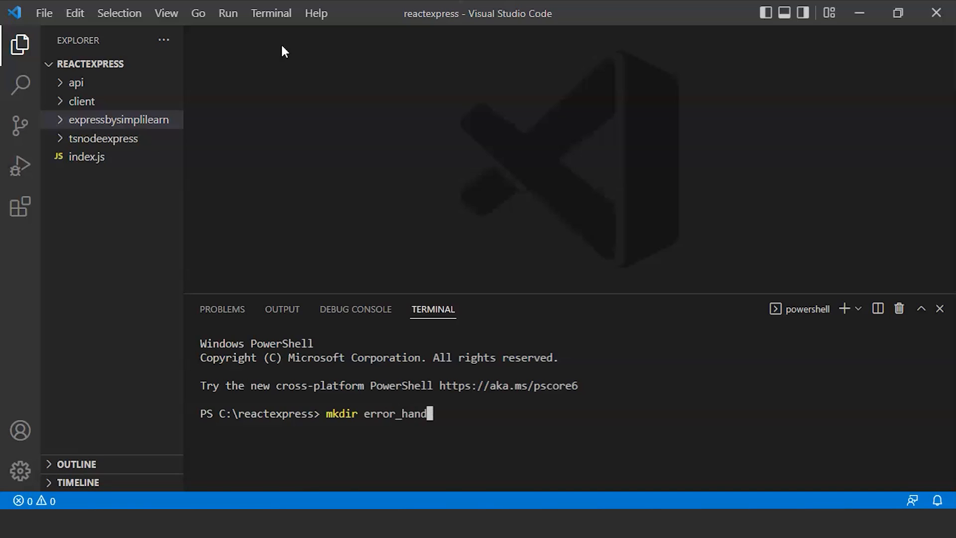
type("ling")
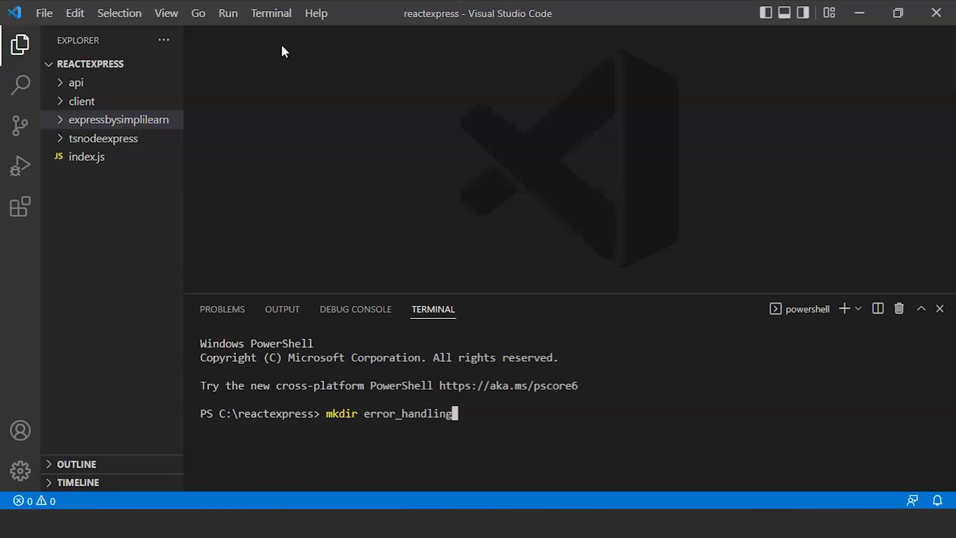
key("Return")
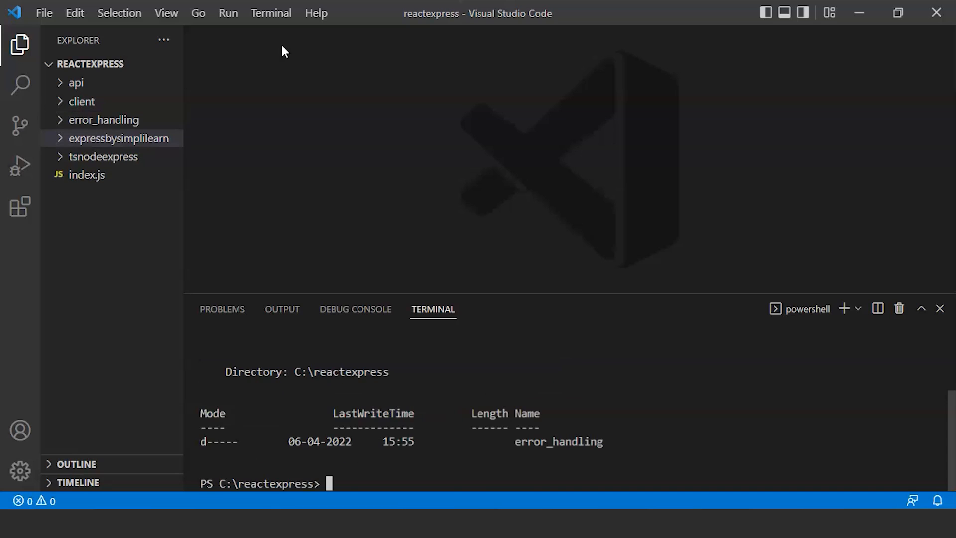
mouse_move(122, 125)
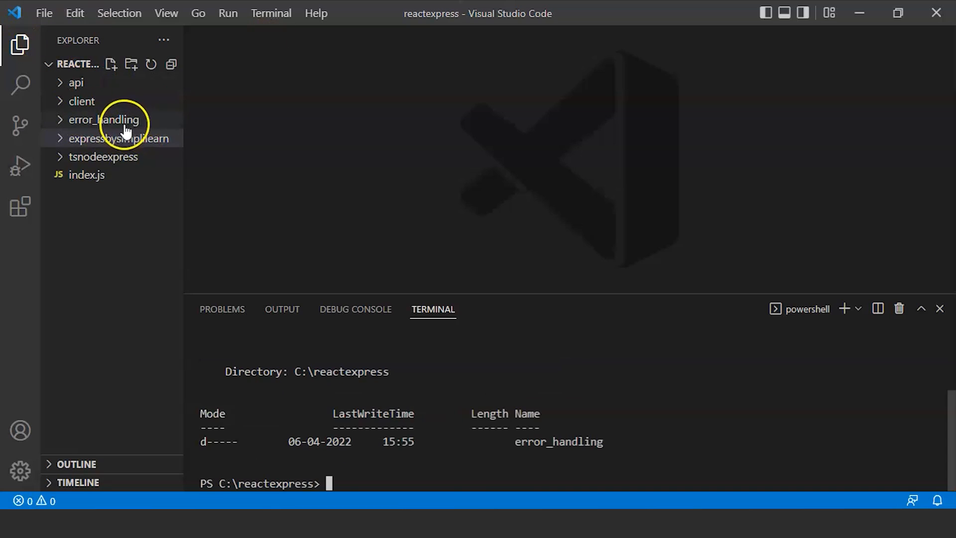
- Expand the error_handling folder and cd into it in the terminal
left_click(105, 120)
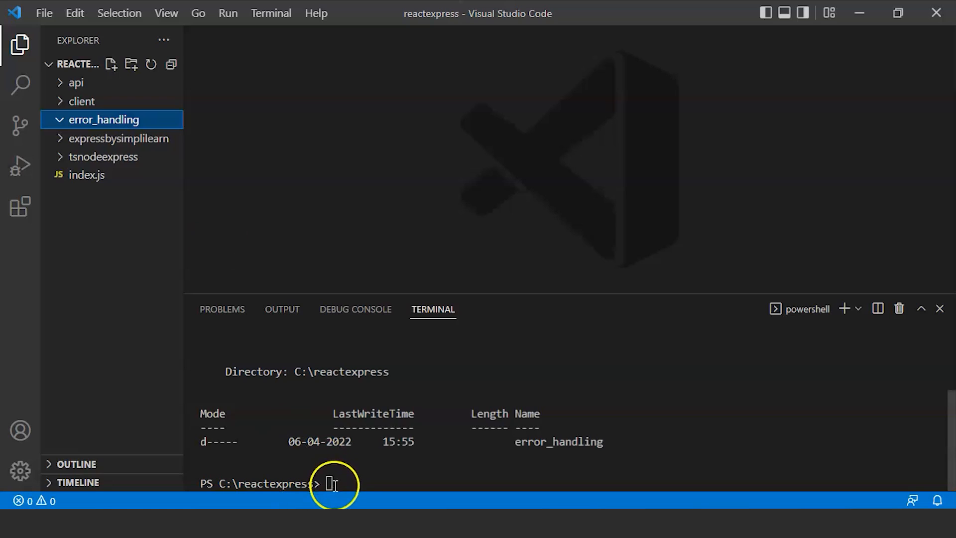
type("cd")
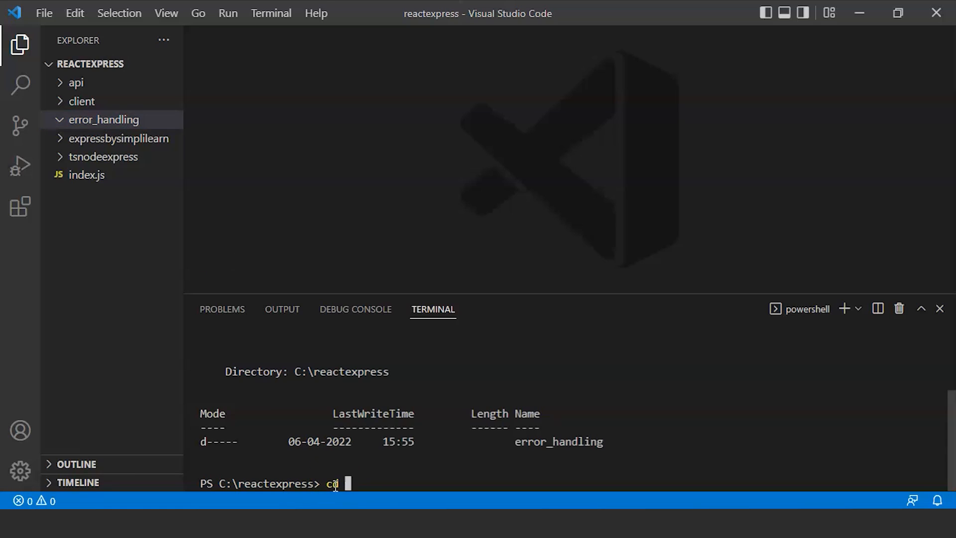
type("mkdir error_handling")
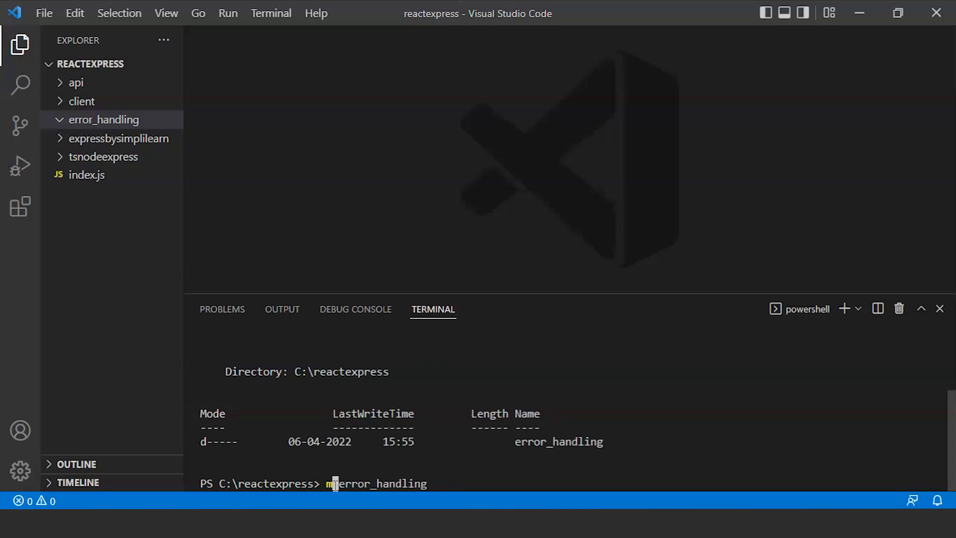
type("cd")
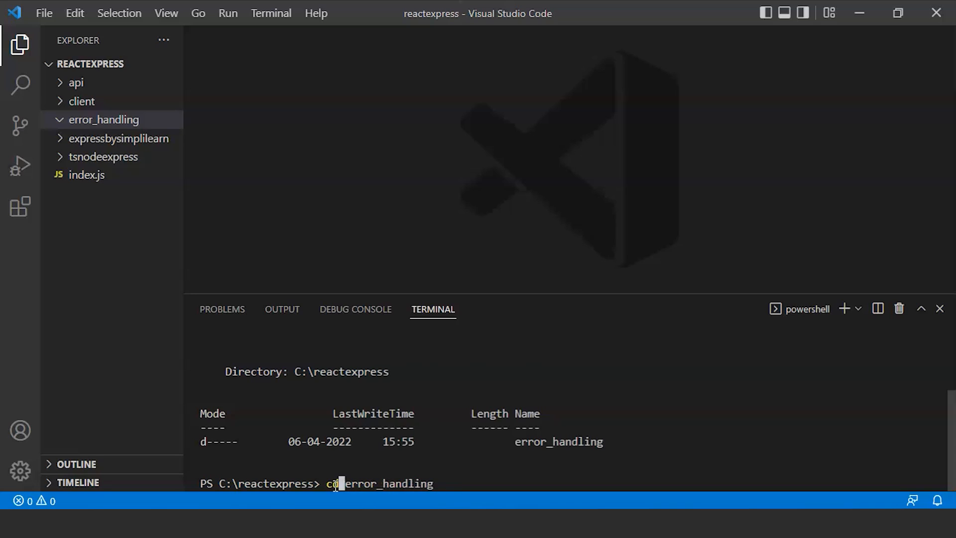
key("Return")
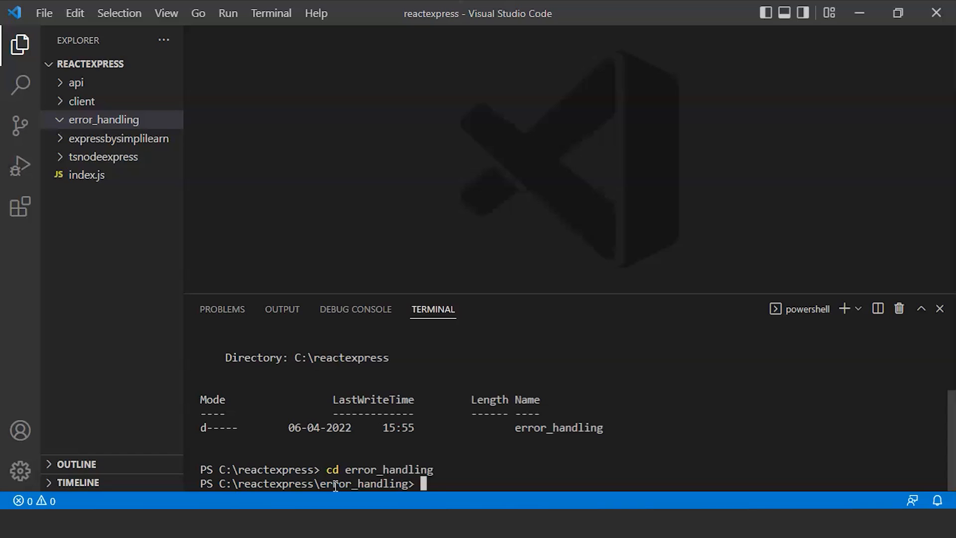
- Run npm init -y to generate a default package.json
type("npm")
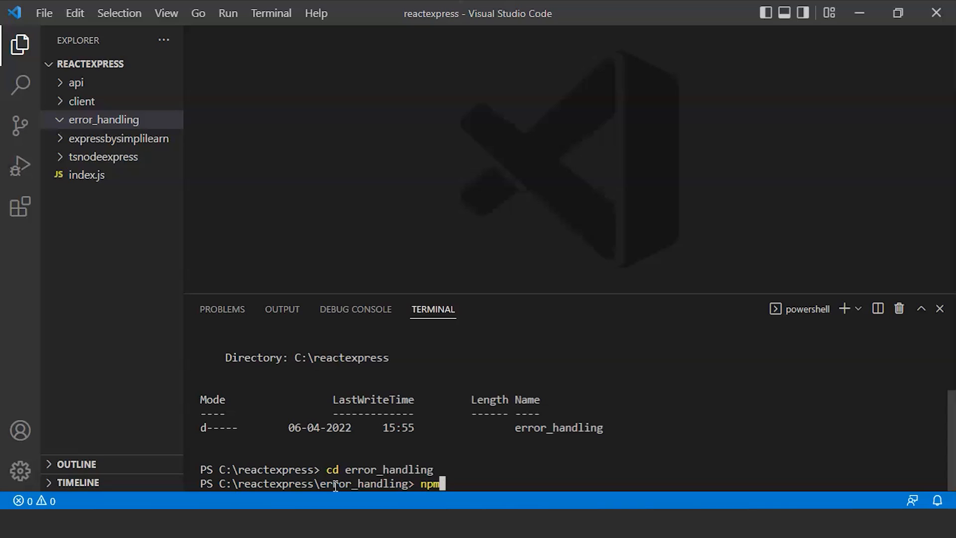
type("ini")
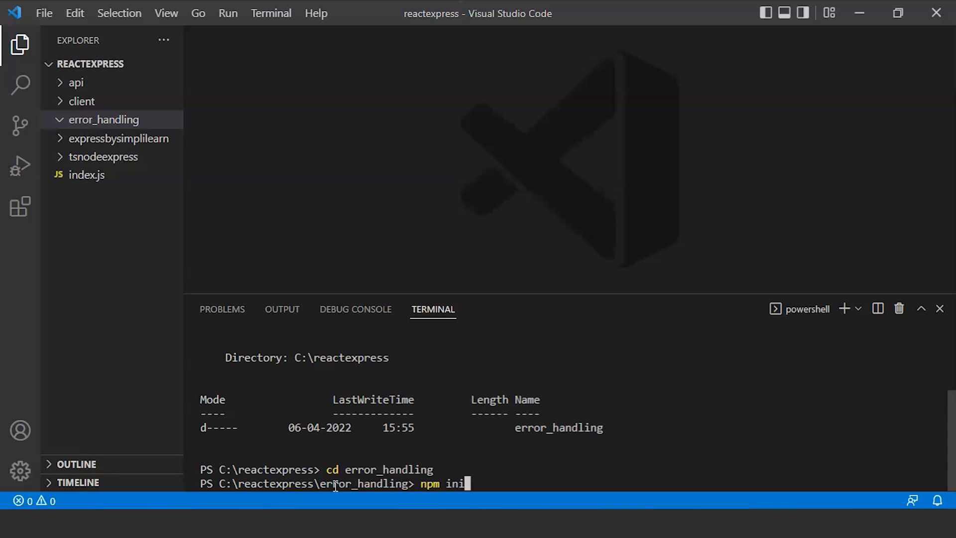
type("-")
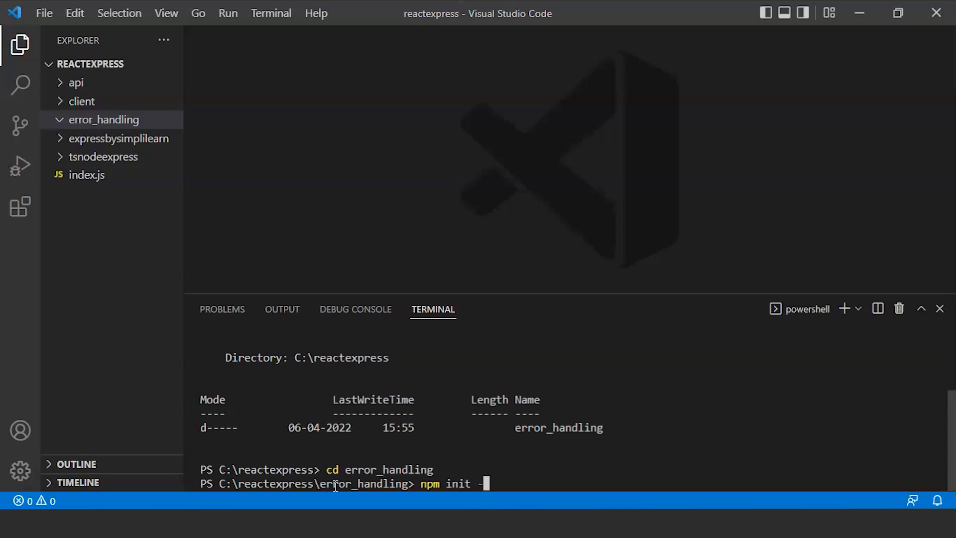
type("y")
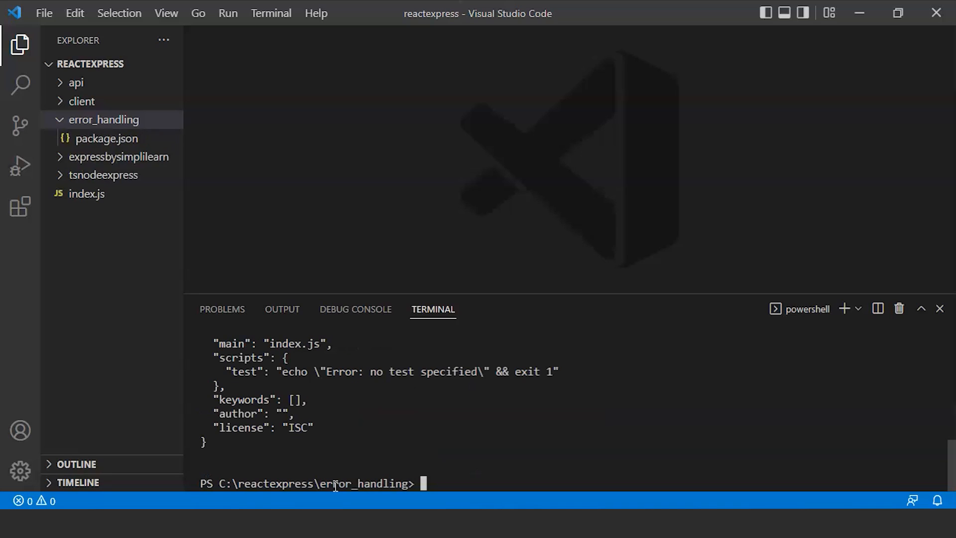
- Open package.json and run npm install express morgan http-errors dotenv
left_click(106, 138)
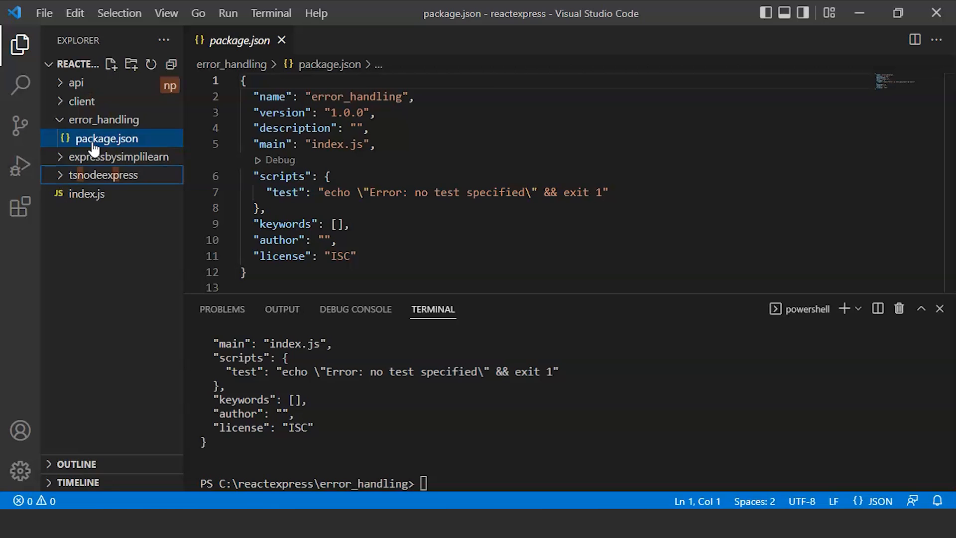
type("npm in")
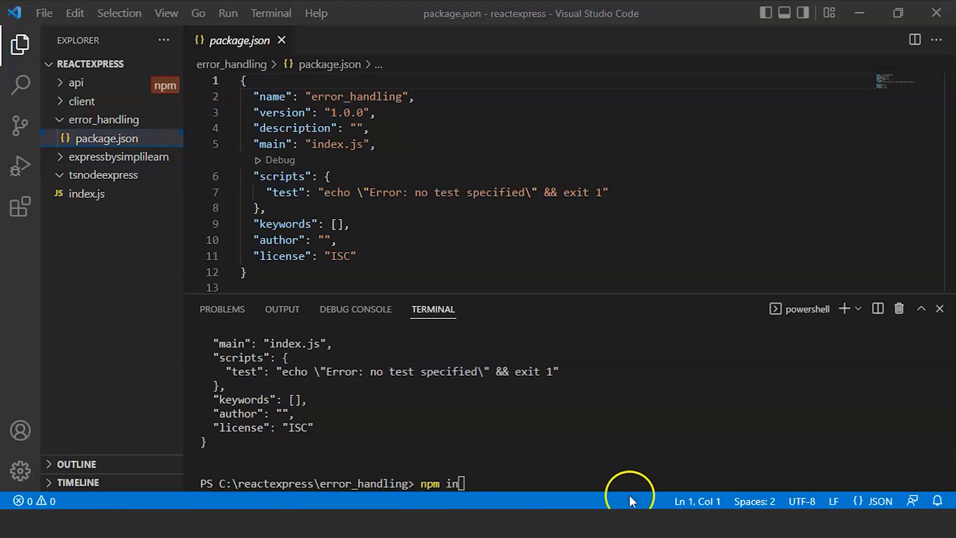
type("st")
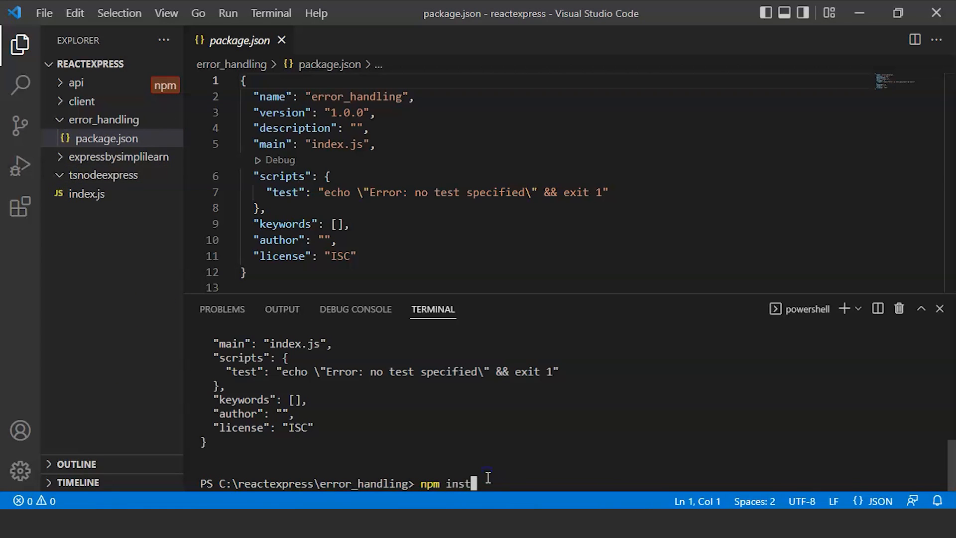
type("all")
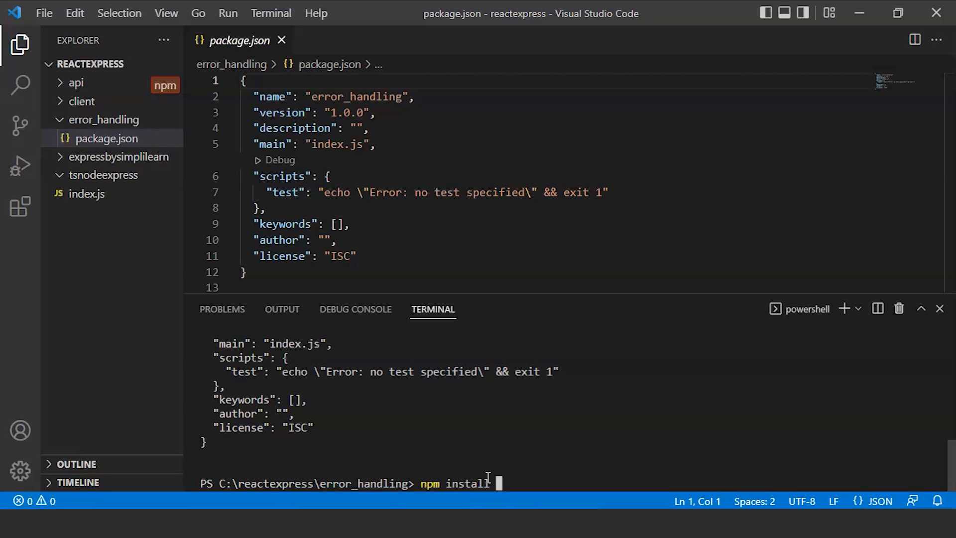
type("expree")
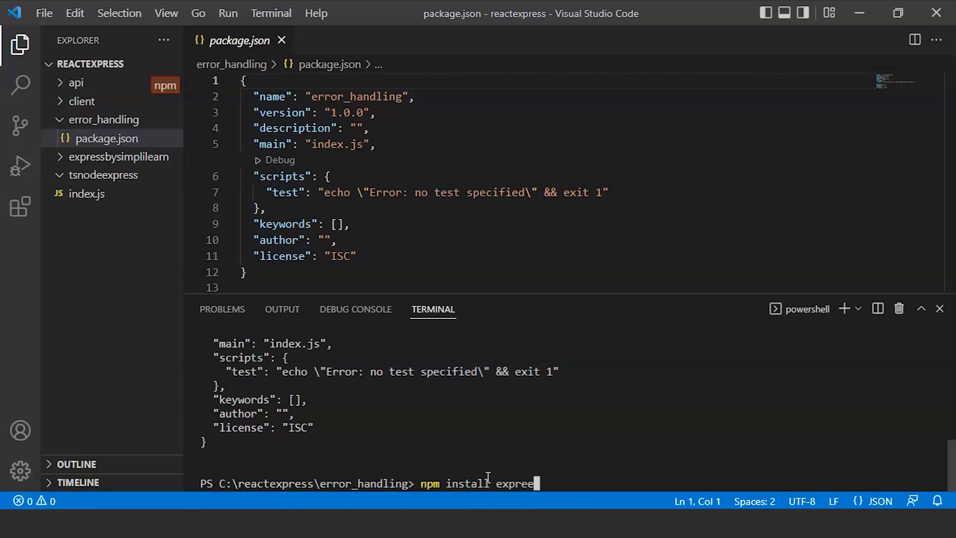
type("ss")
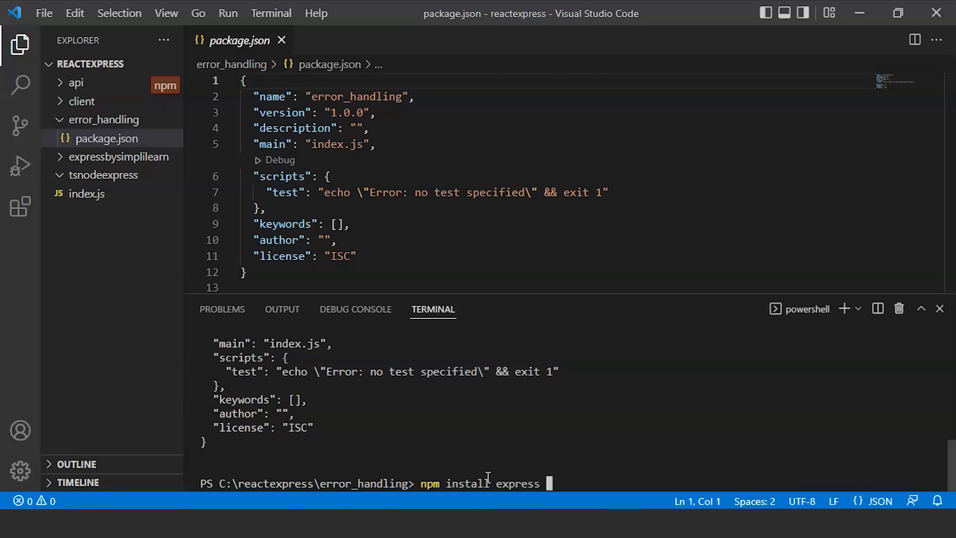
type("morgan")
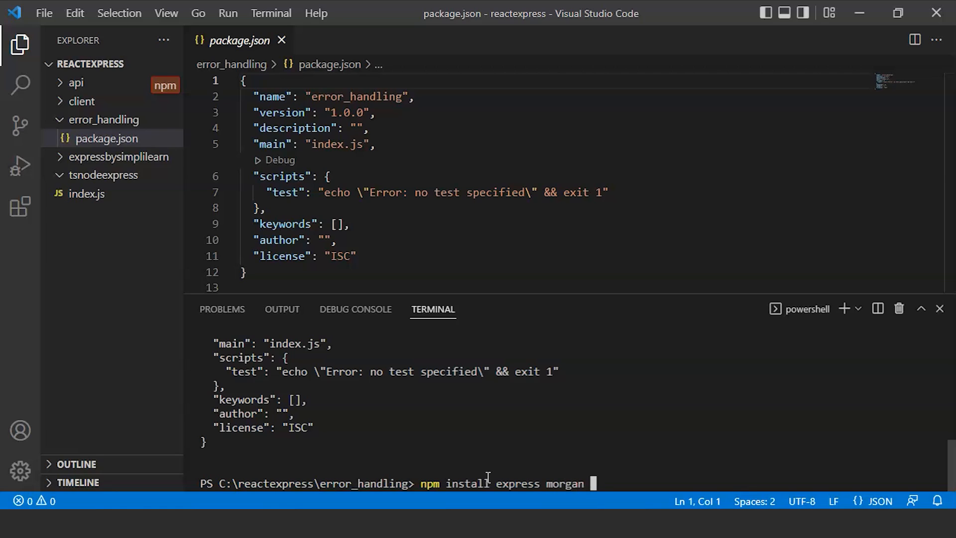
type("http-")
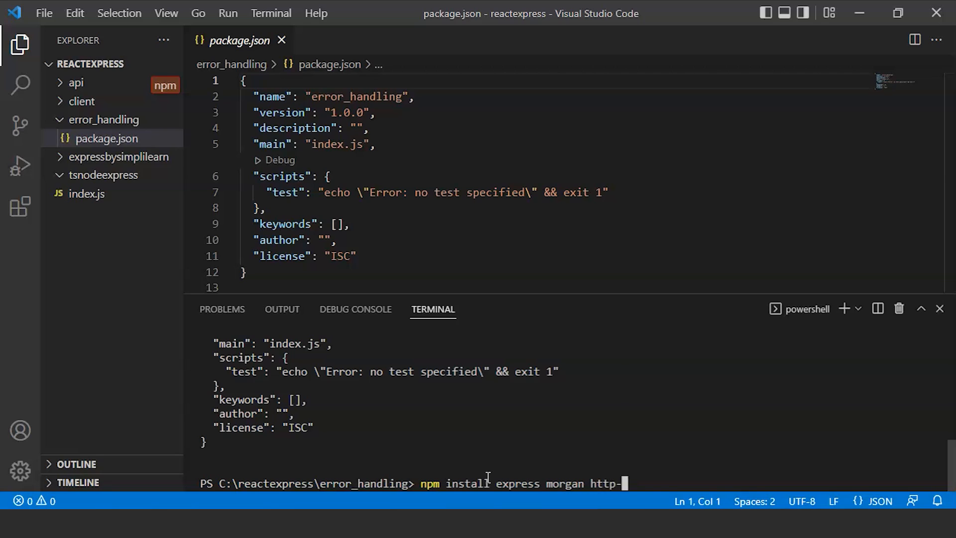
type("errors")
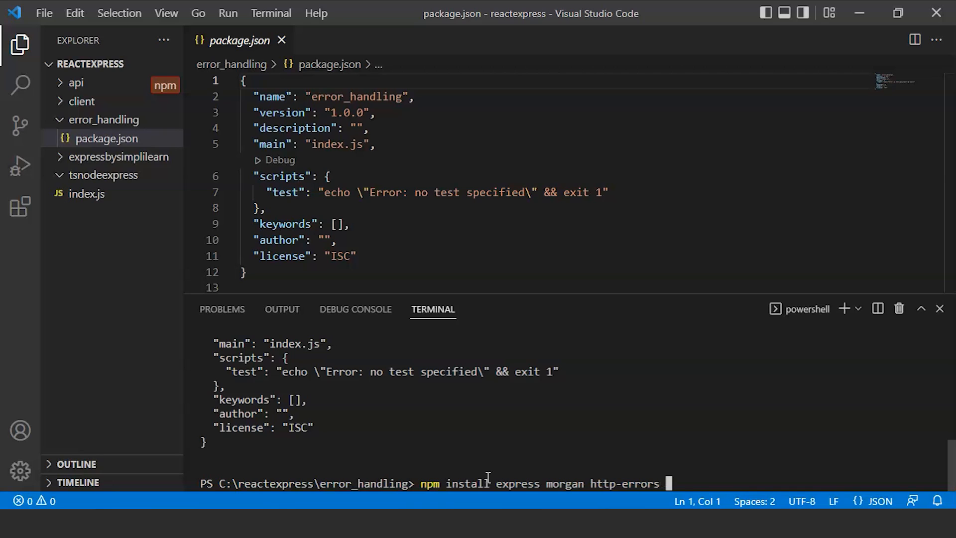
type("dot")
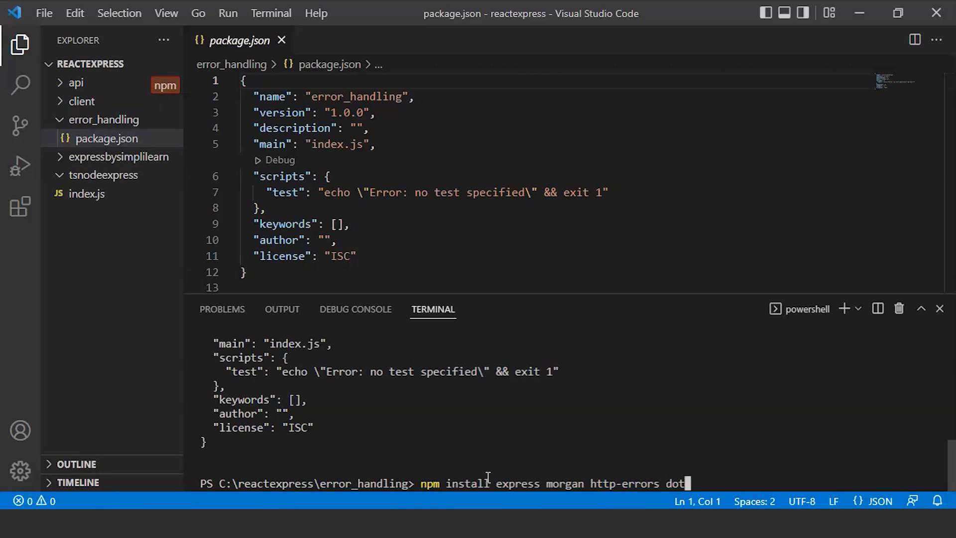
type("env")
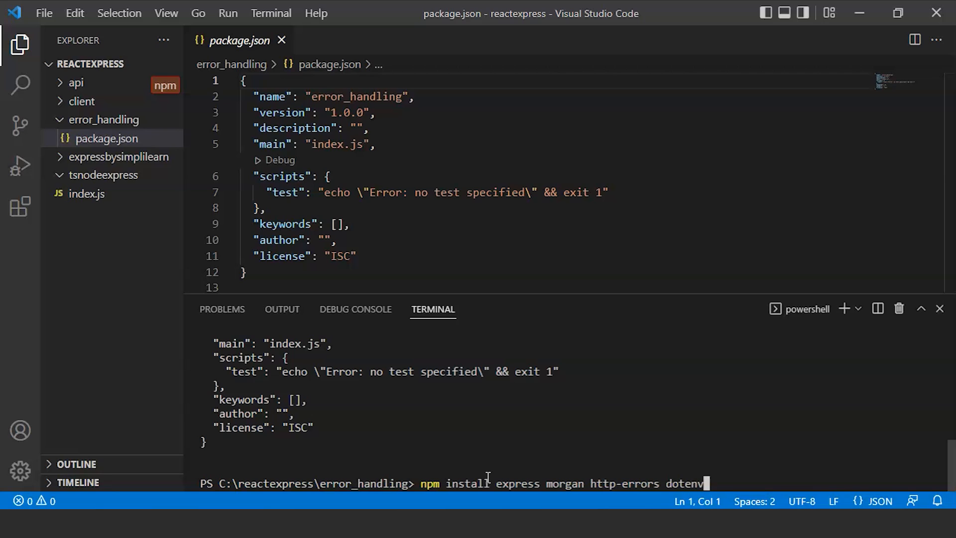
key("Return")
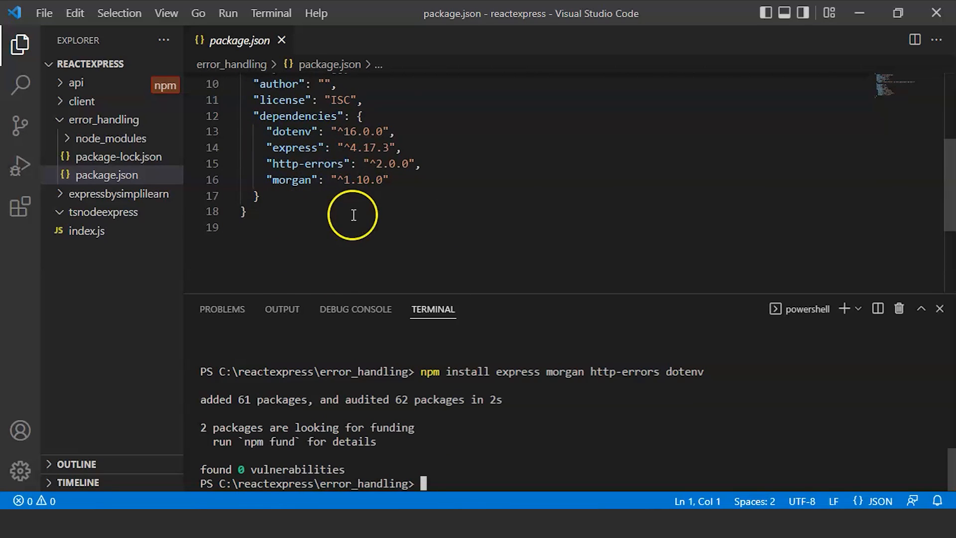
- Add a new file named app.js to the error_handling folder
left_click(119, 156)
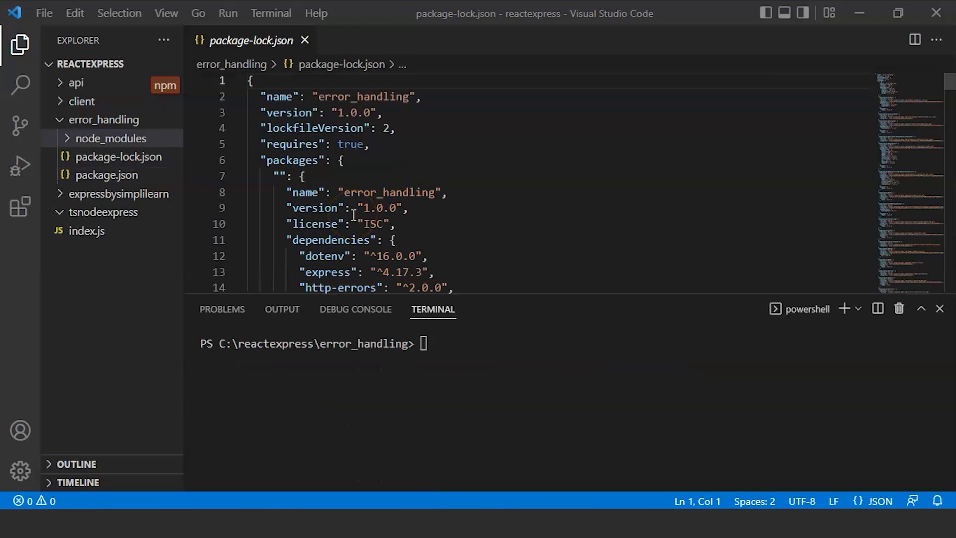
left_click(104, 119)
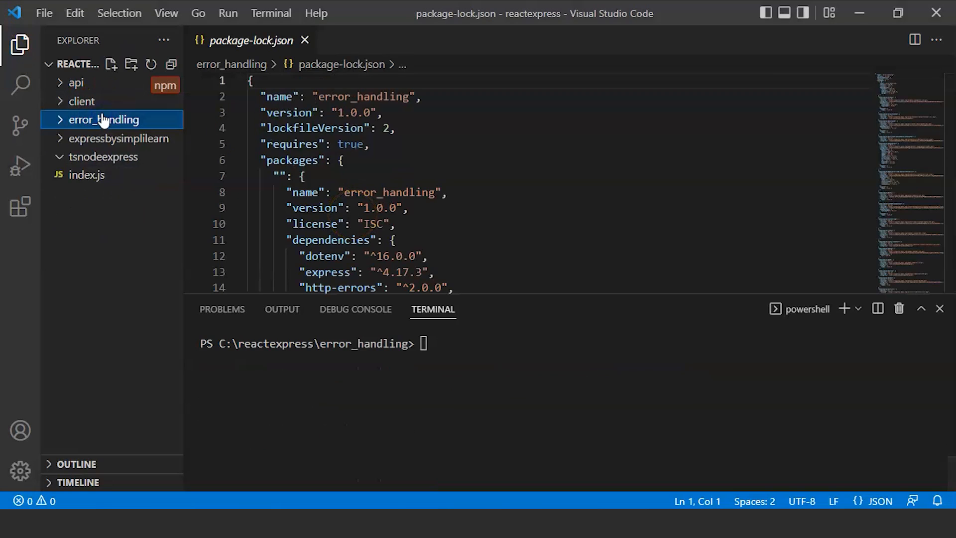
left_click(110, 64)
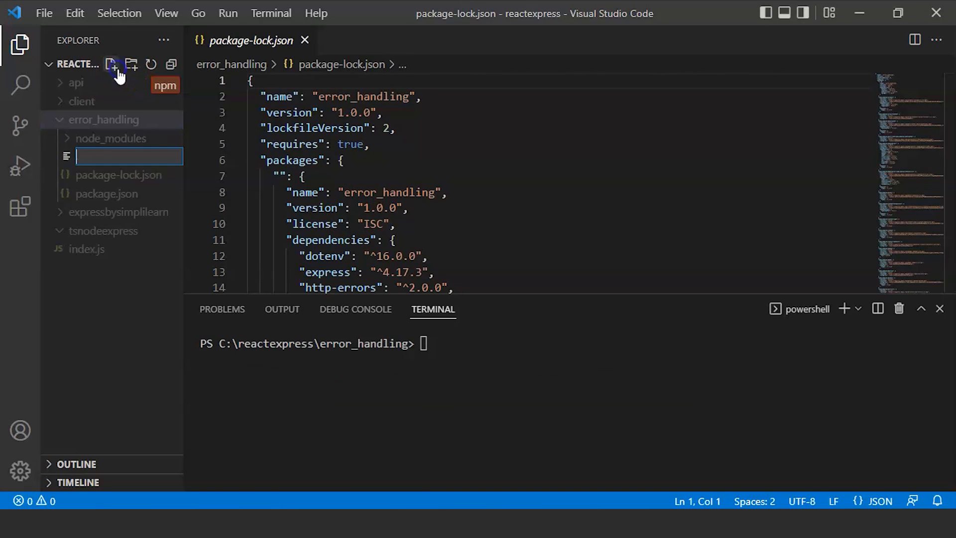
type("app.")
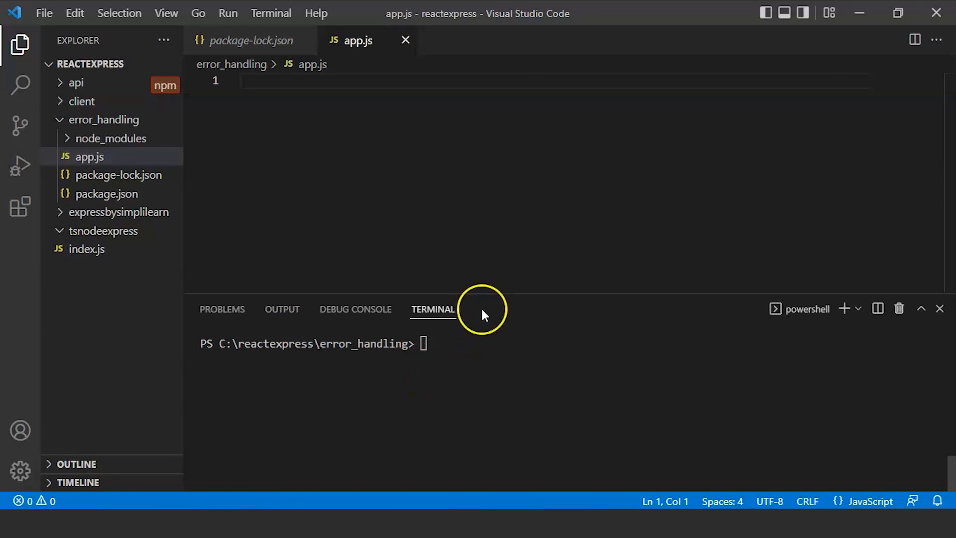
type("npm")
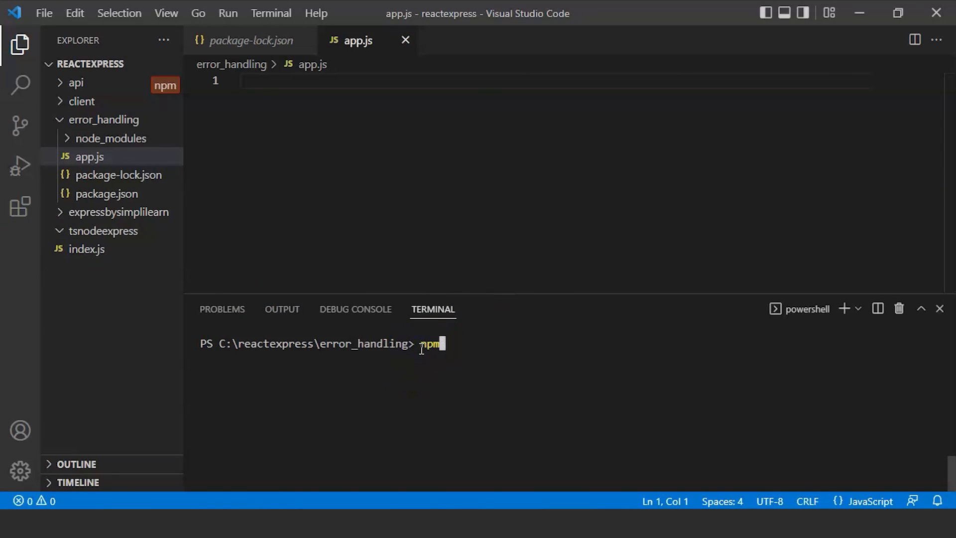
- Run npm install --save nodemon, then return to the package-lock.json tab
type("ins")
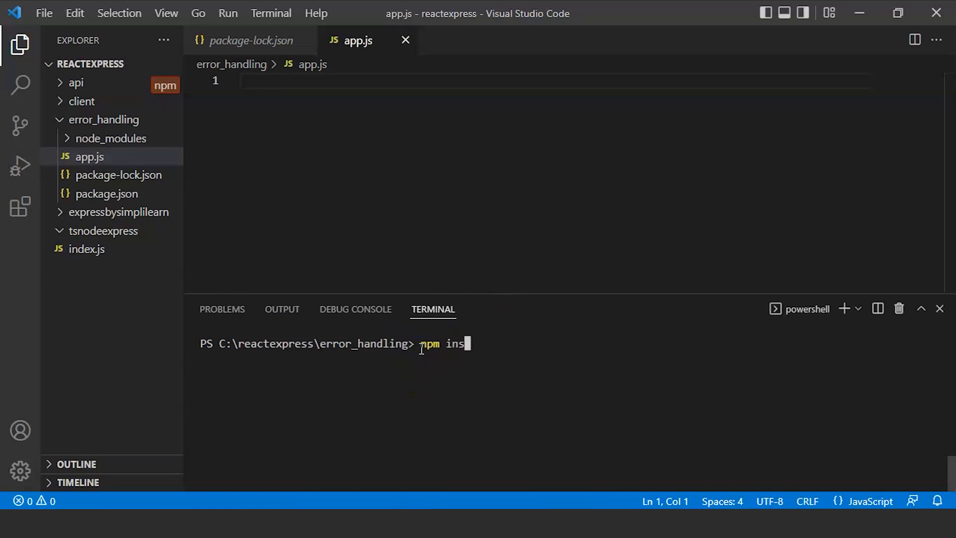
key("Backspace")
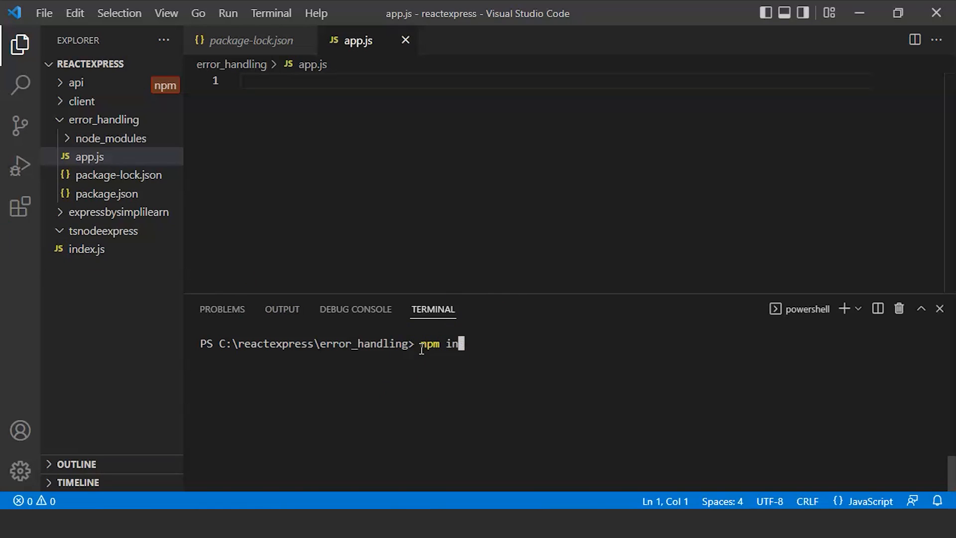
type("stall")
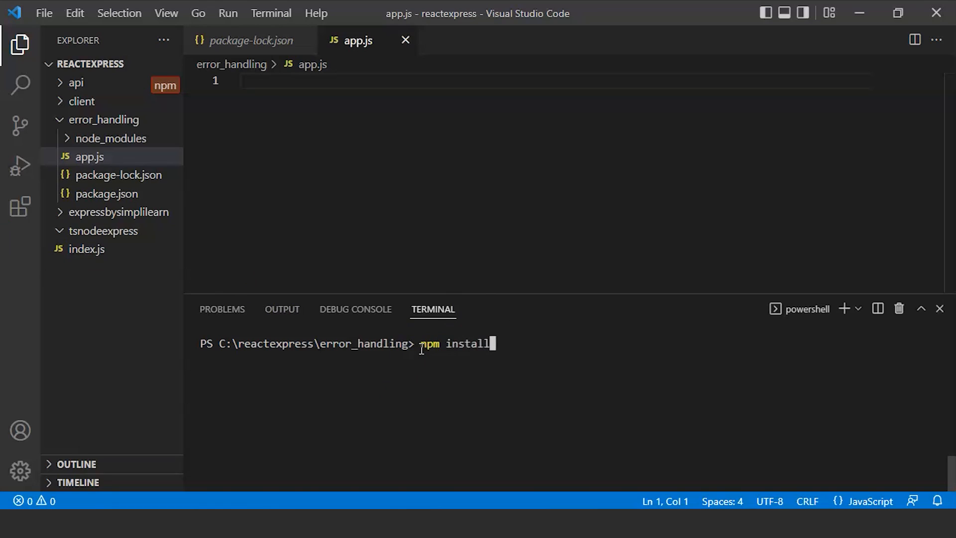
type("--")
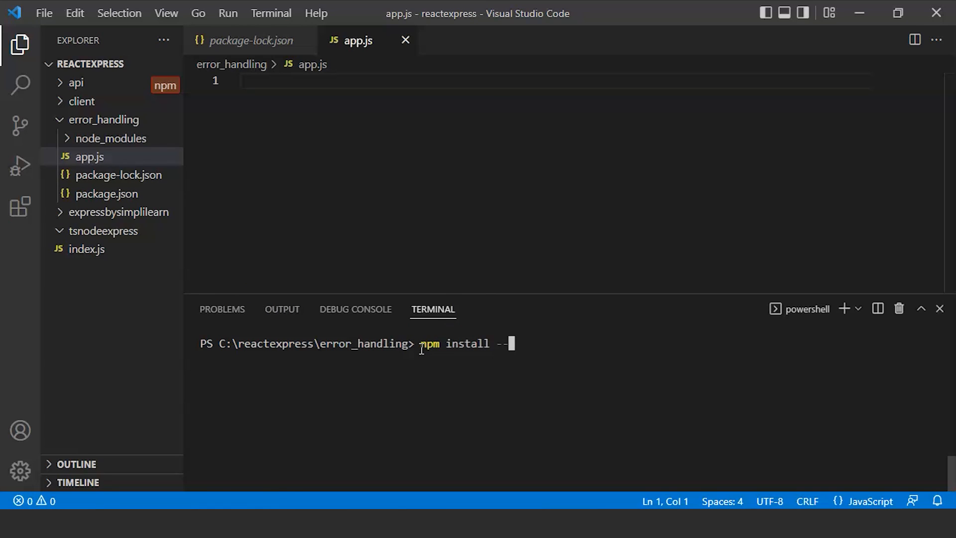
type("sav")
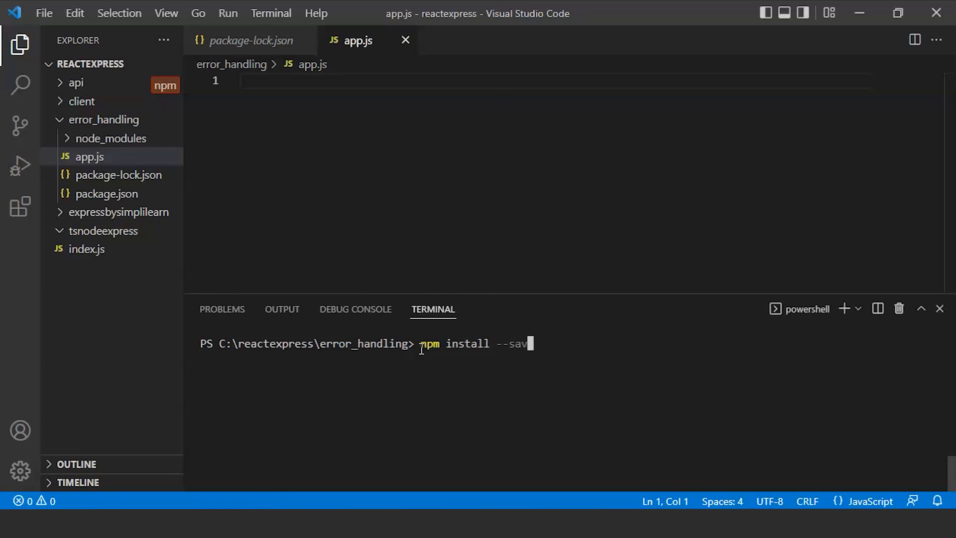
type("e nod")
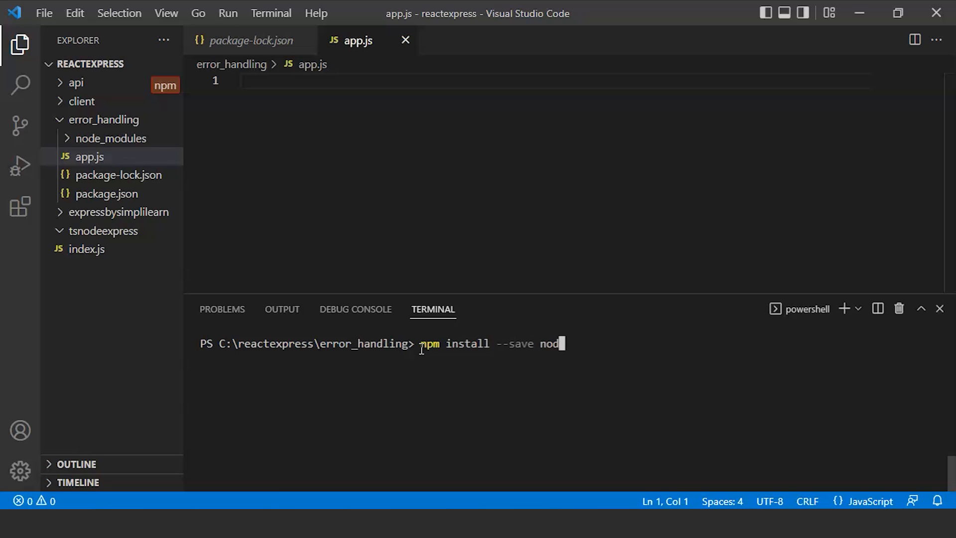
type("emo")
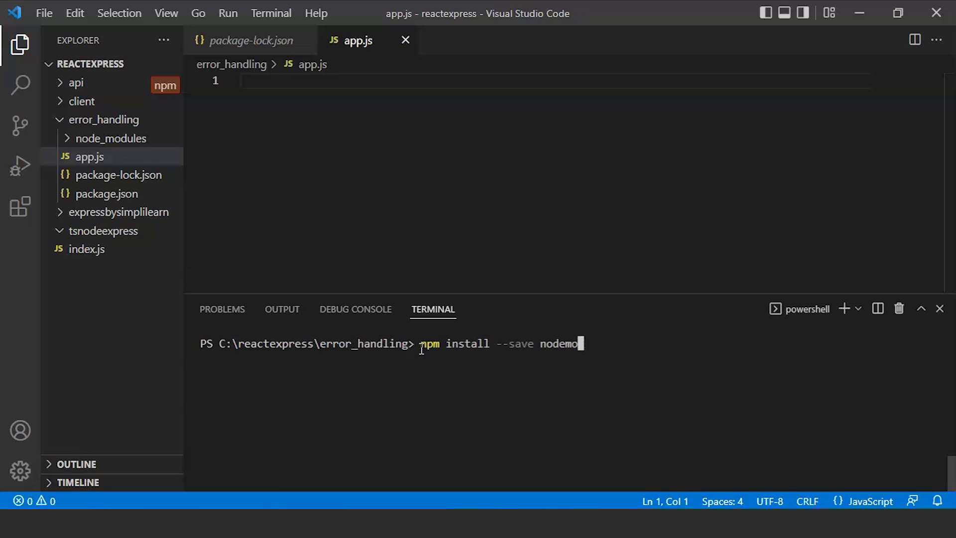
type("n")
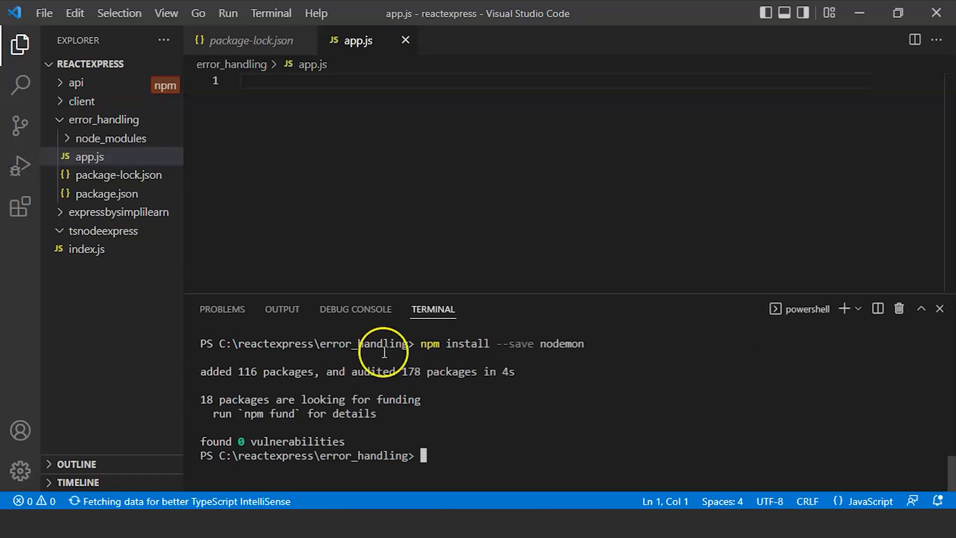
left_click(250, 41)
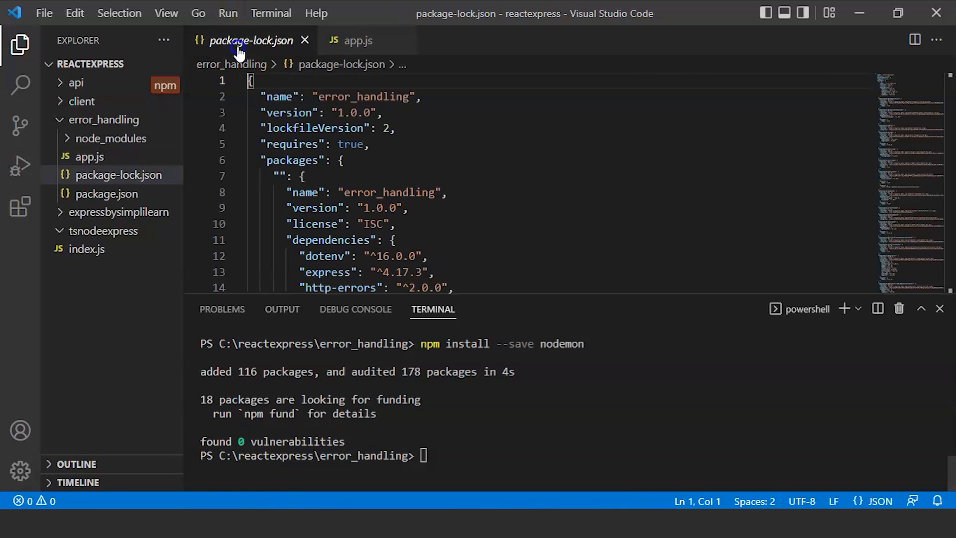
- Confirm nodemon in package-lock.json's dependencies block, then open package.json
scroll("down", 3)
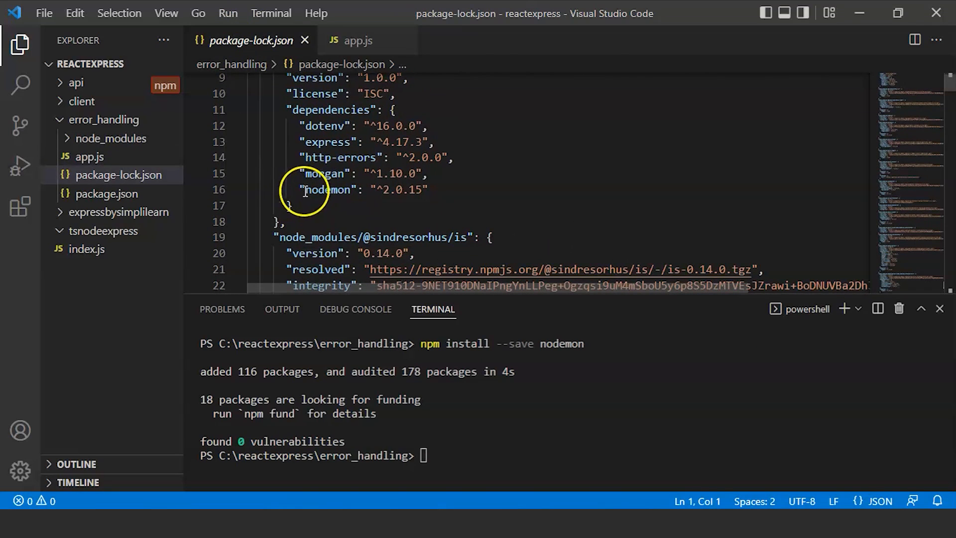
double_click(328, 190)
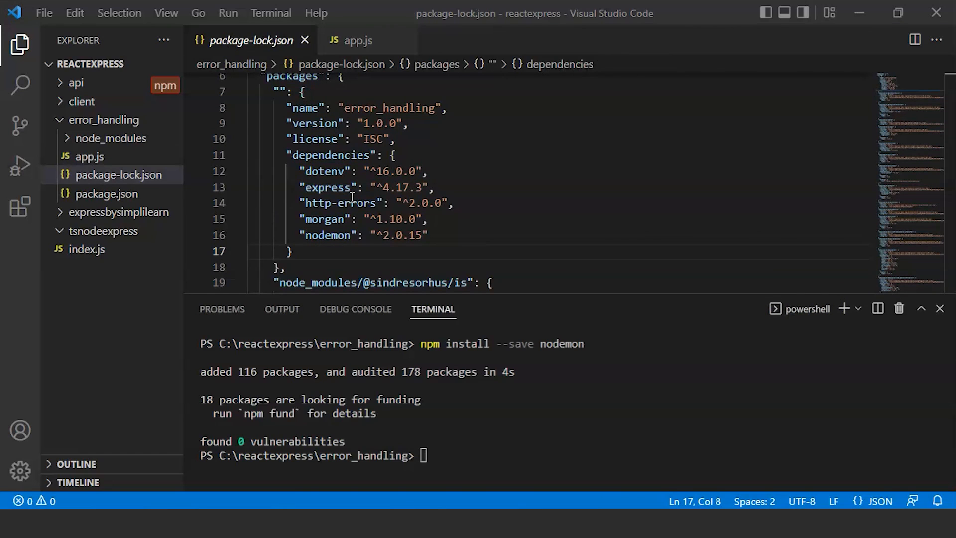
mouse_move(215, 123)
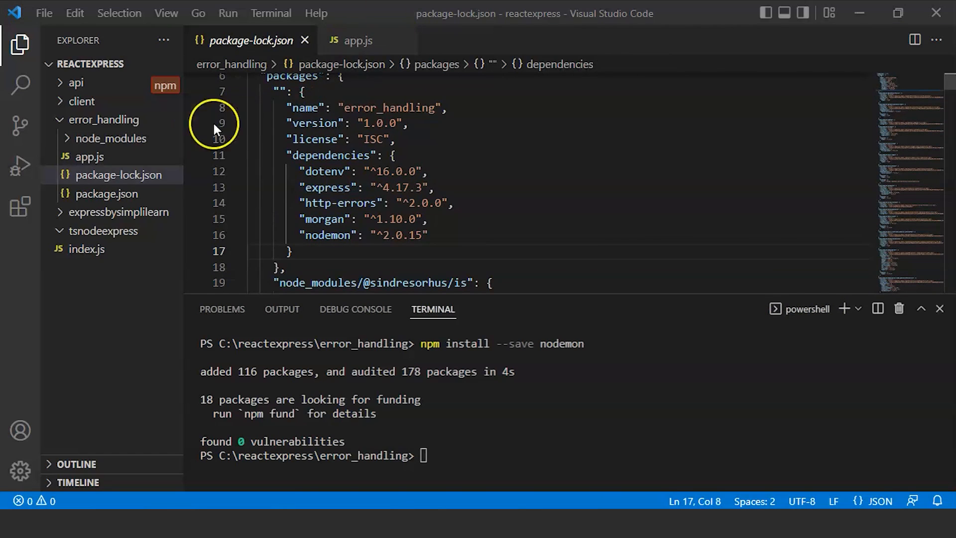
left_click(110, 193)
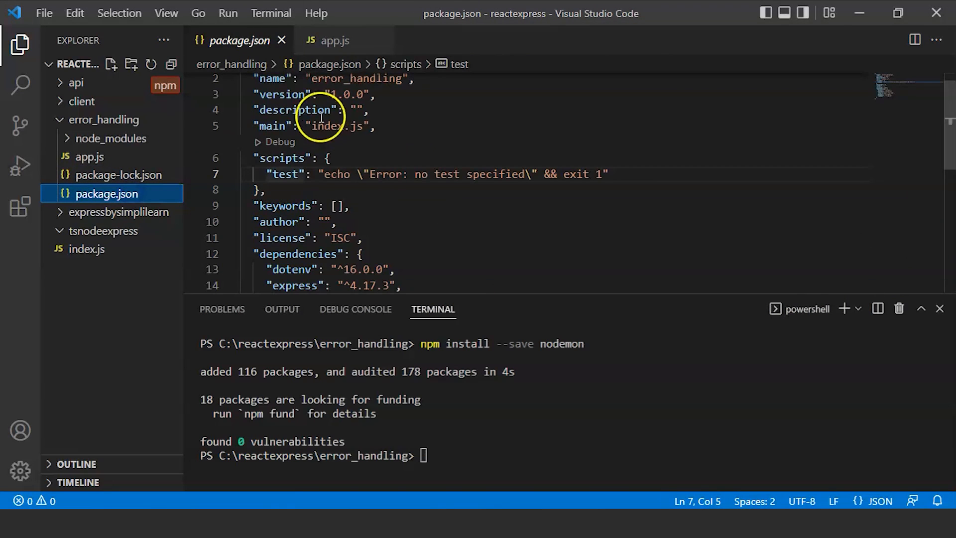
mouse_move(378, 201)
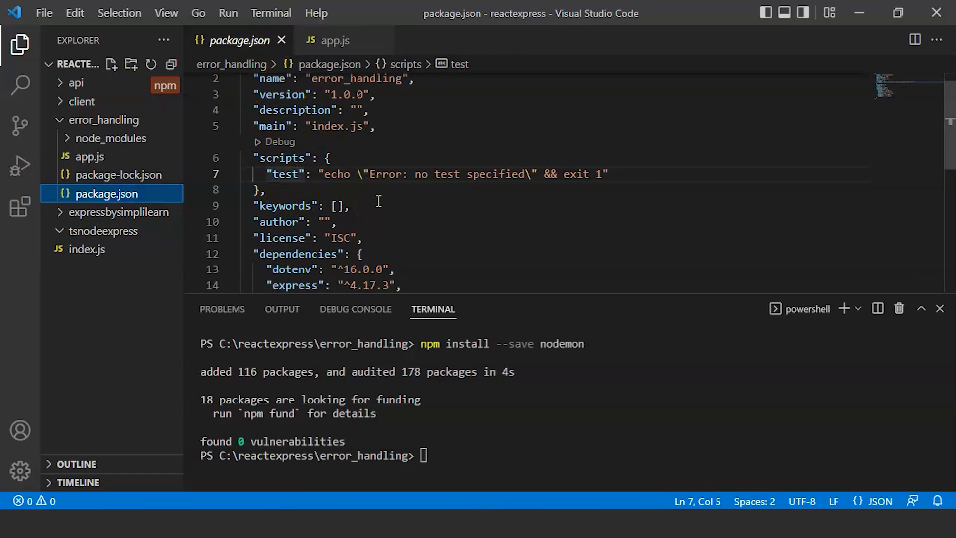
- Replace the test script with a "script" entry running "nodemon app.js"
double_click(283, 133)
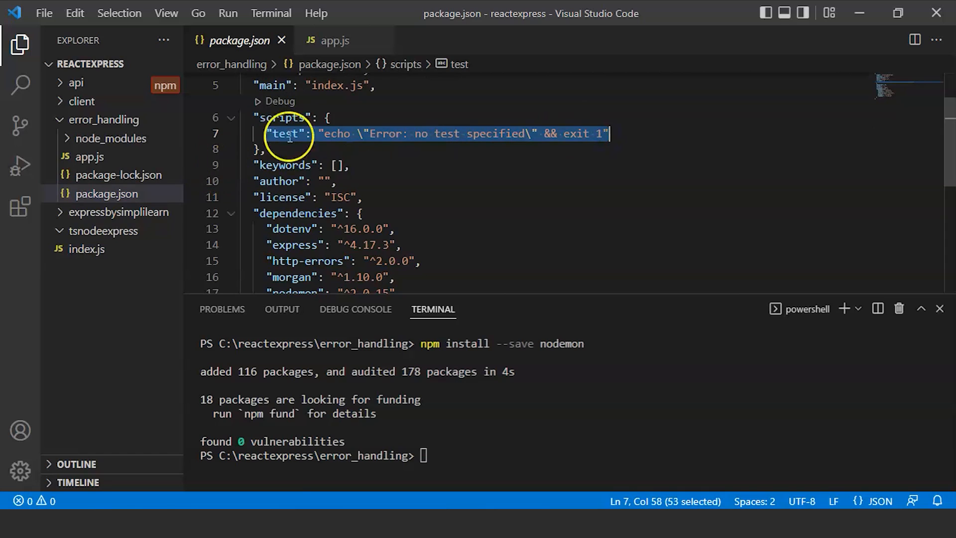
left_click(301, 133)
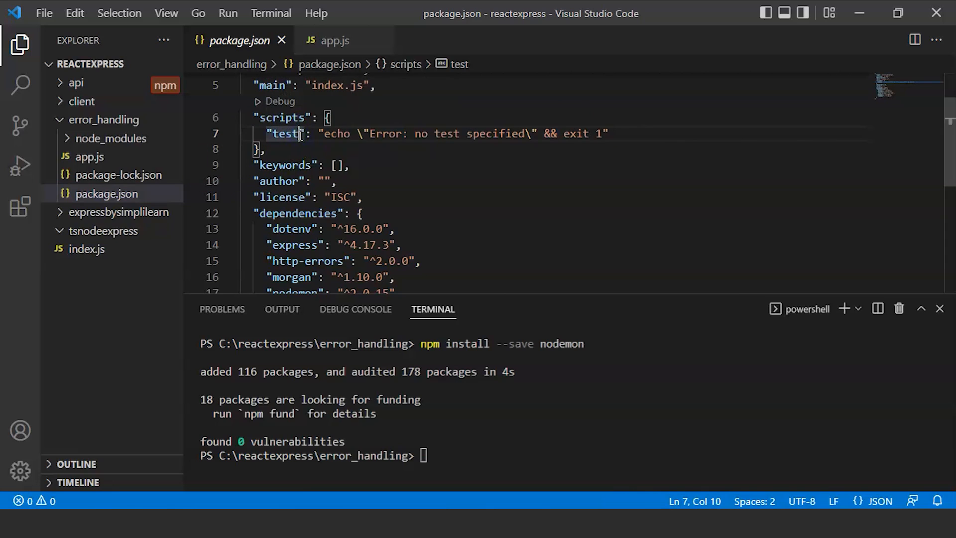
type("sc")
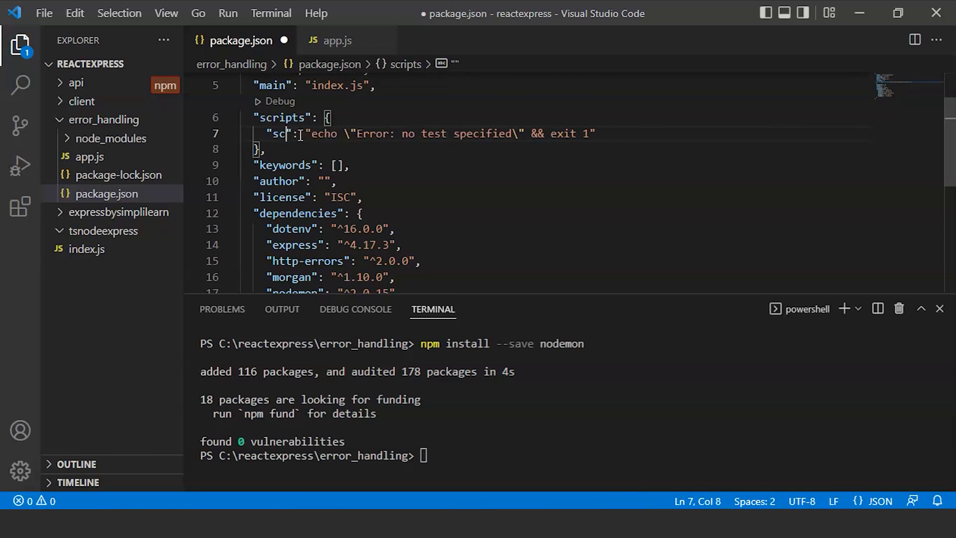
type("ript")
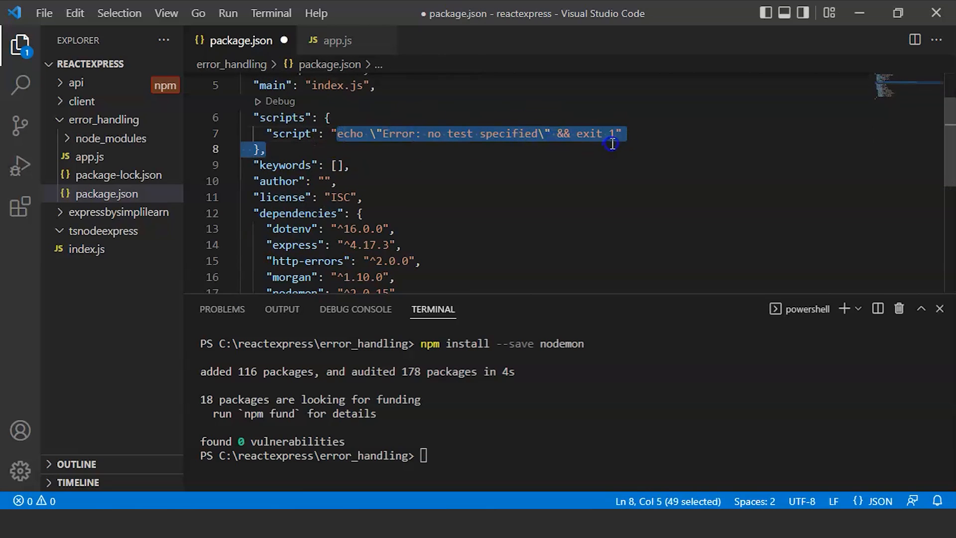
key("Delete")
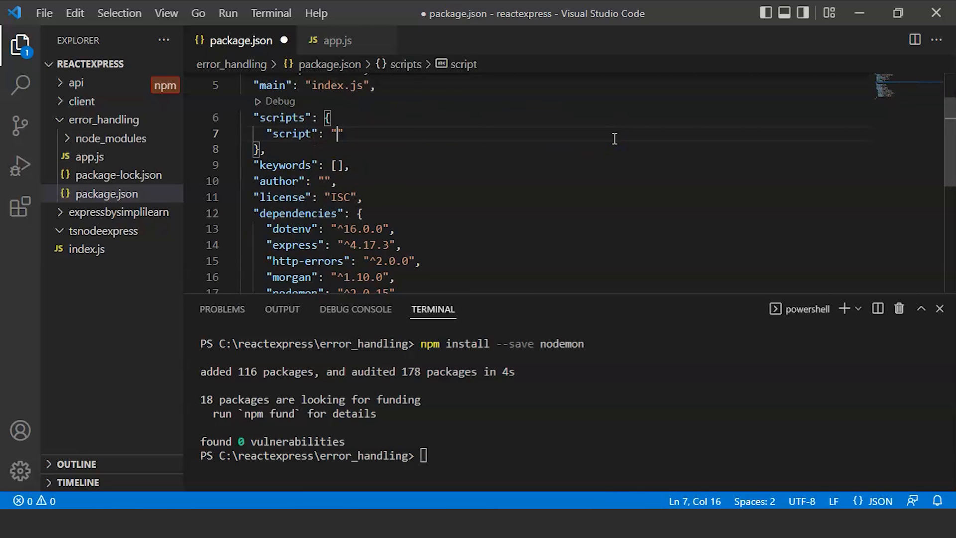
type("node")
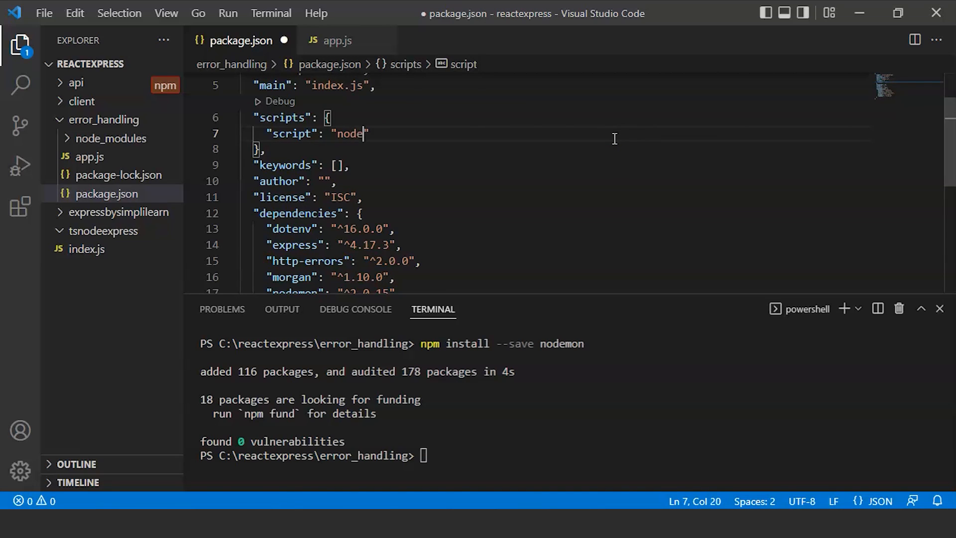
type("mon app")
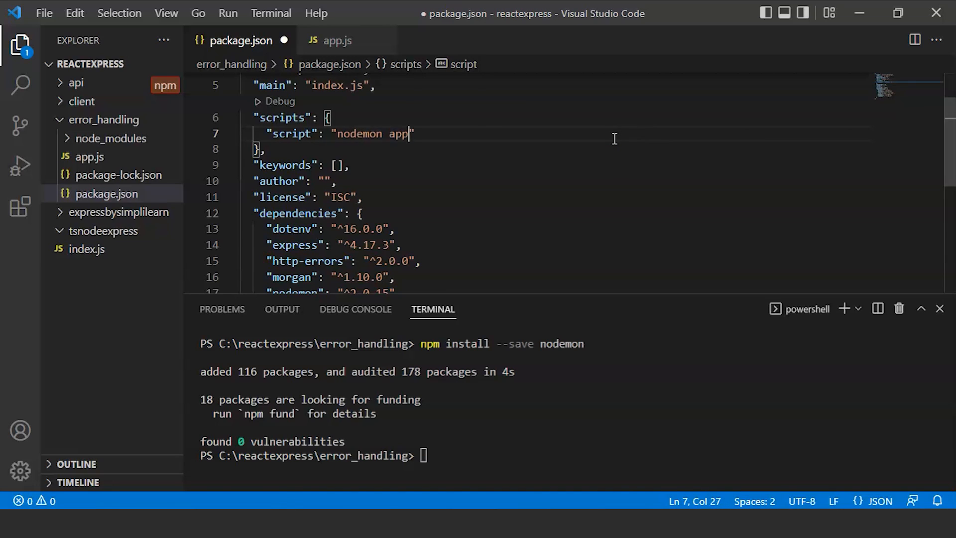
type(".js")
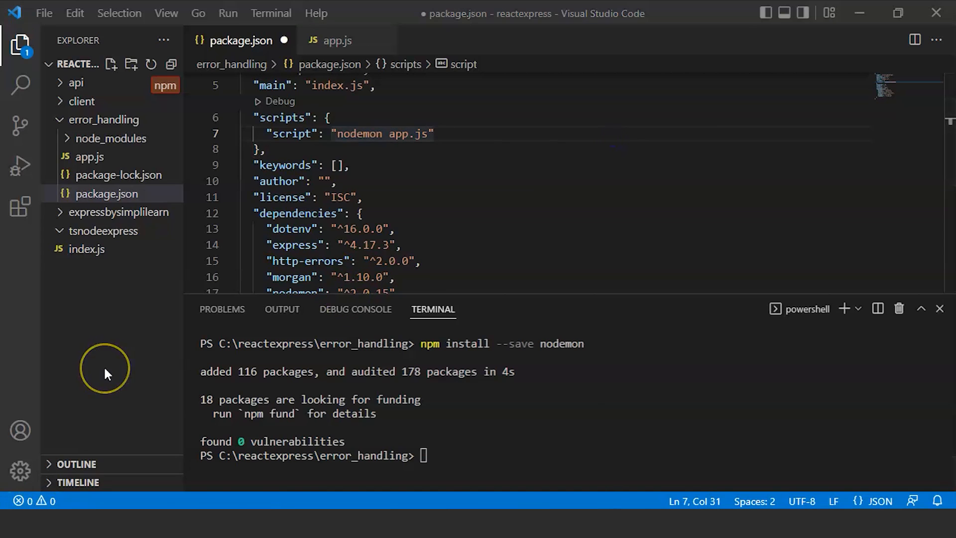
mouse_move(104, 368)
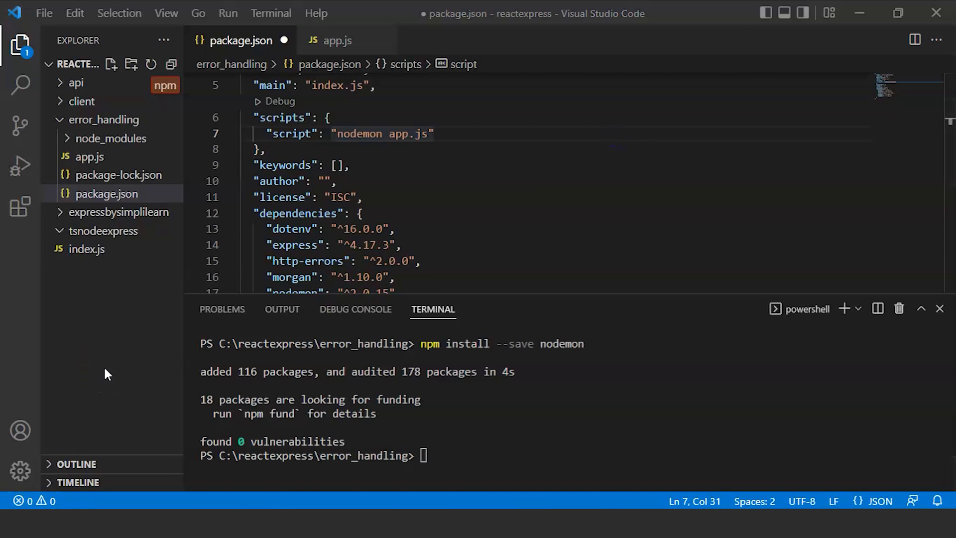
left_click(361, 212)
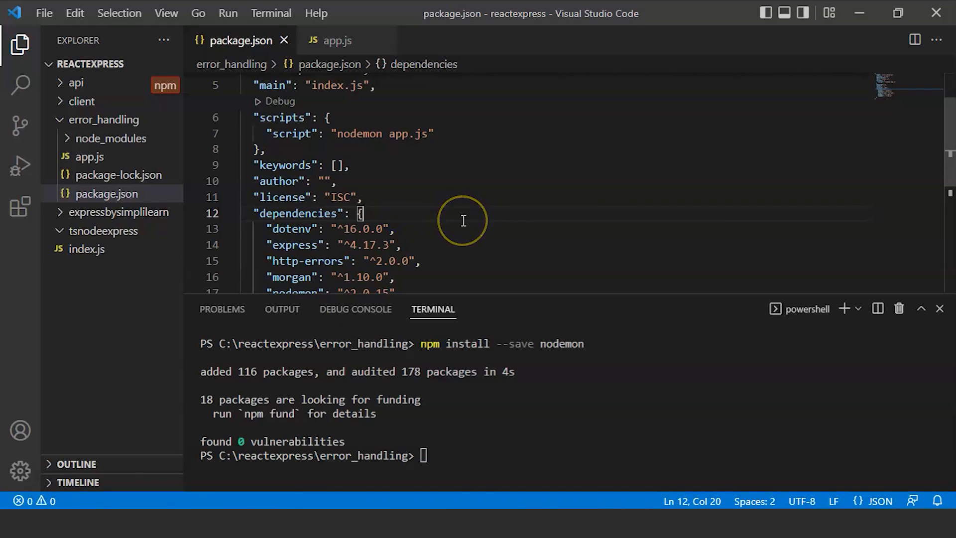
mouse_move(463, 220)
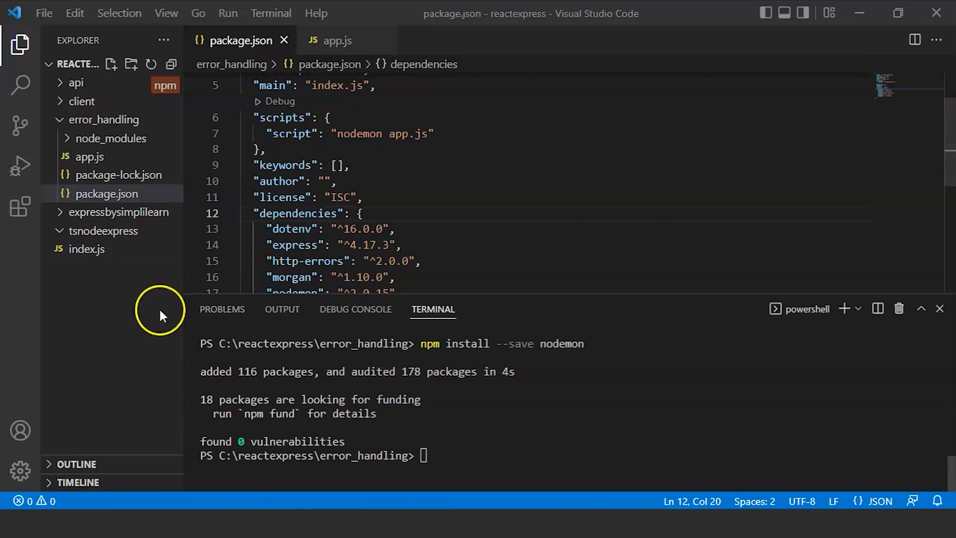
mouse_move(336, 40)
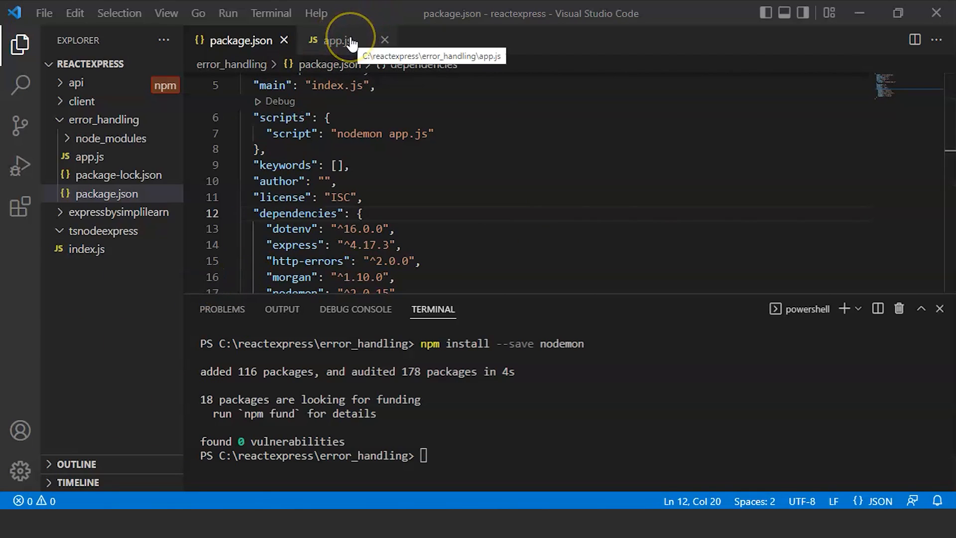
- In app.js, add const express = require('express') and const morgan = require('morgan')
left_click(334, 40)
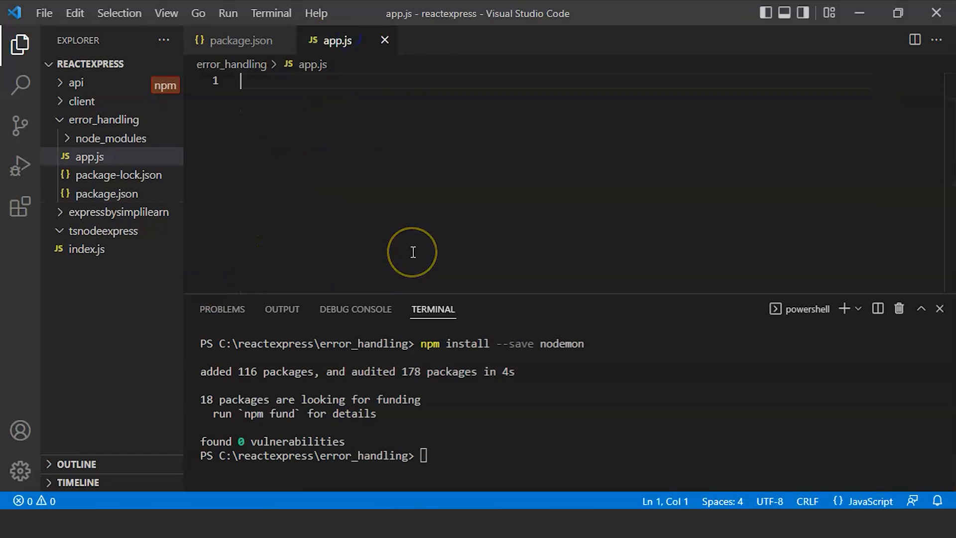
mouse_move(335, 93)
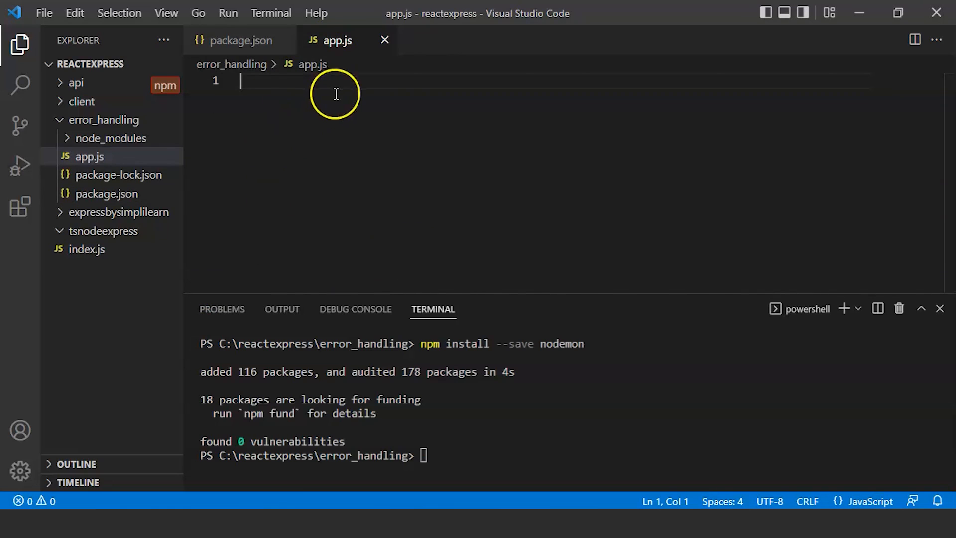
mouse_move(288, 94)
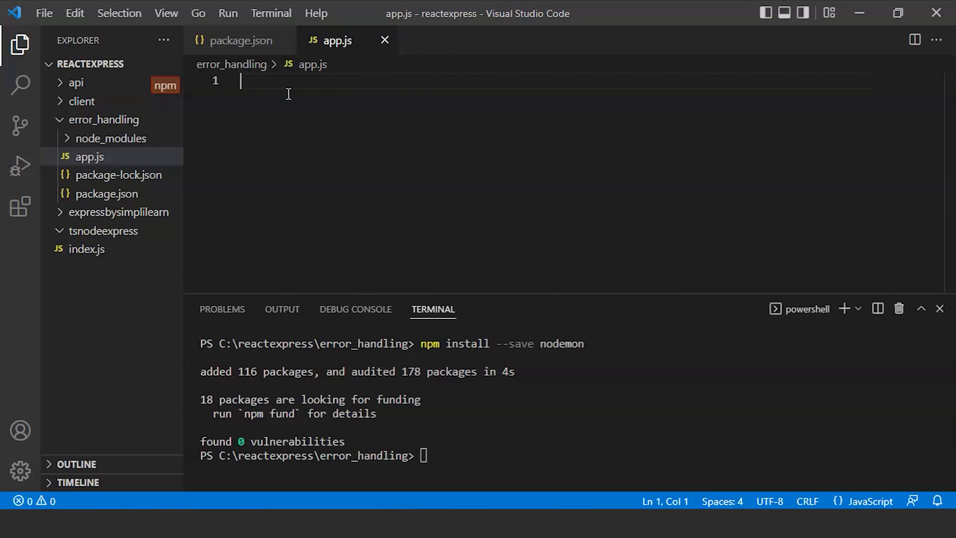
type("const")
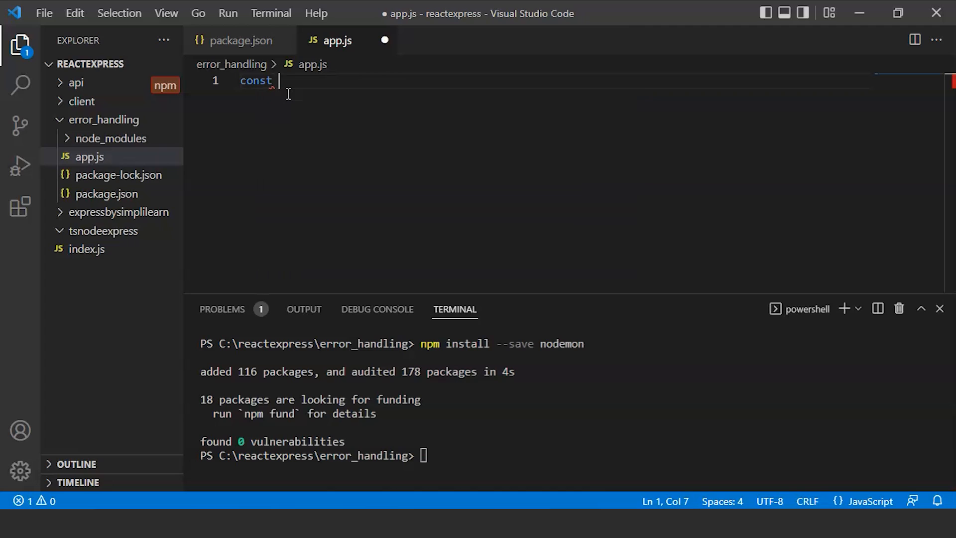
type("expr")
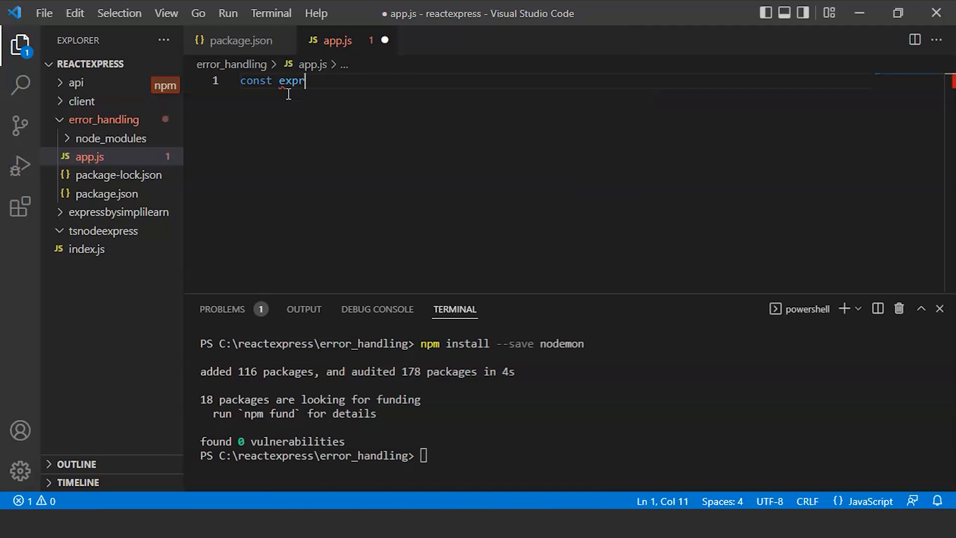
type("ess")
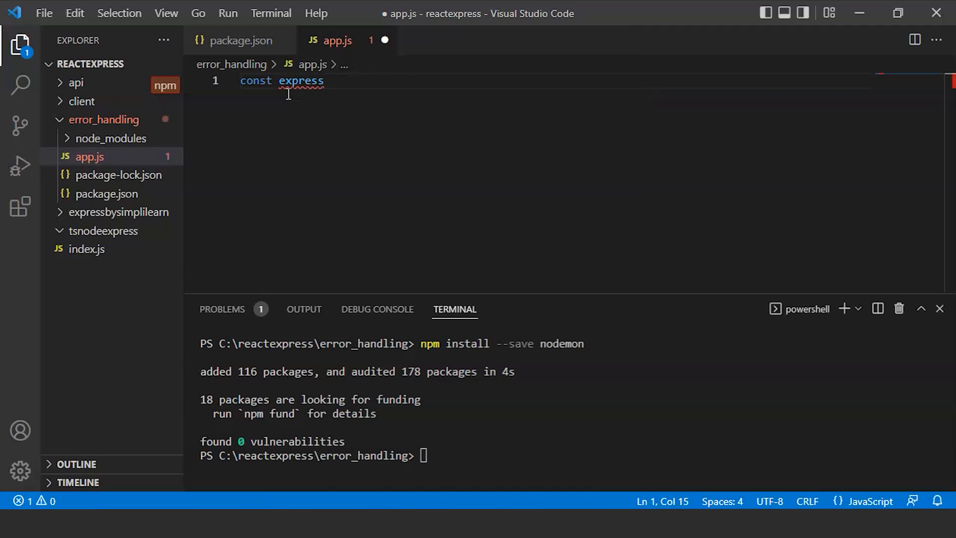
type("= re")
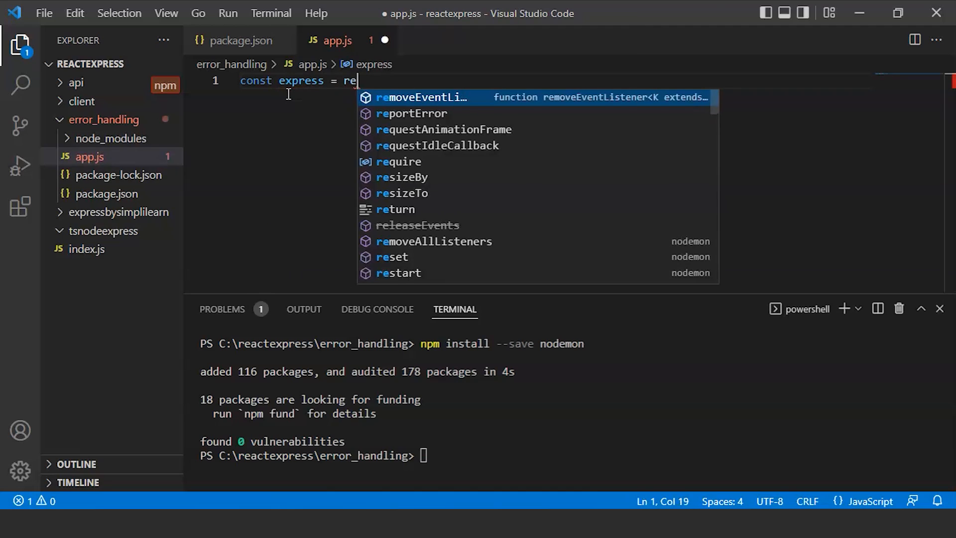
type("quire (")
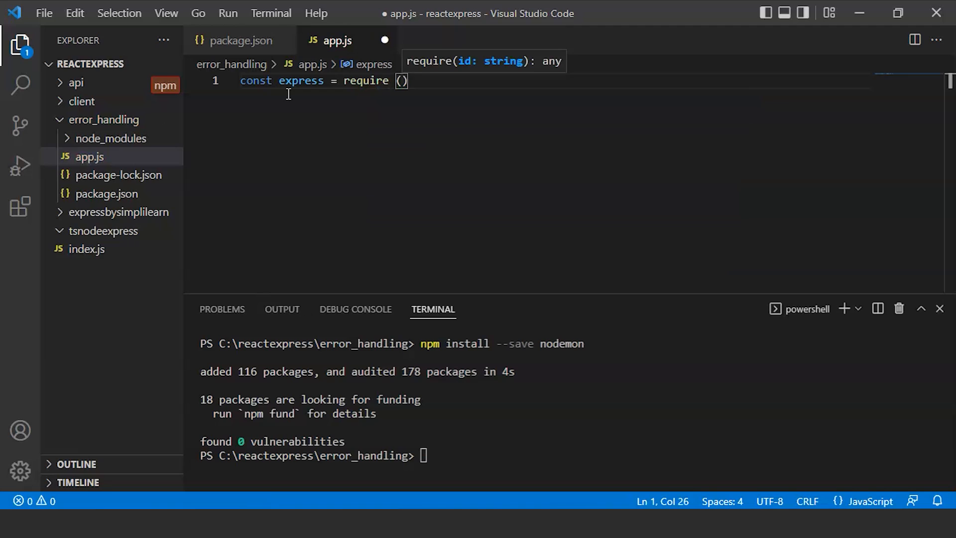
type("'expr'")
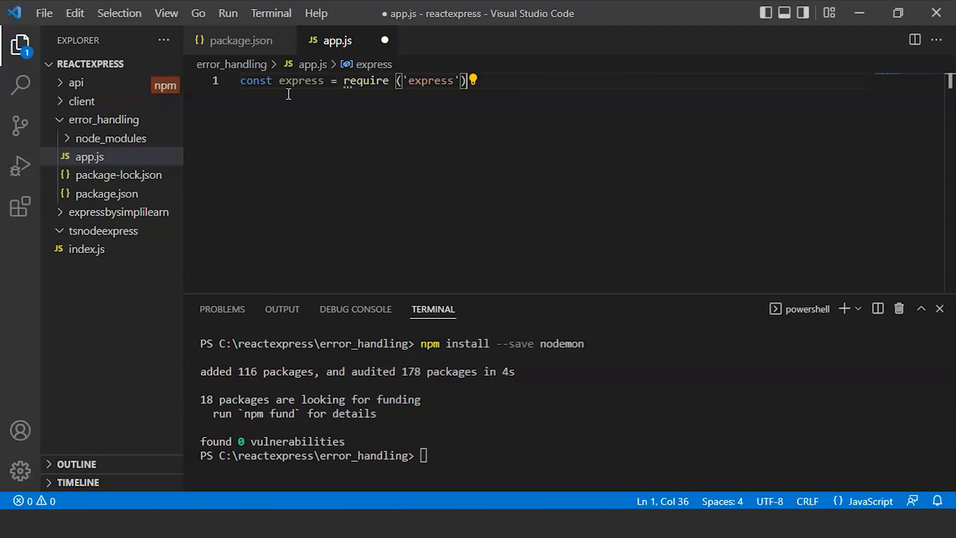
key("Return")
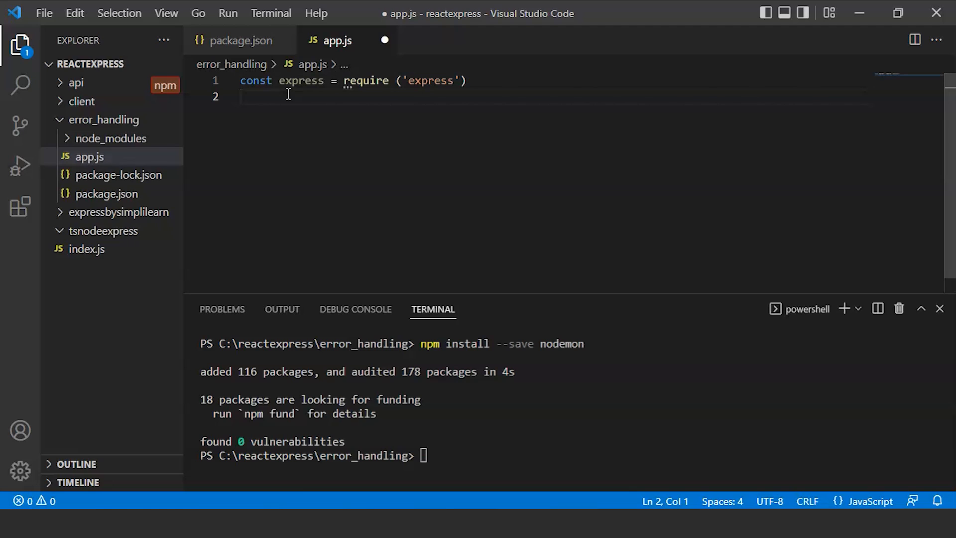
type("const")
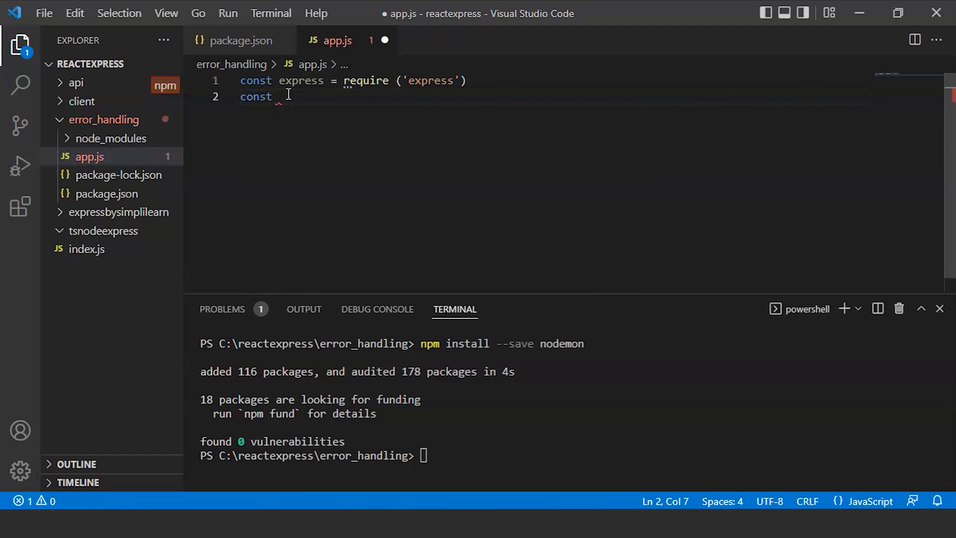
type("morga")
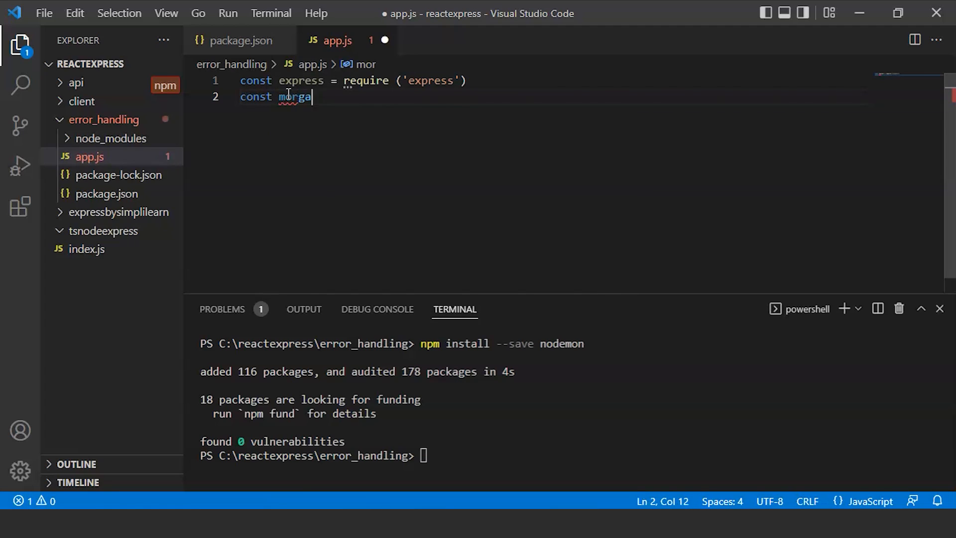
type("n")
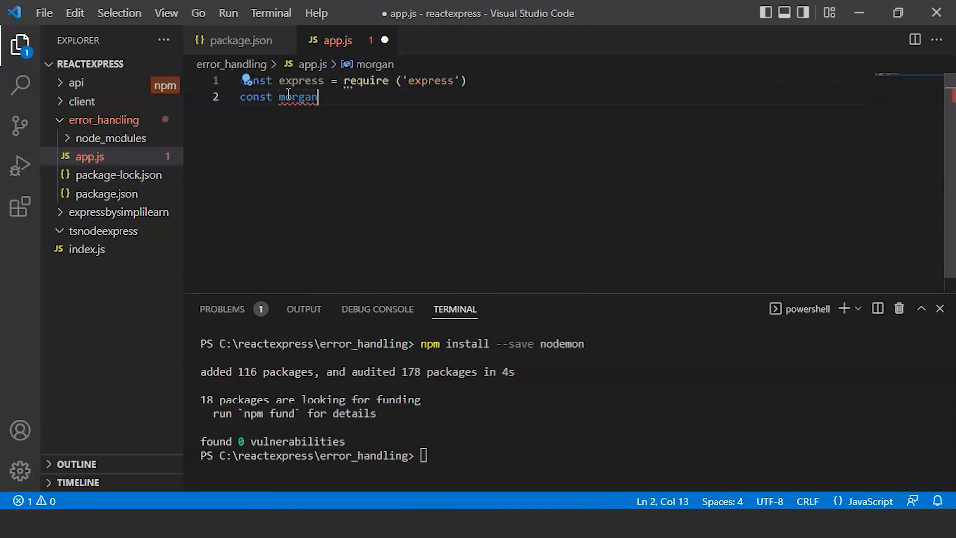
type("=")
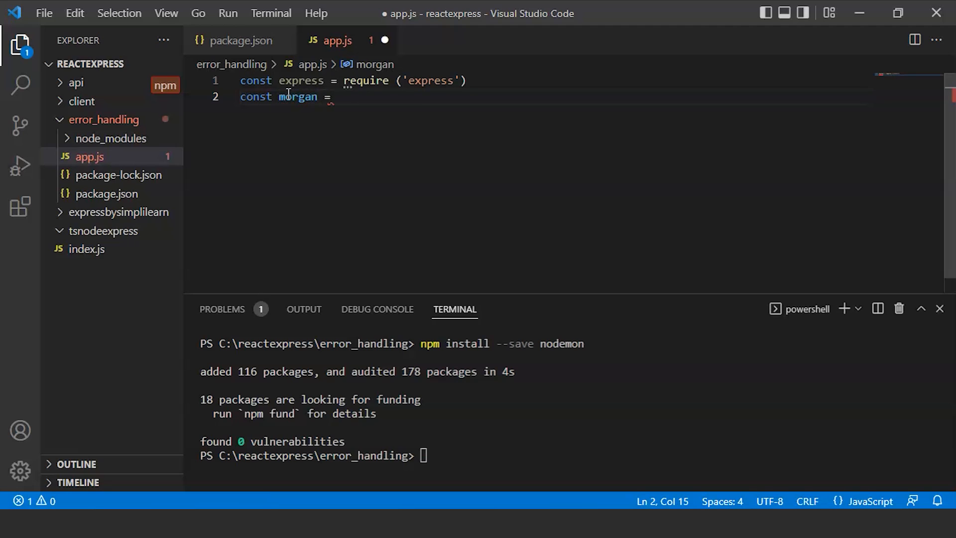
type("require")
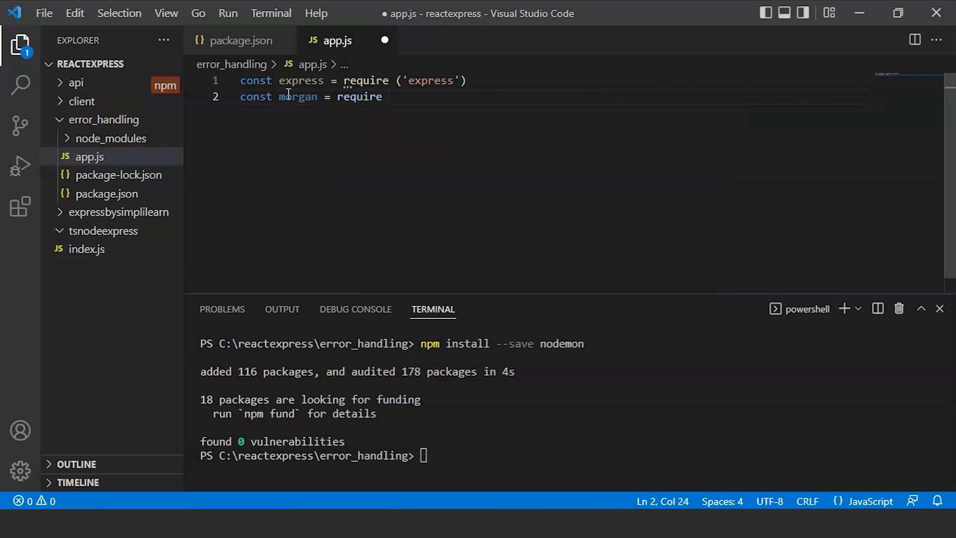
type("(")
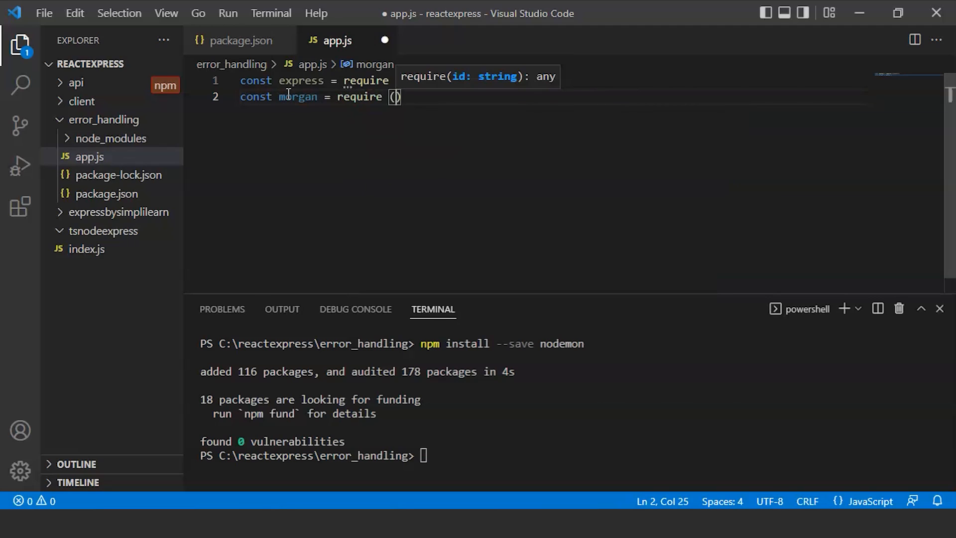
type("'morgan")
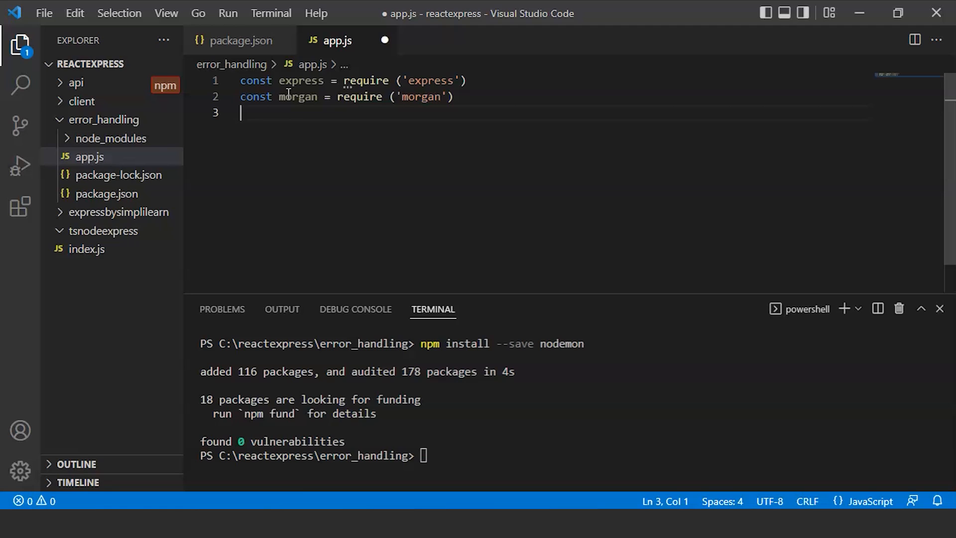
- Add const createError = require('http-errors') and require('dotenv').config()
type("const")
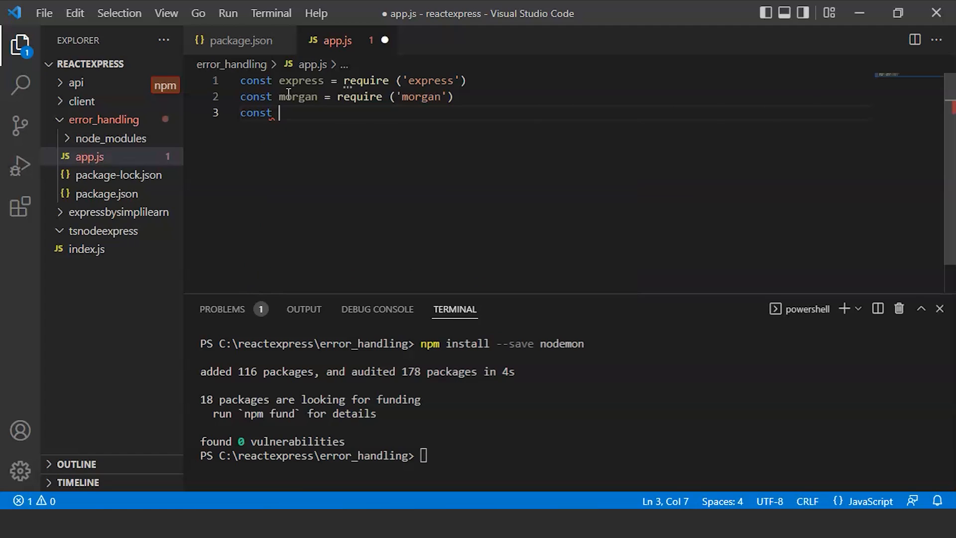
type("cr")
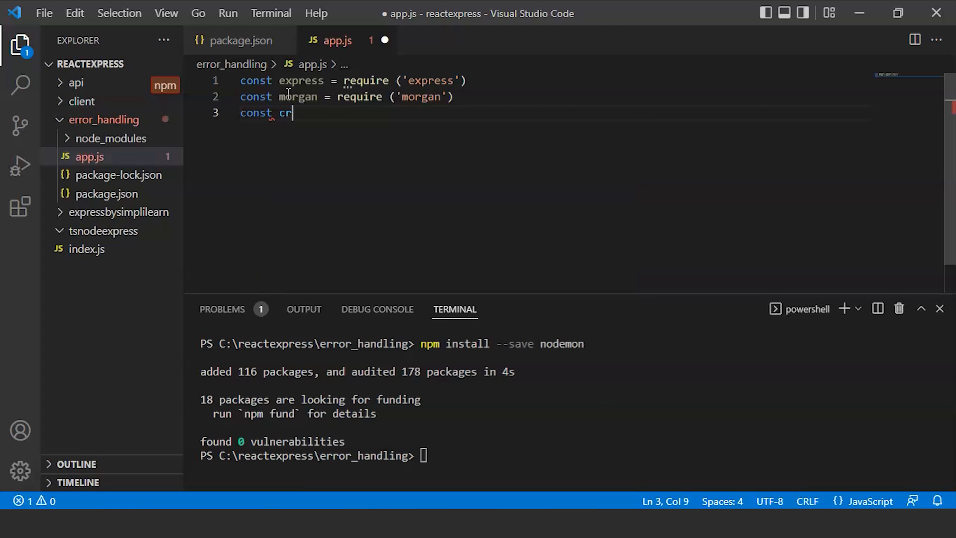
type("eate")
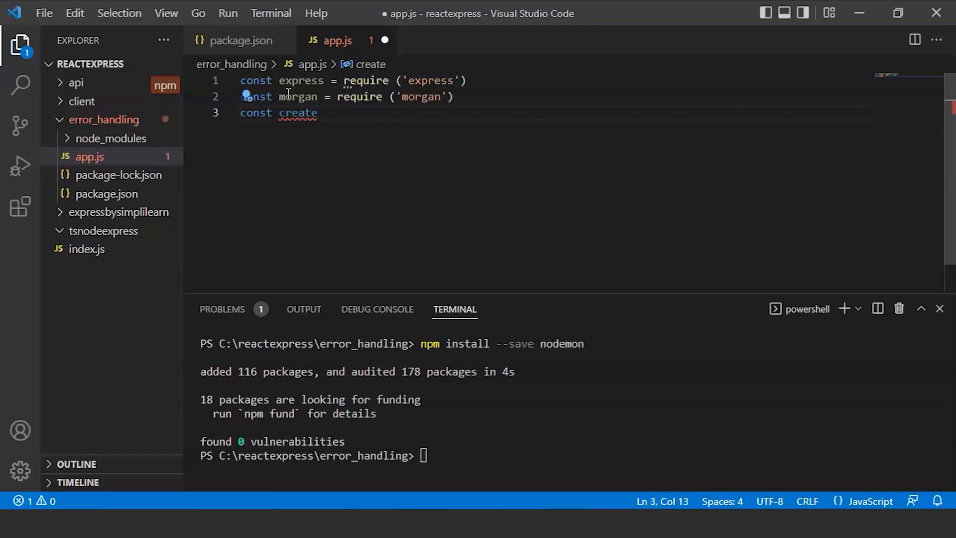
type("Error")
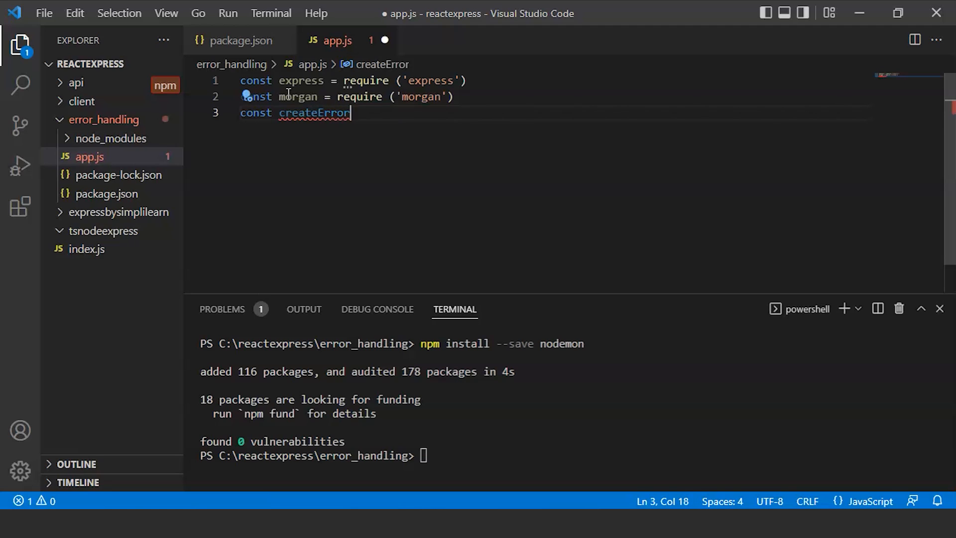
type("= require")
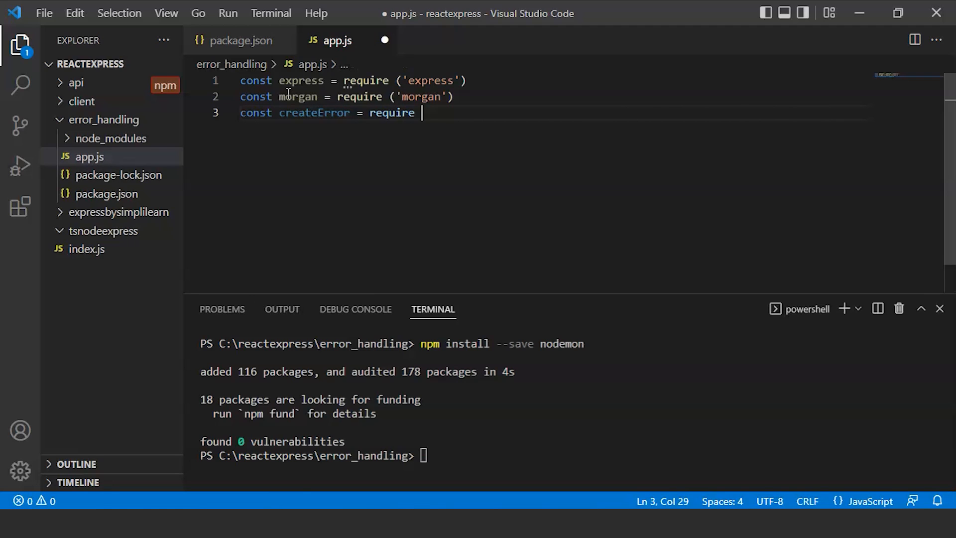
type("(h")
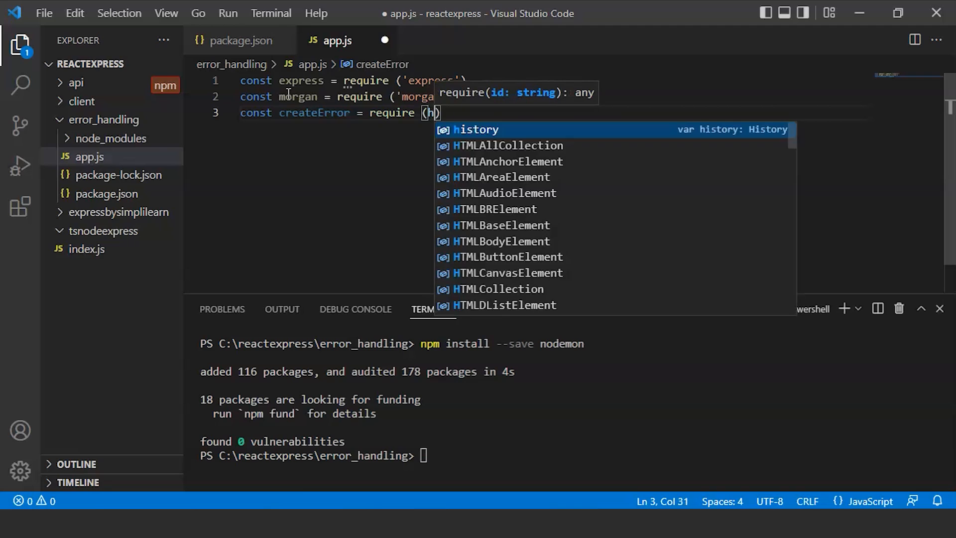
type("tt")
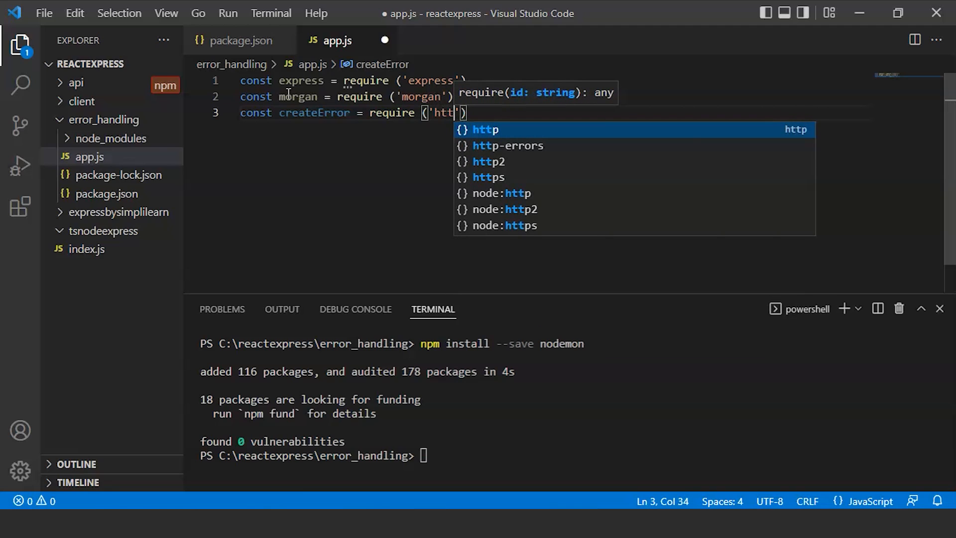
type("-e")
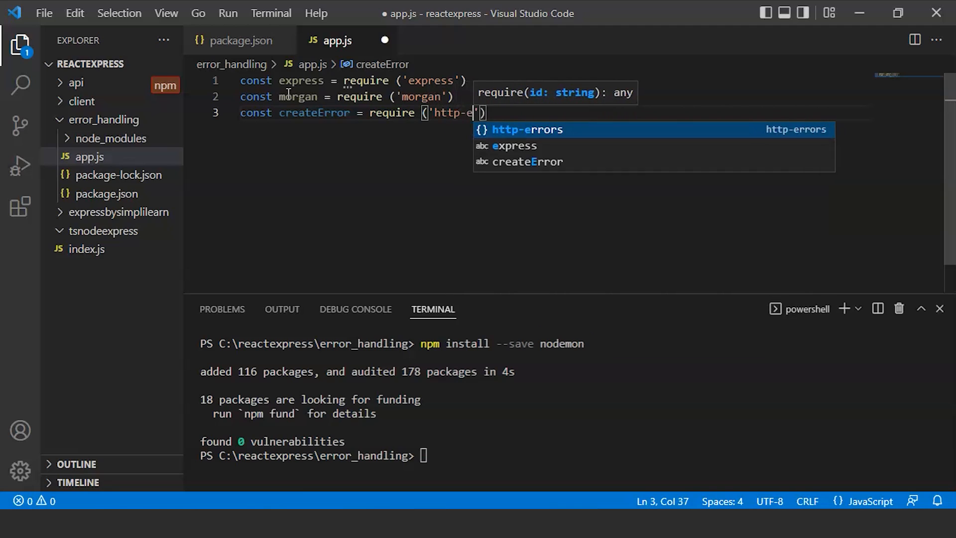
type("rorr")
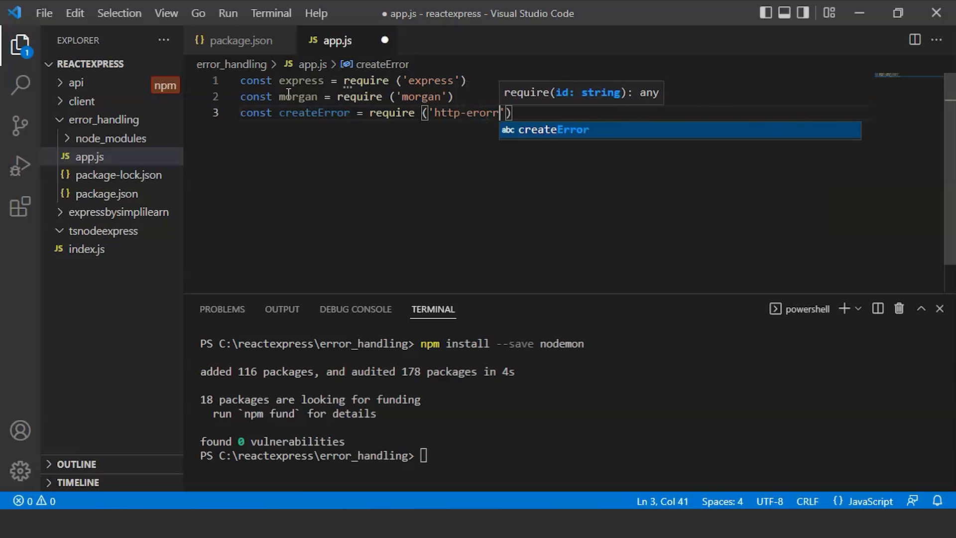
key("Backspace")
type("rors")
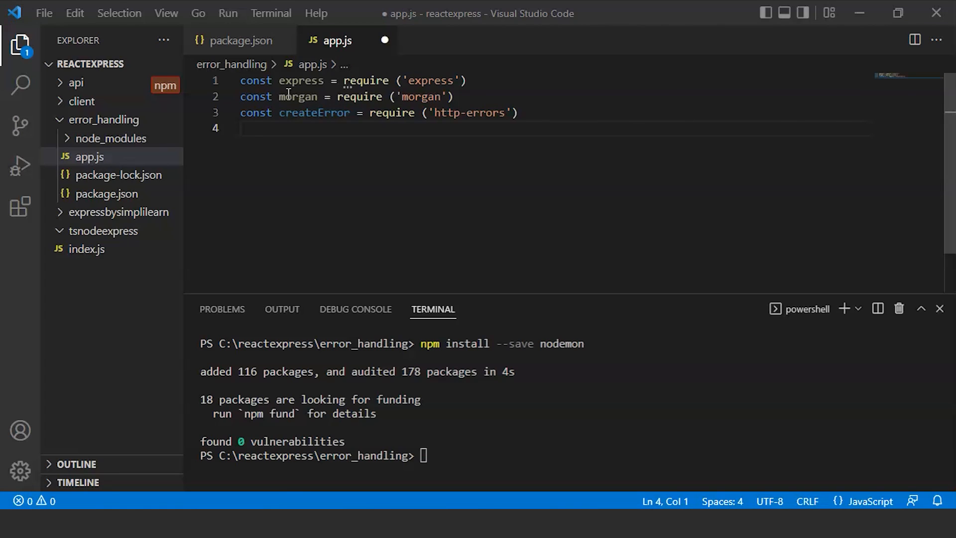
type("require")
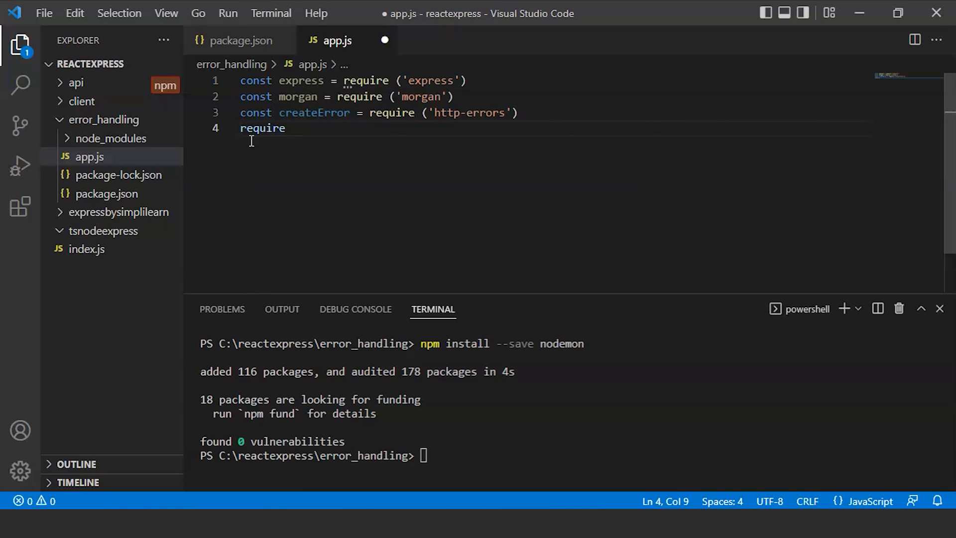
type("('")
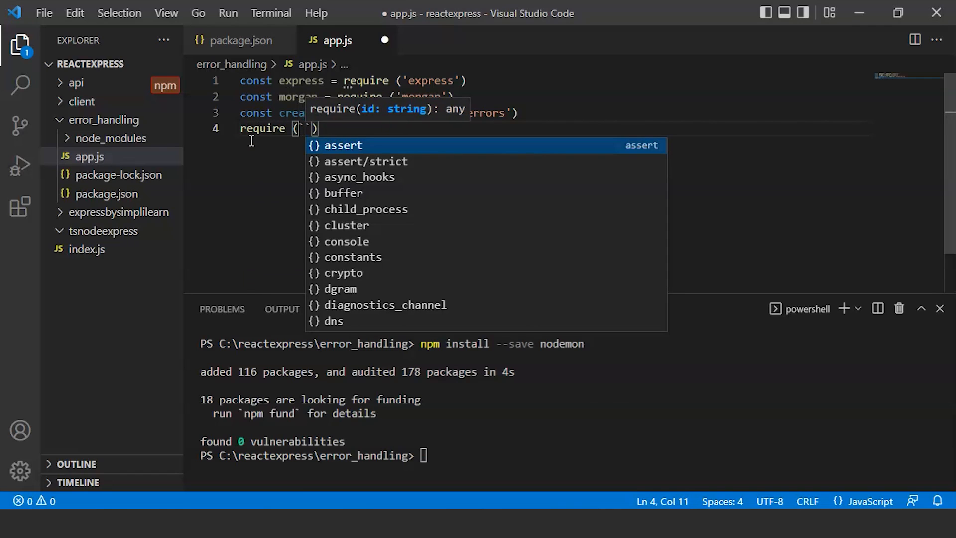
type("dotenv")
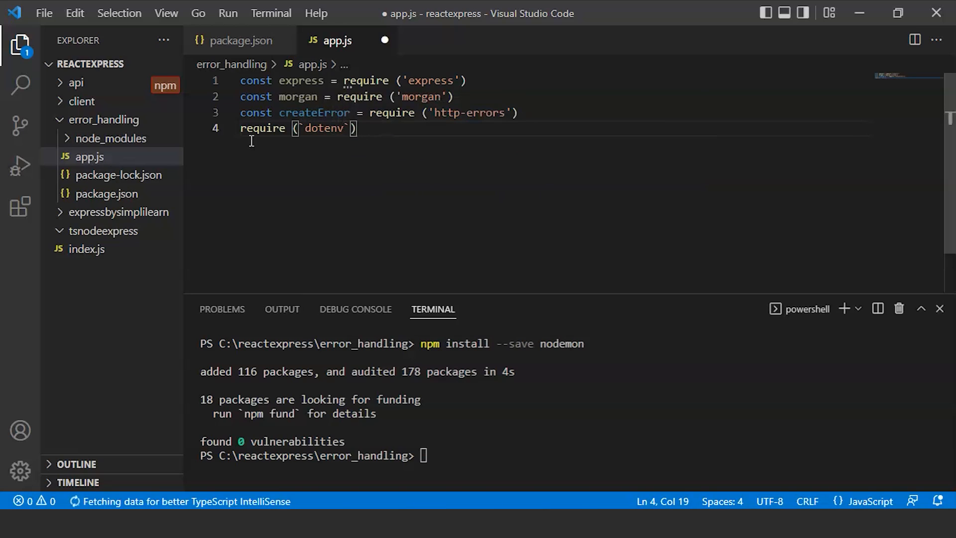
type(").c")
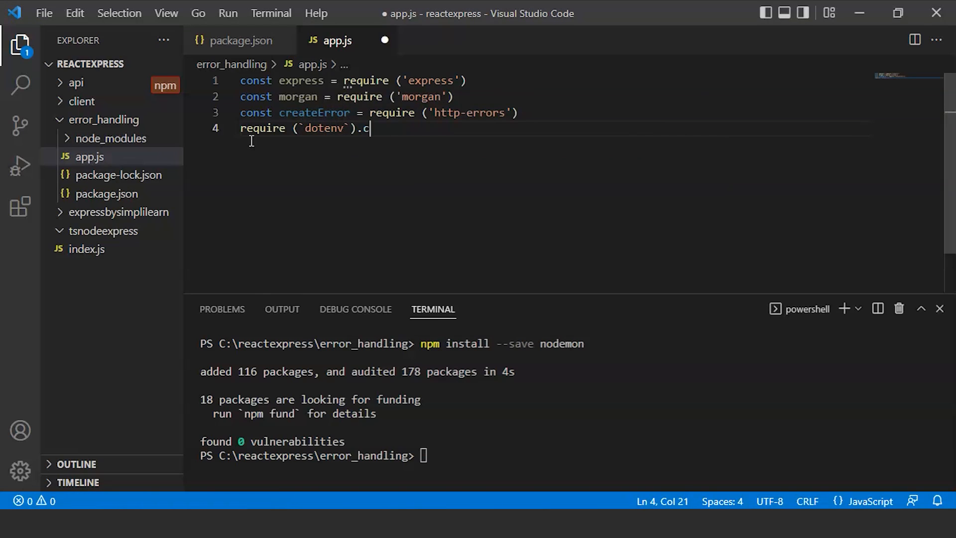
type("onfig")
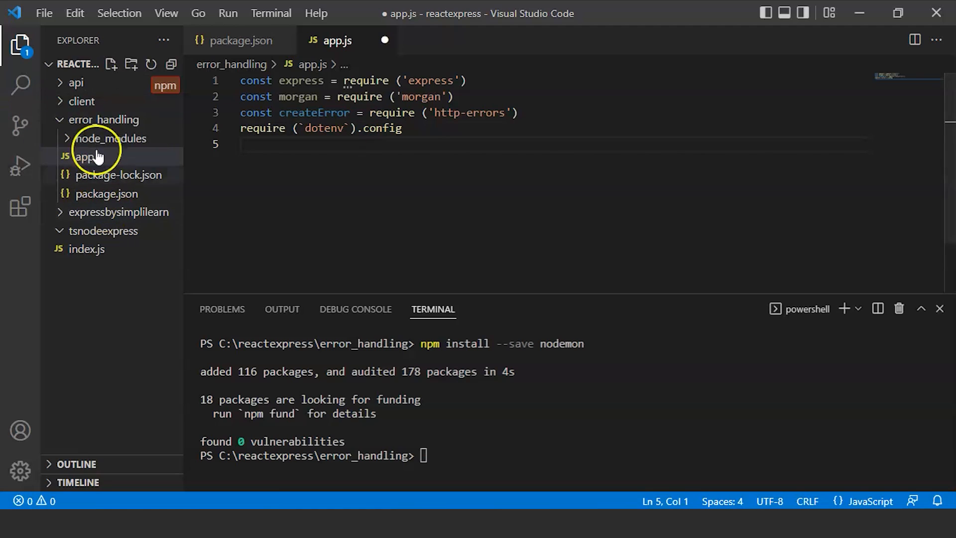
- Create a .env file in error_handling containing PORT=3000 and save it
left_click(128, 63)
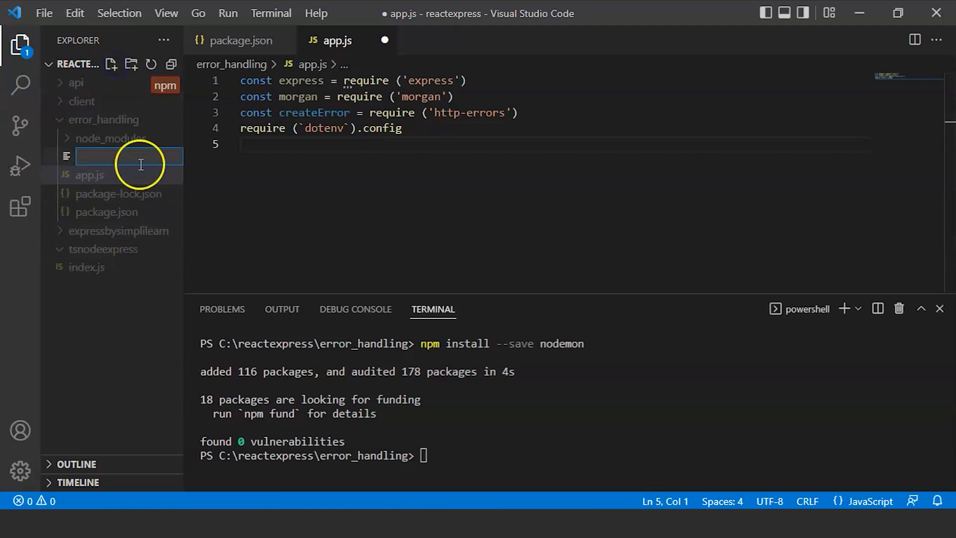
type(".env")
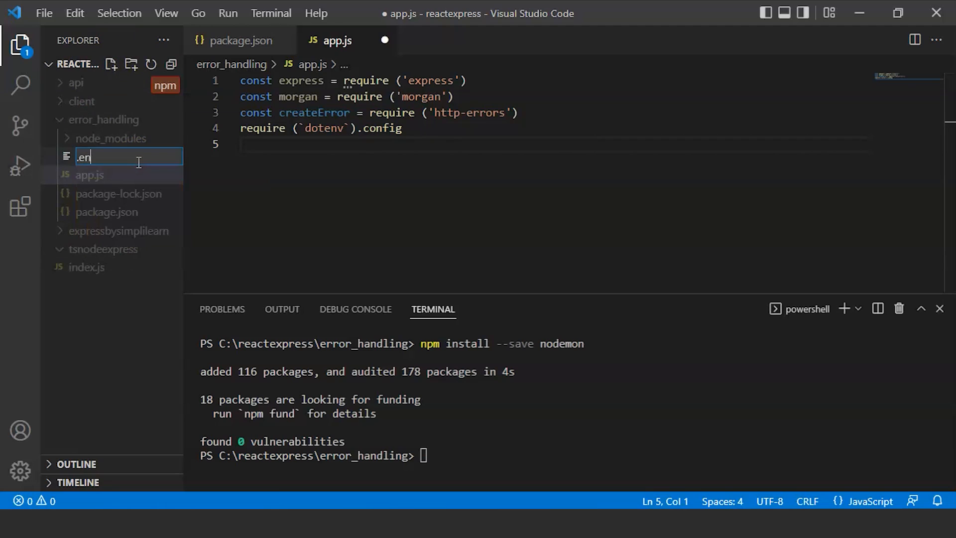
type("v")
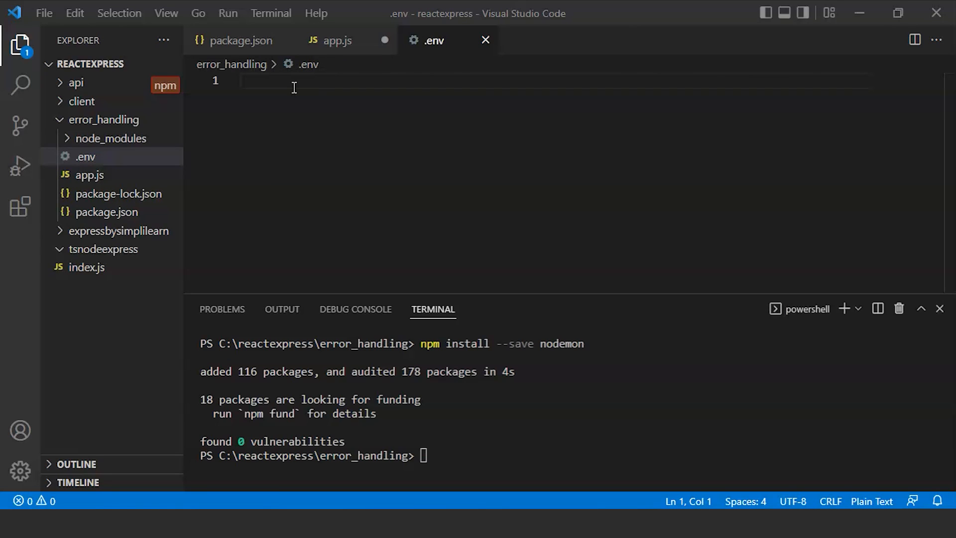
type("PO")
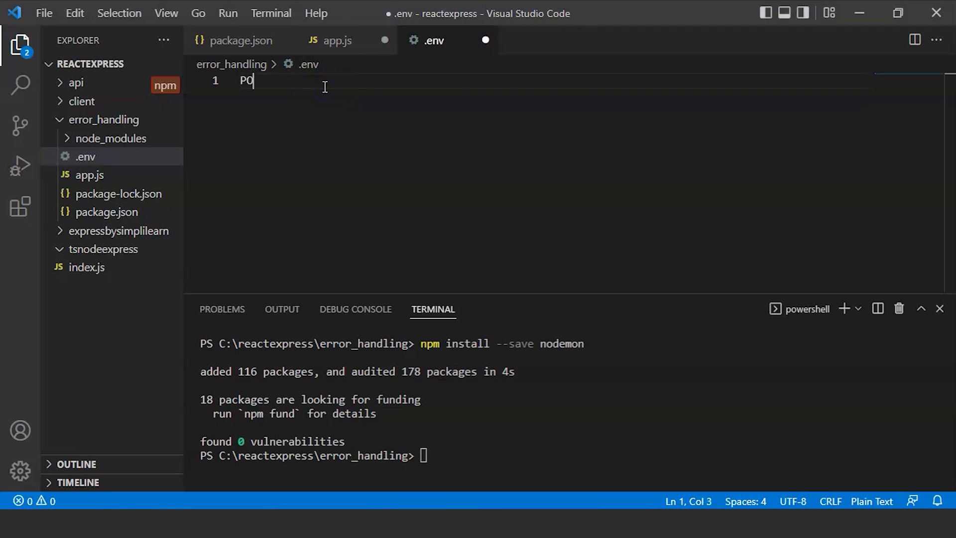
type("RT =")
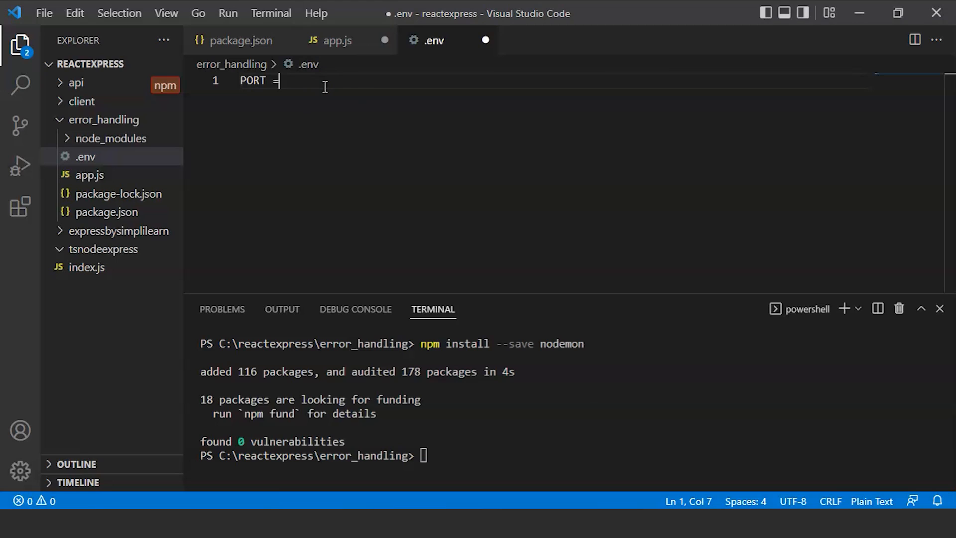
type("3000")
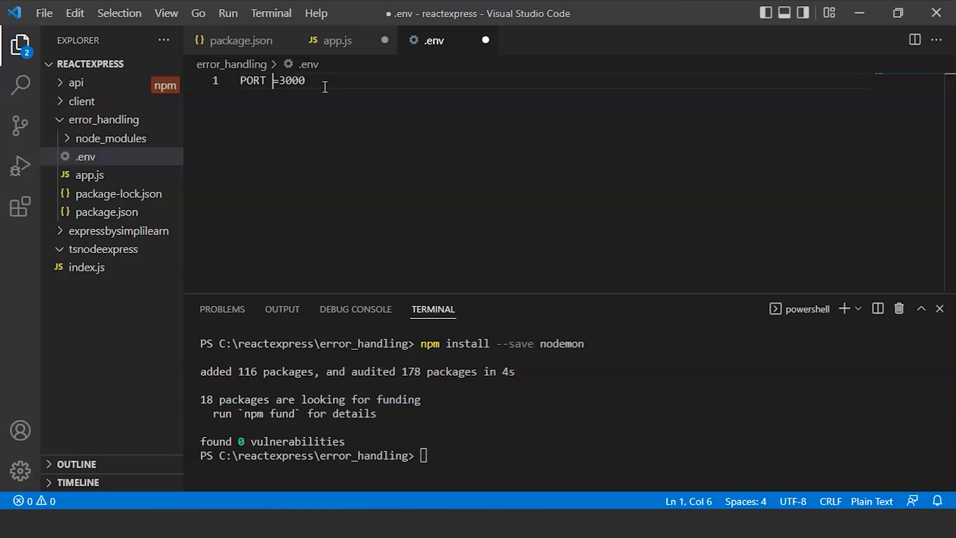
key("Backspace")
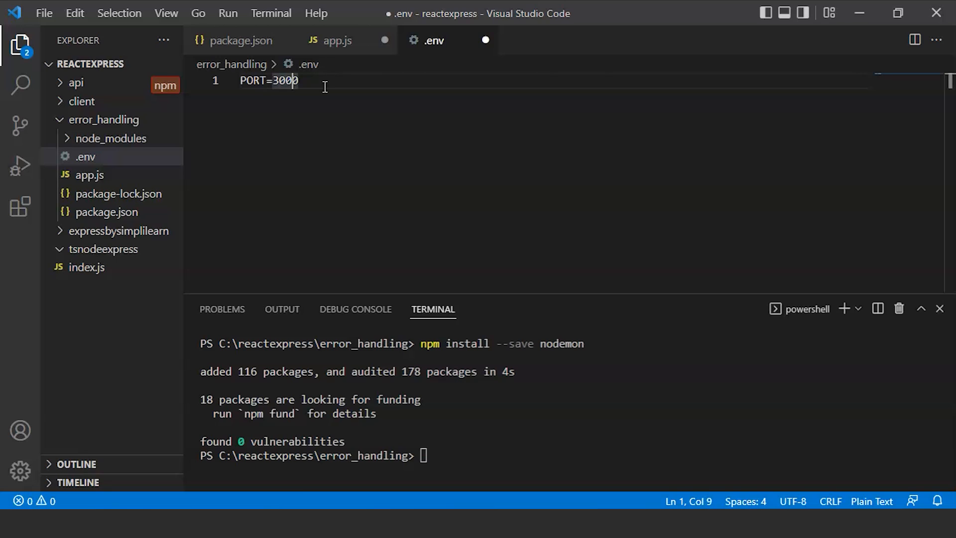
key("ctrl+s")
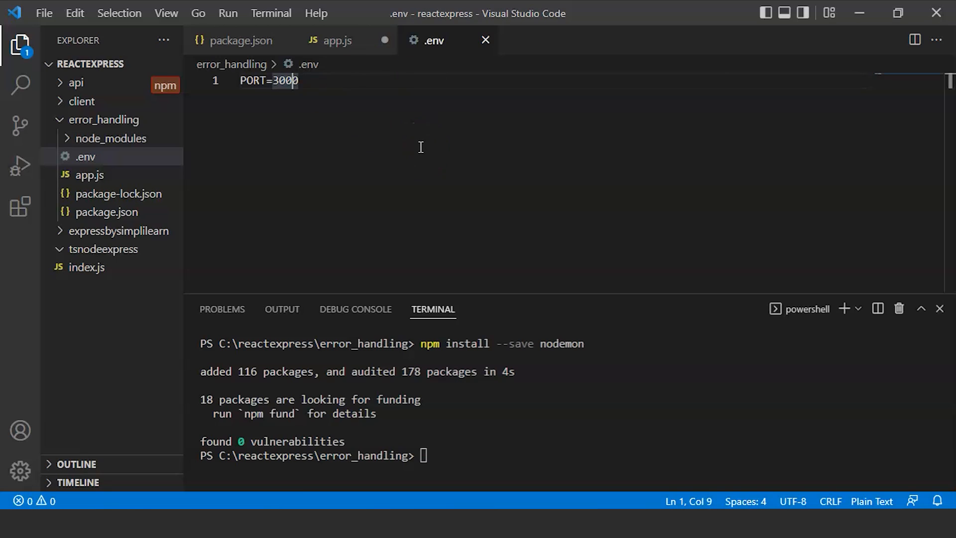
mouse_move(359, 30)
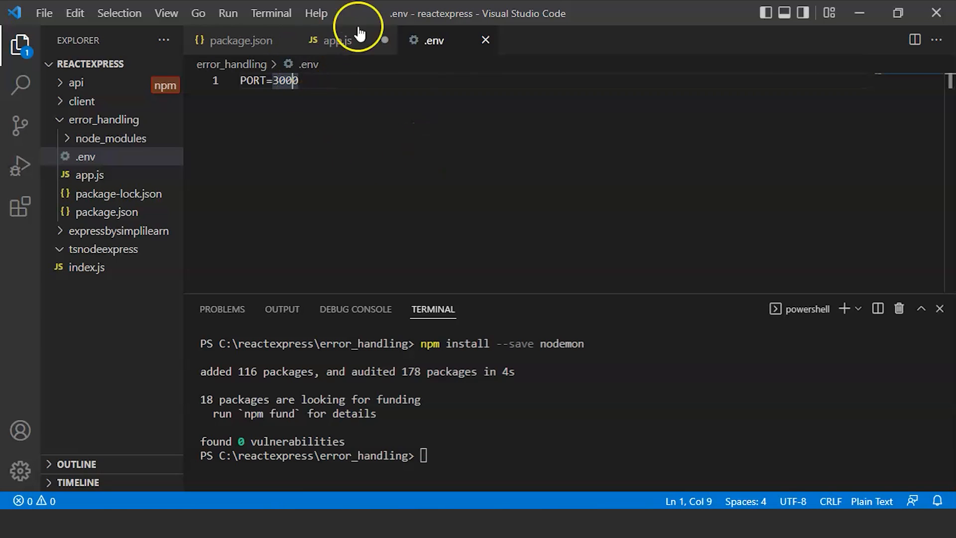
- In app.js, add const app = express() after the requires
left_click(336, 40)
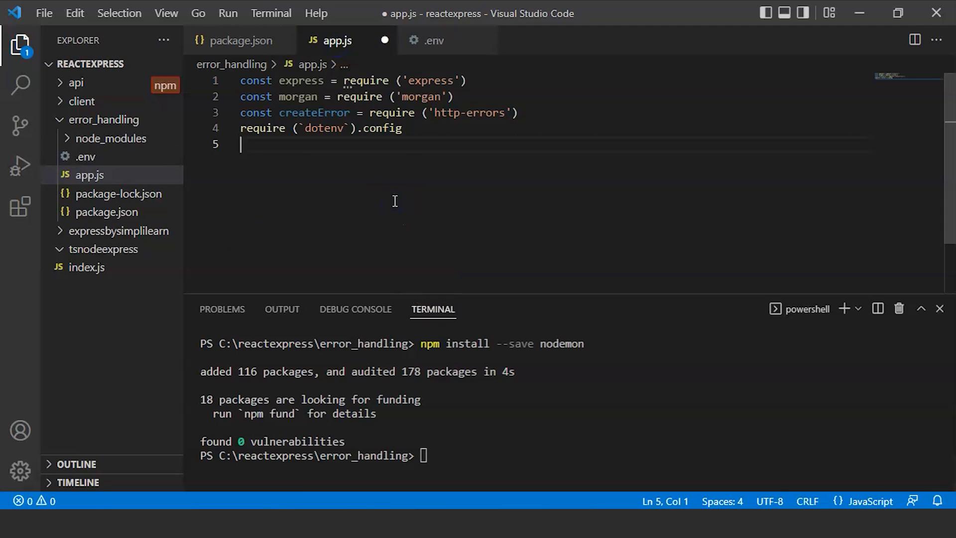
mouse_move(296, 168)
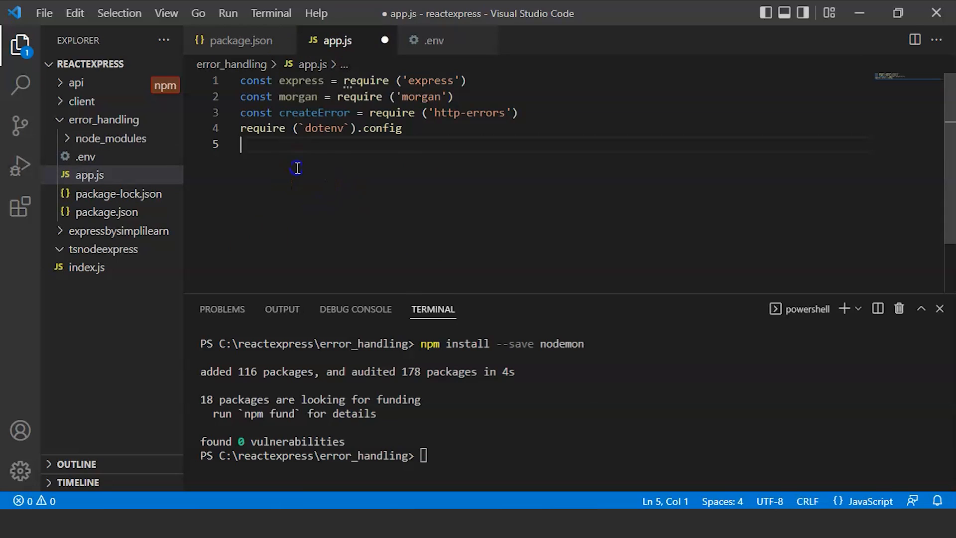
key("Return")
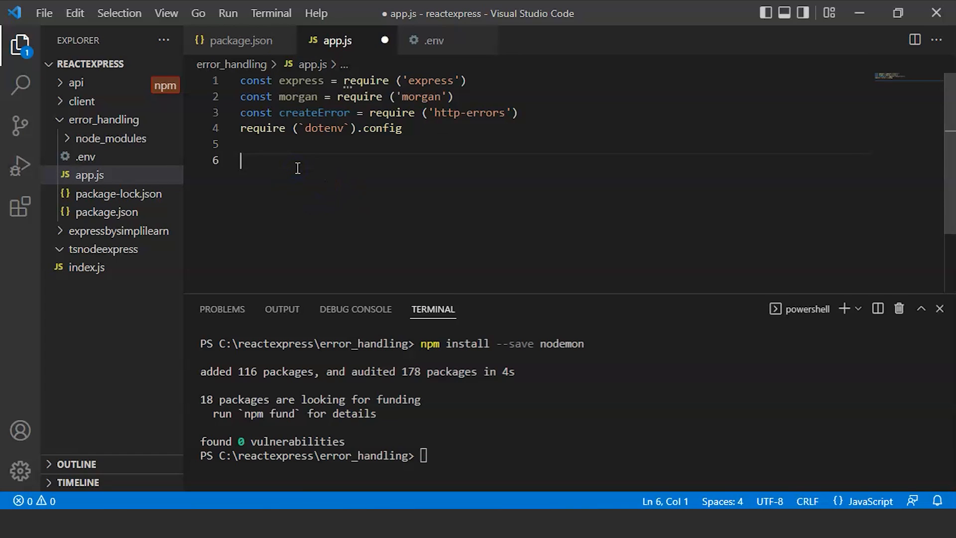
type("const")
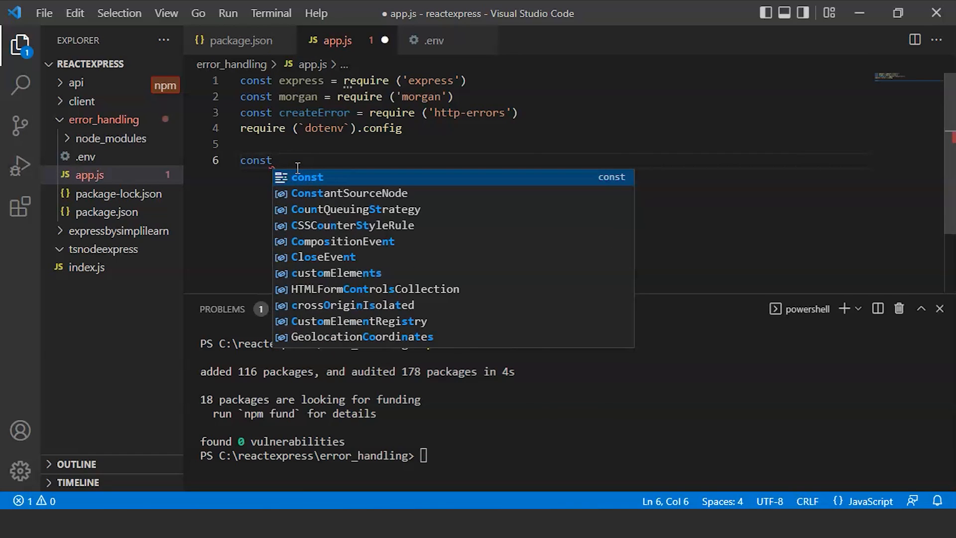
type("app")
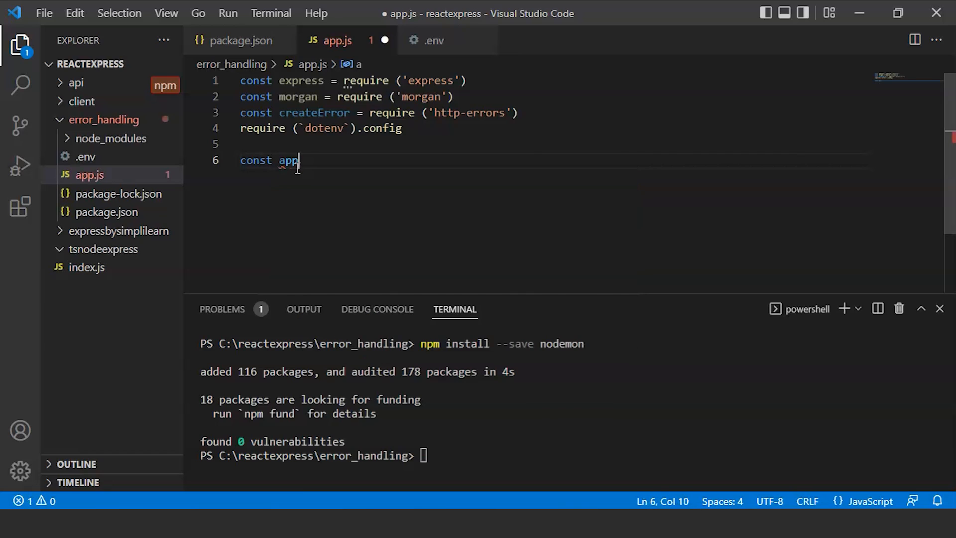
type("=")
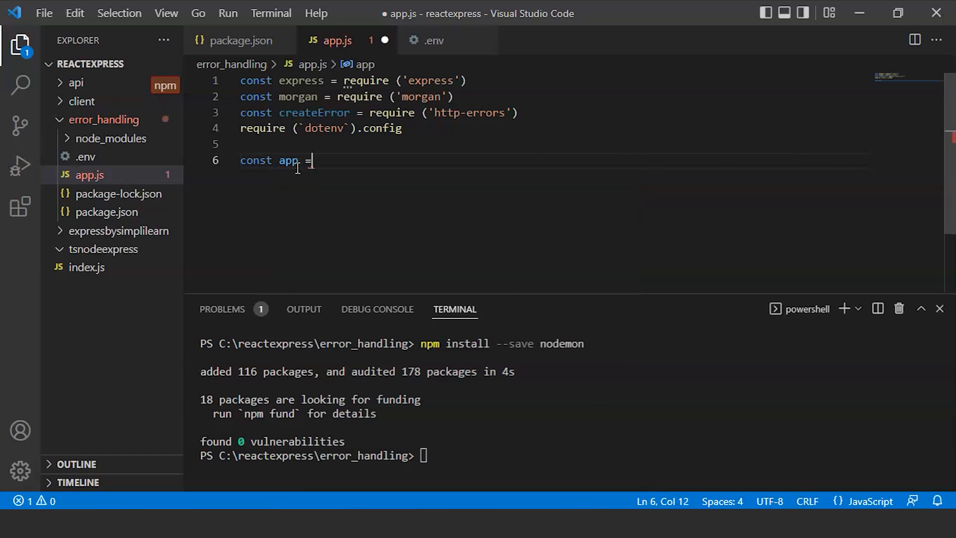
type("express(")
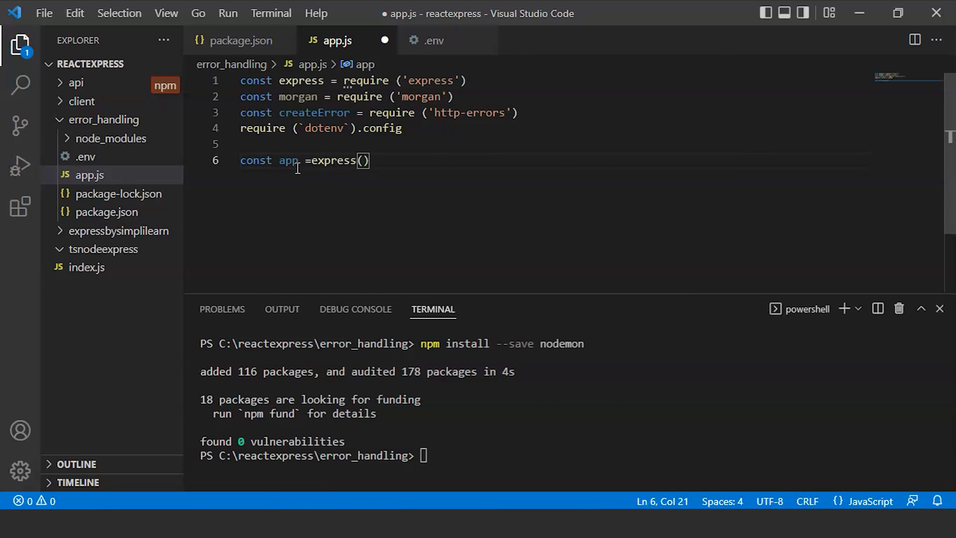
- Add const PORT = process.env.PORT || 3000 on the next line
key("Enter")
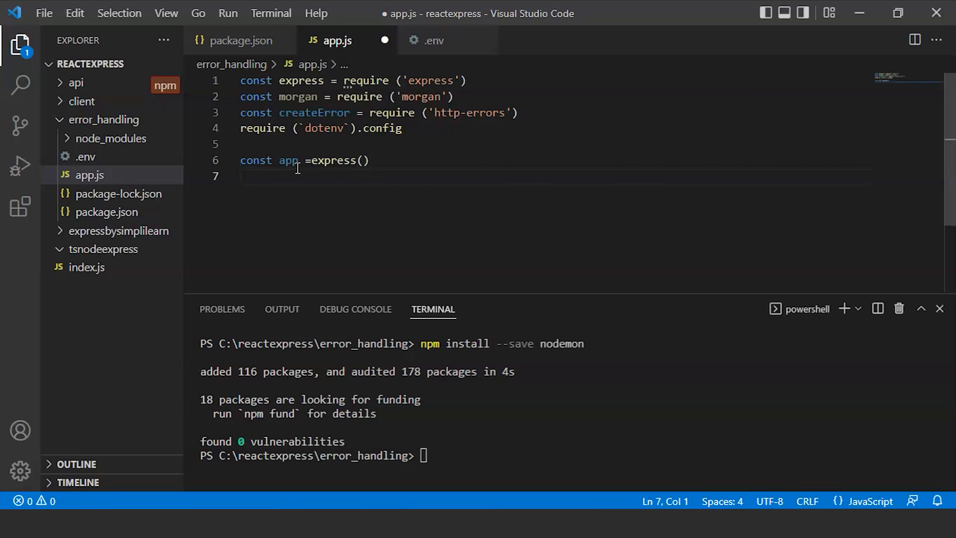
type("const")
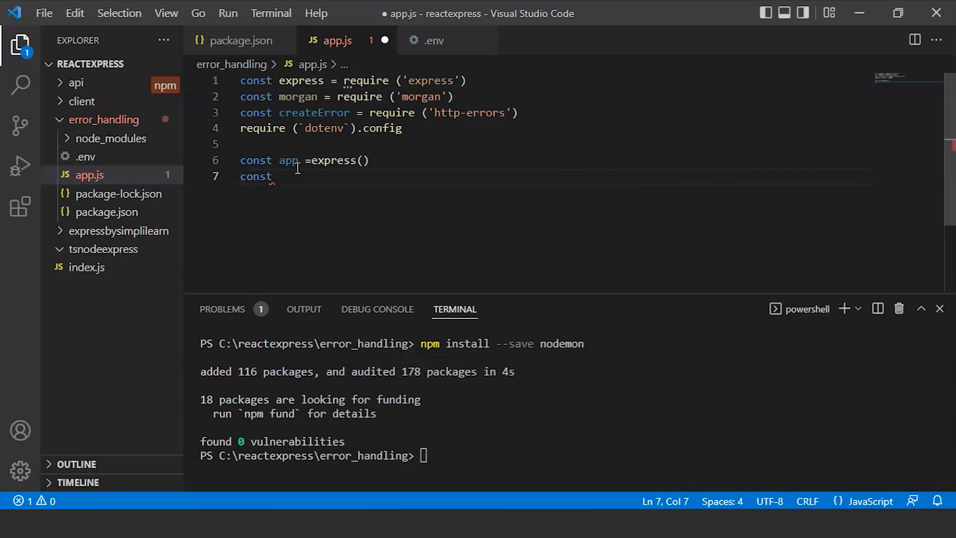
type("PORT")
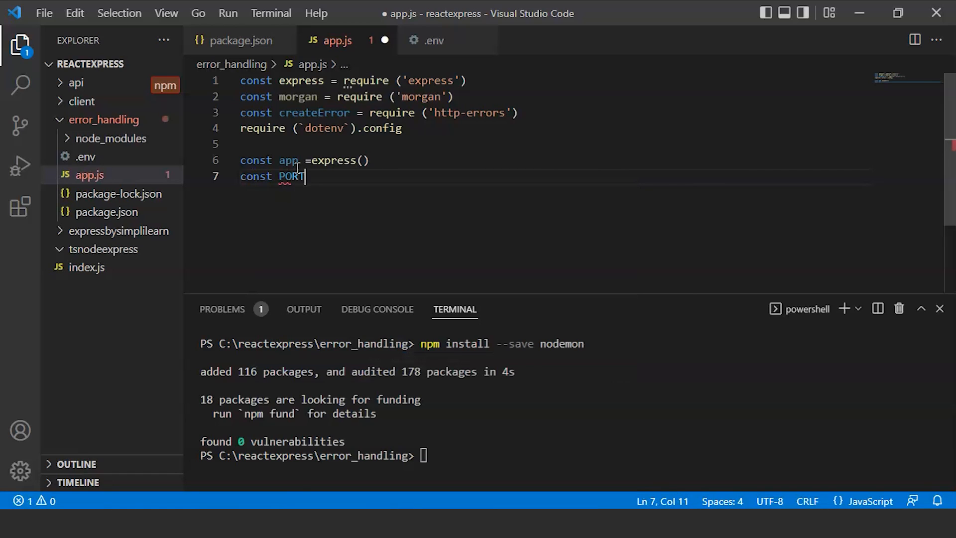
type("=")
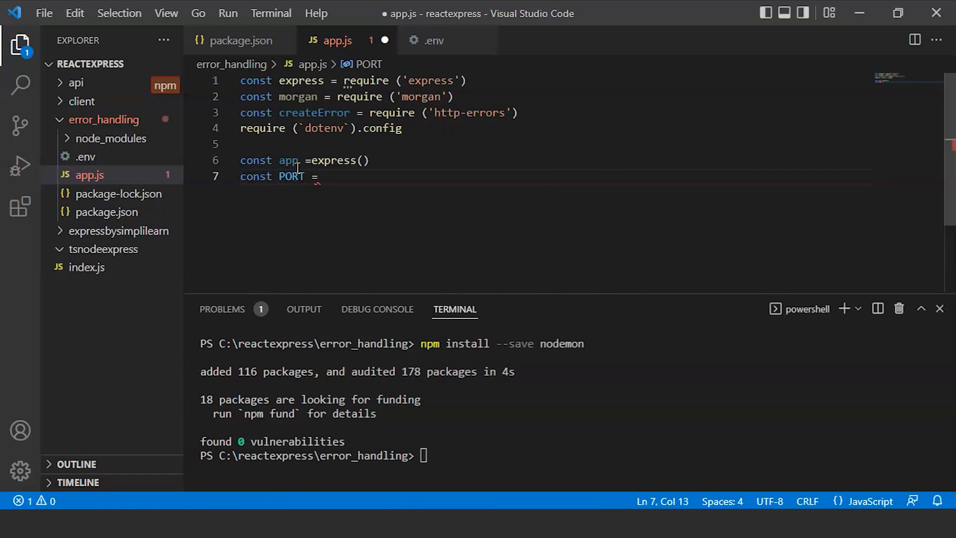
type("pr")
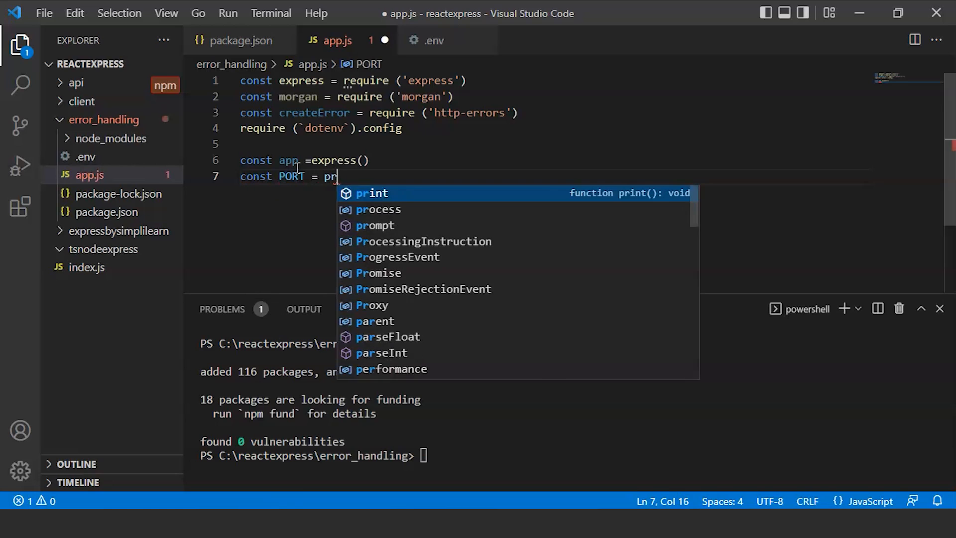
type("ocess")
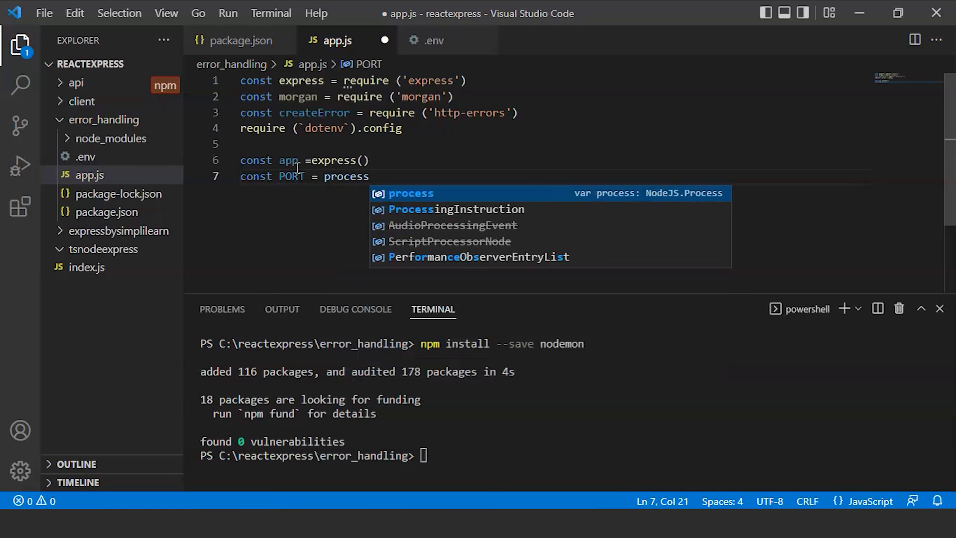
type(".env")
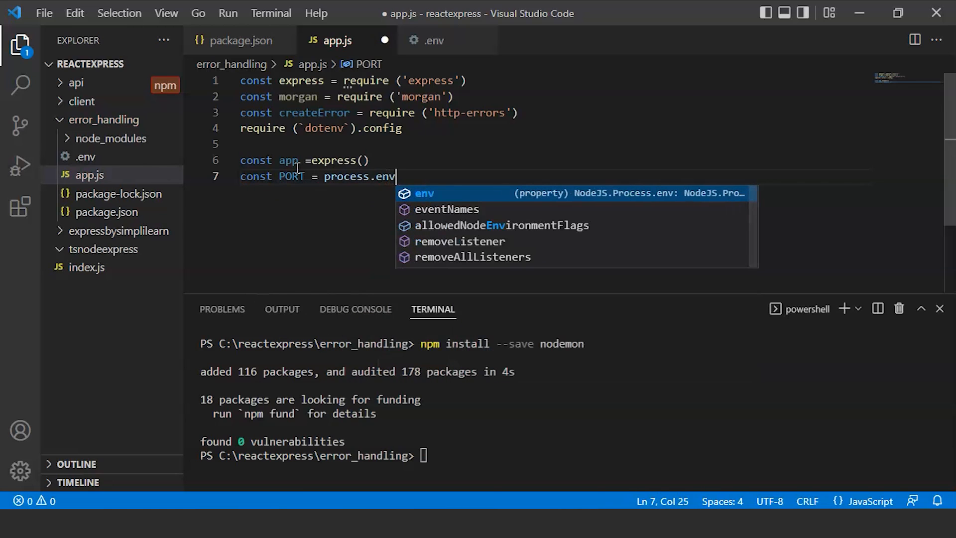
type(".PO")
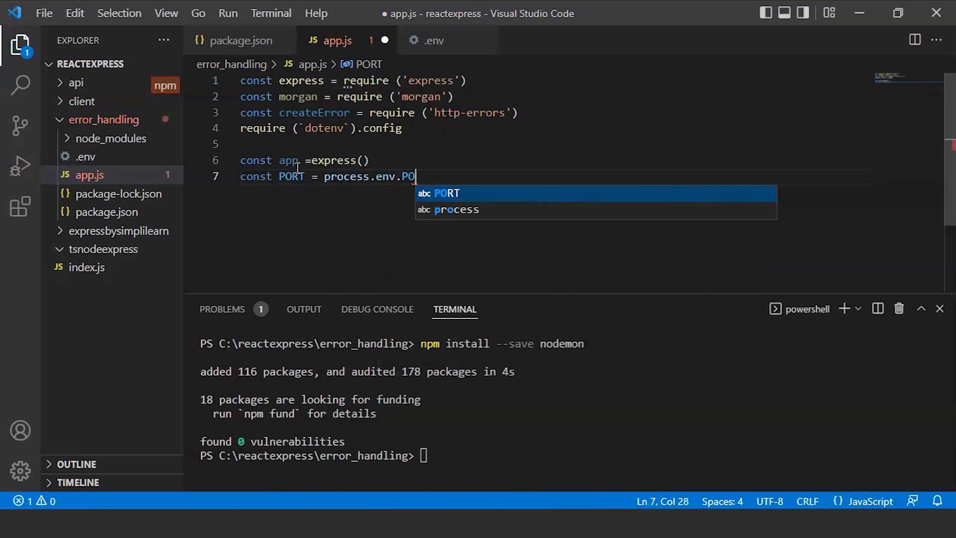
type("RT||")
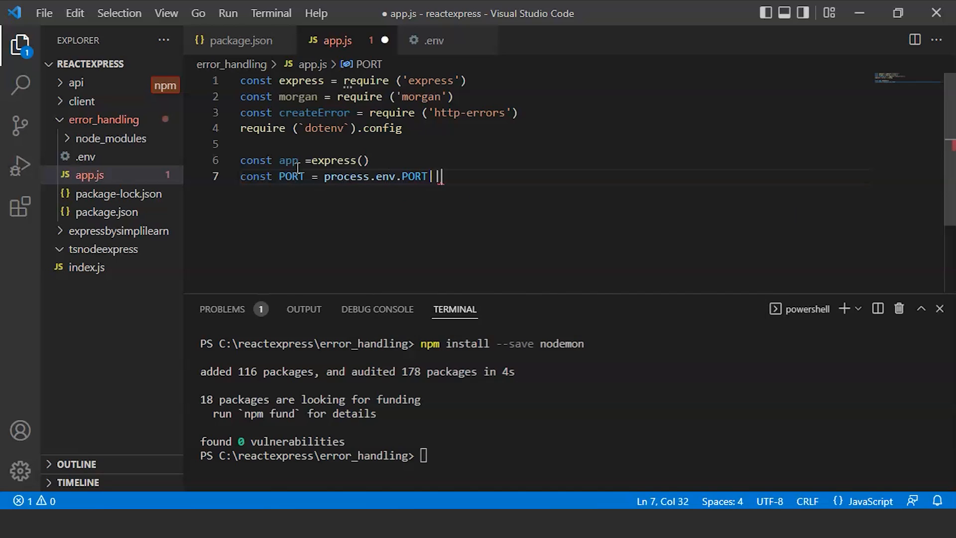
type("3000")
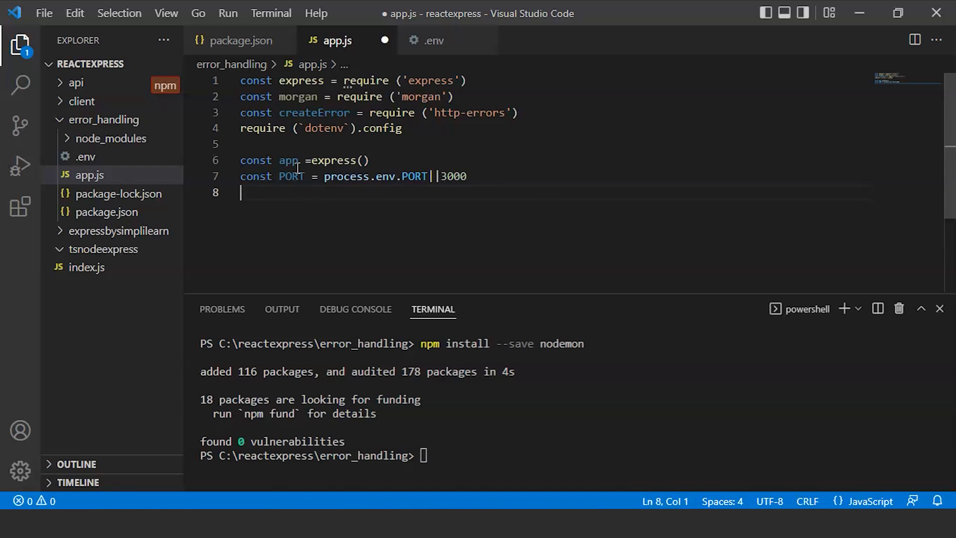
- Below the PORT constant, start app.listen(PORT, () => { with an arrow-function callback
key("Return")
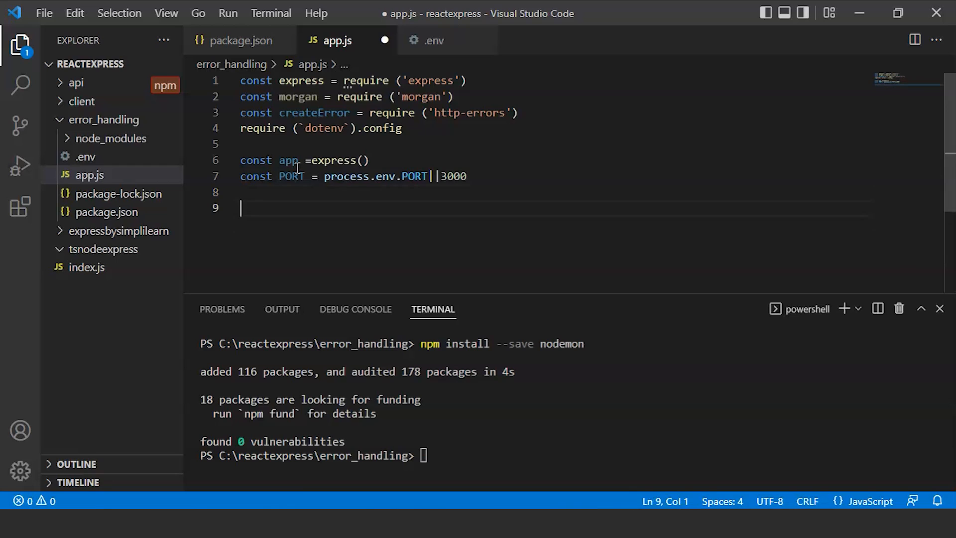
type("app.l")
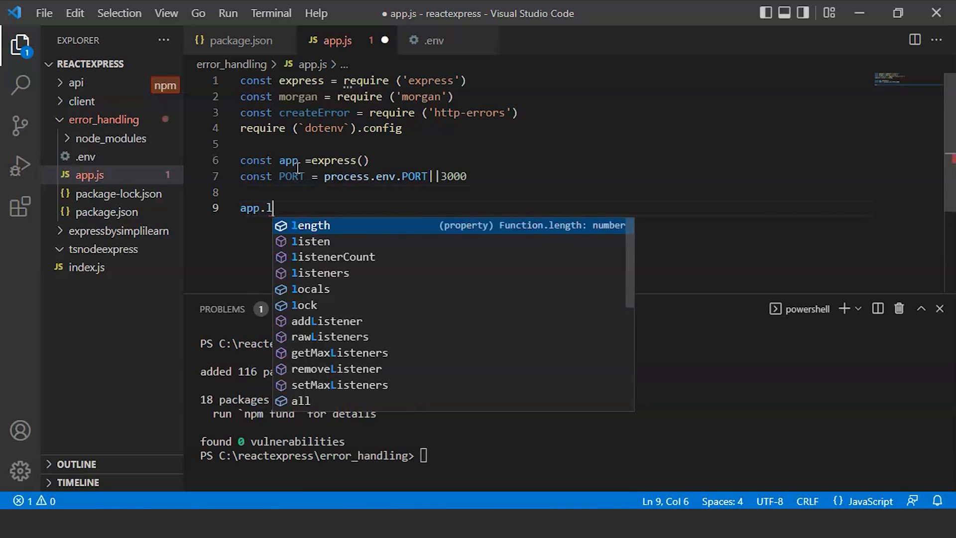
type("isten(")
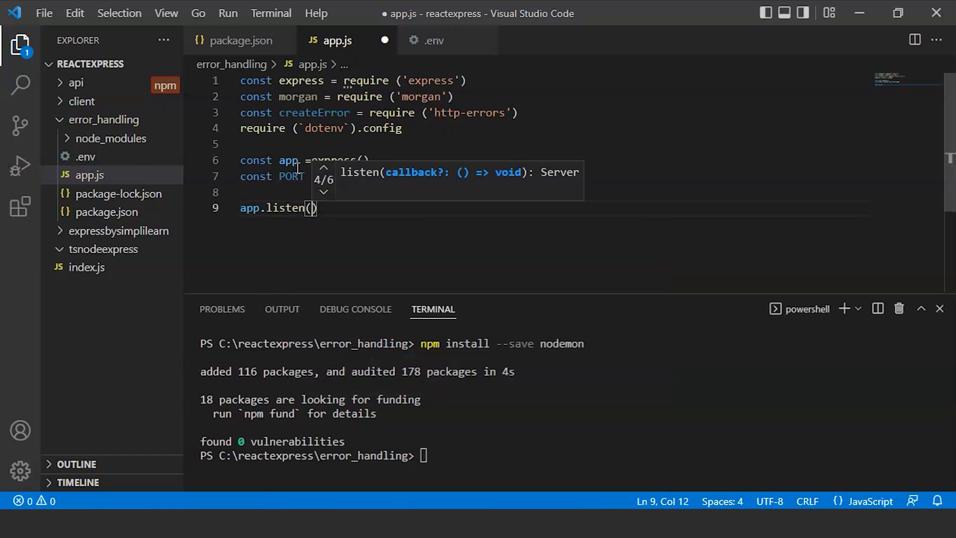
type("PO")
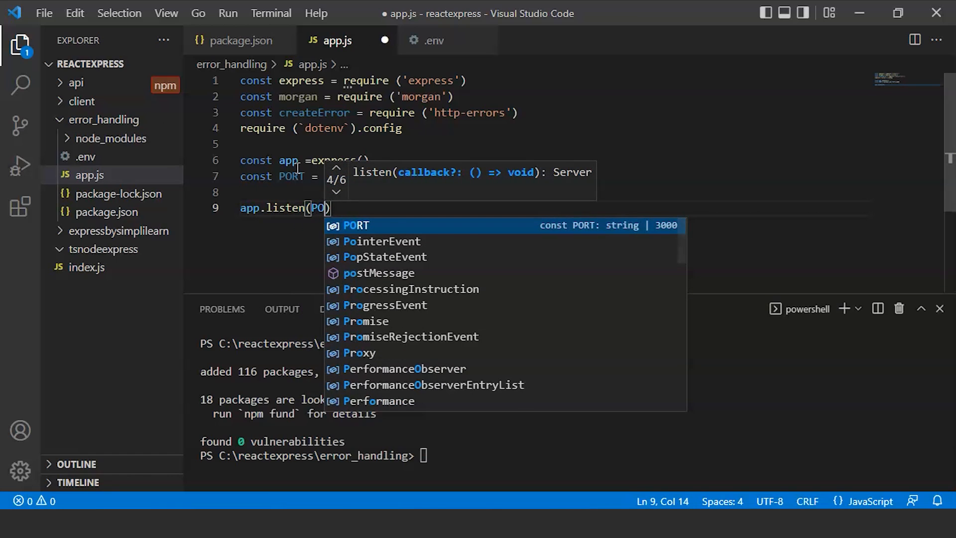
type("RT, (")
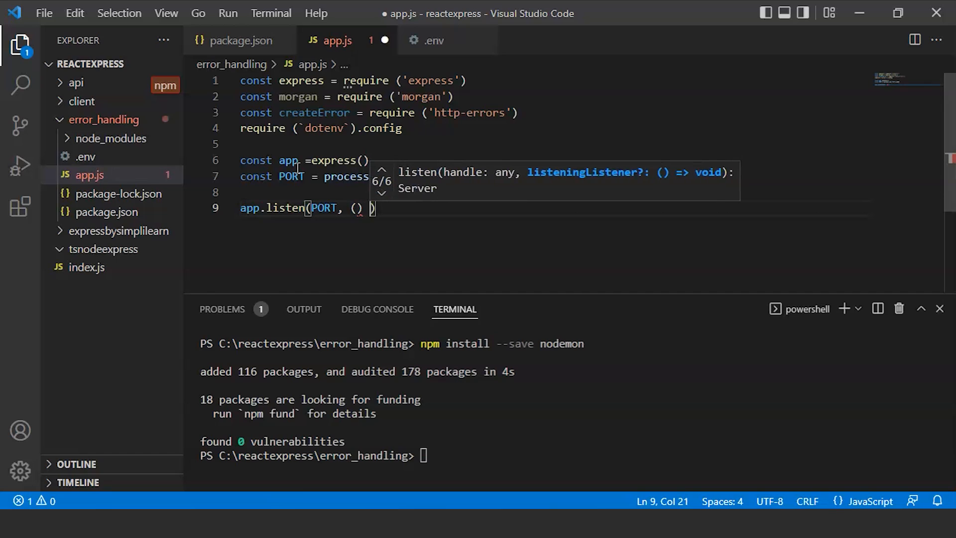
type("=>")
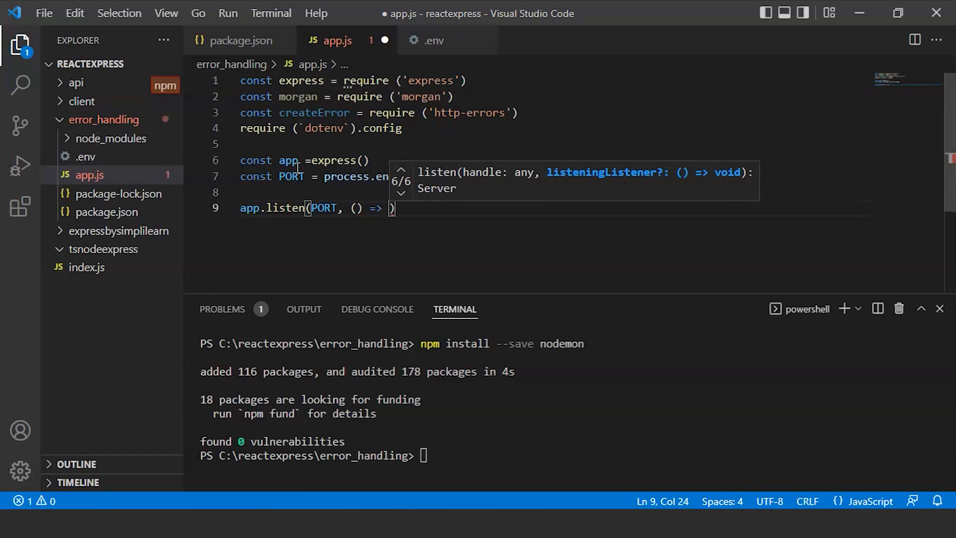
type("{")
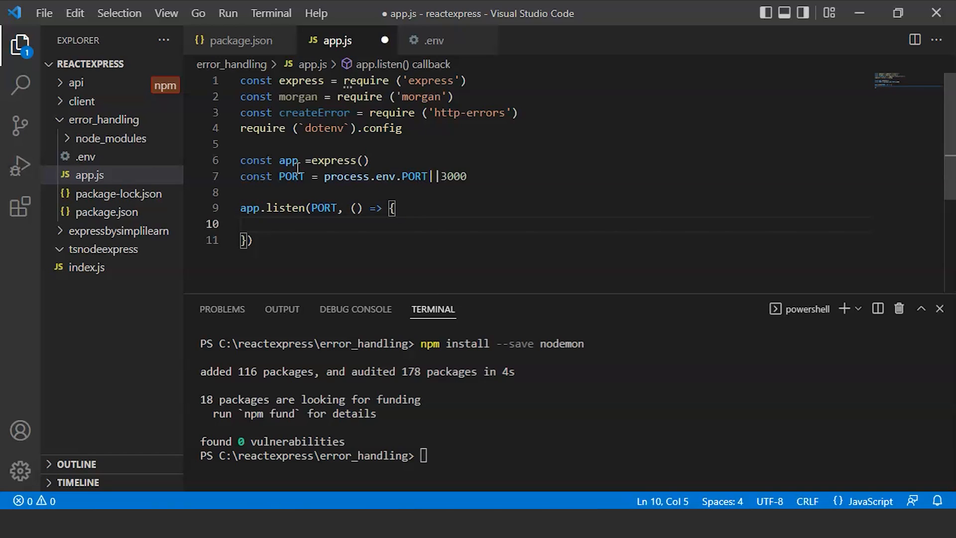
- Inside the callback, log `Server is running on port ${PORT}` with console.log
type("console.")
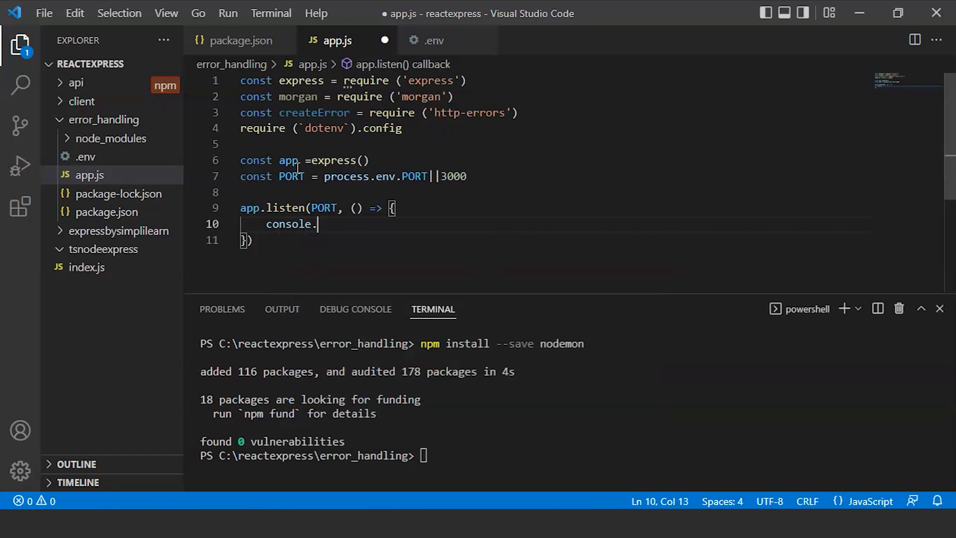
type("log(")
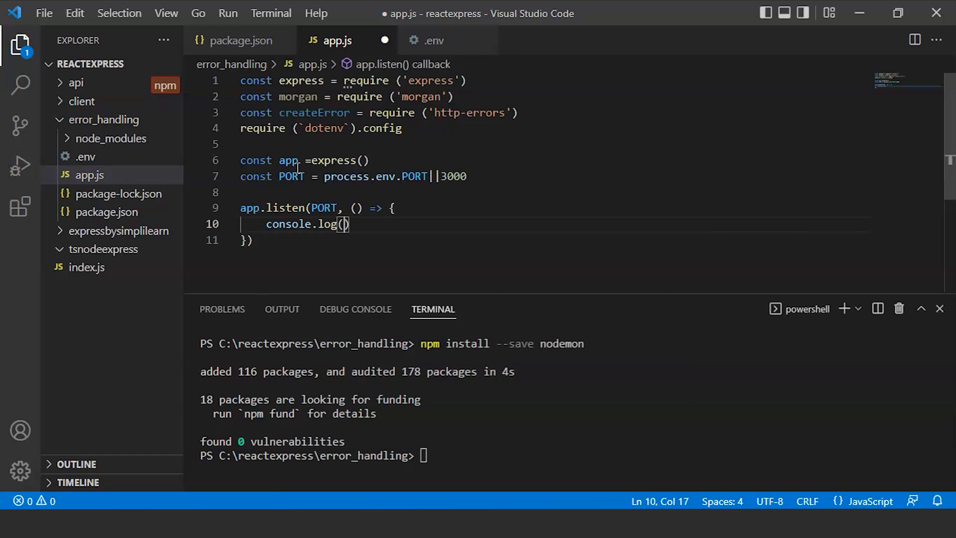
type("'")
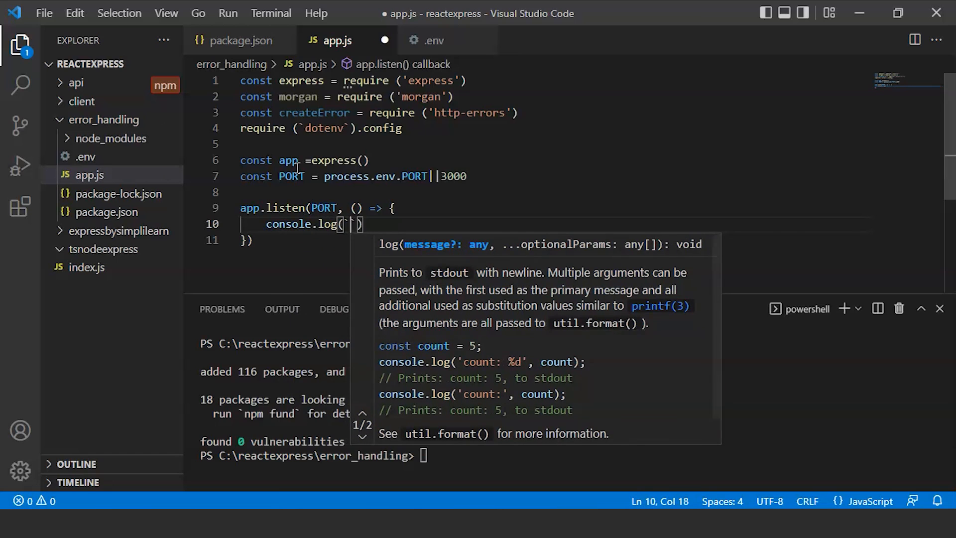
type("Ser")
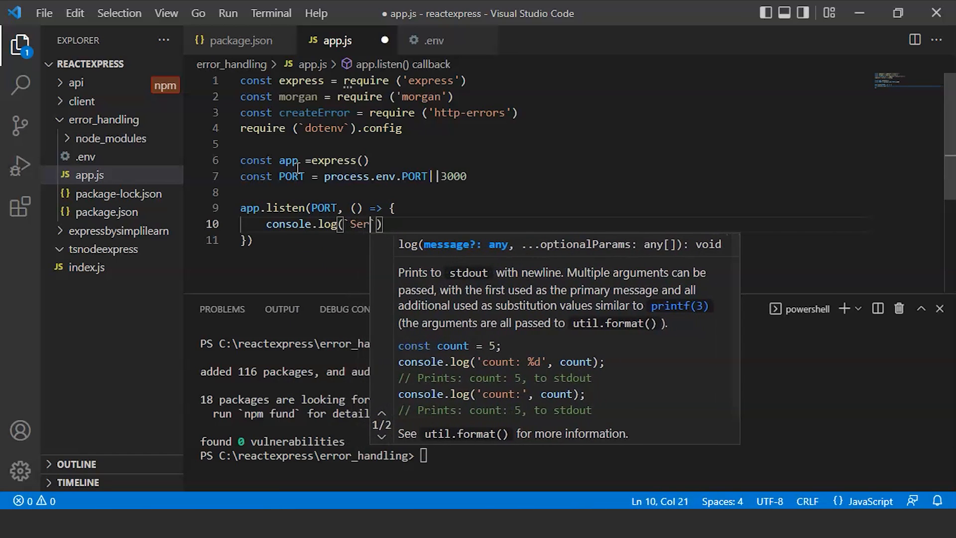
type("ver`")
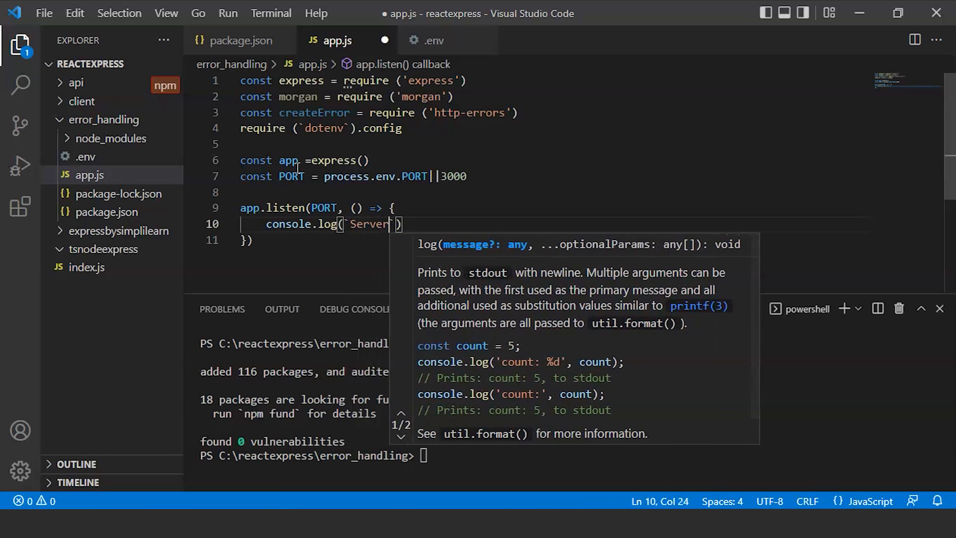
type("is running")
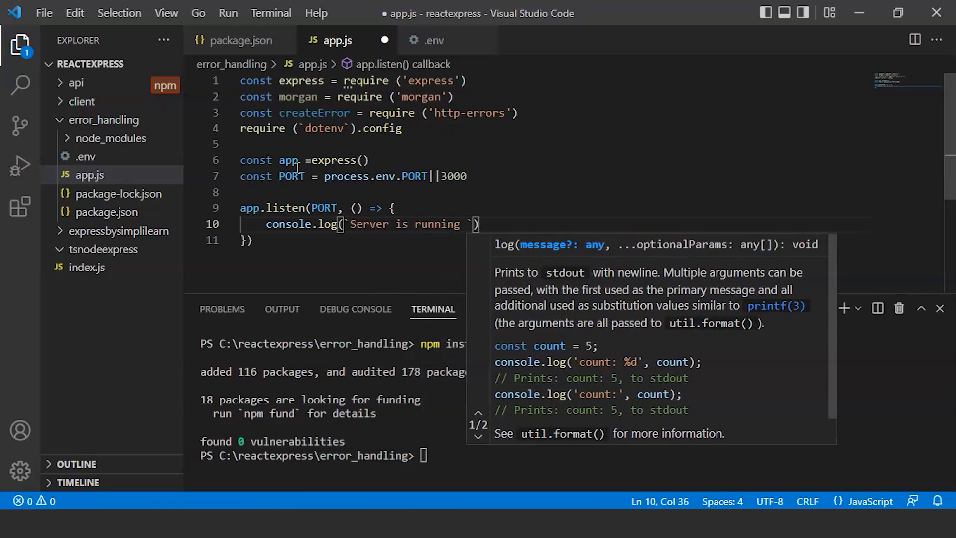
type("on port")
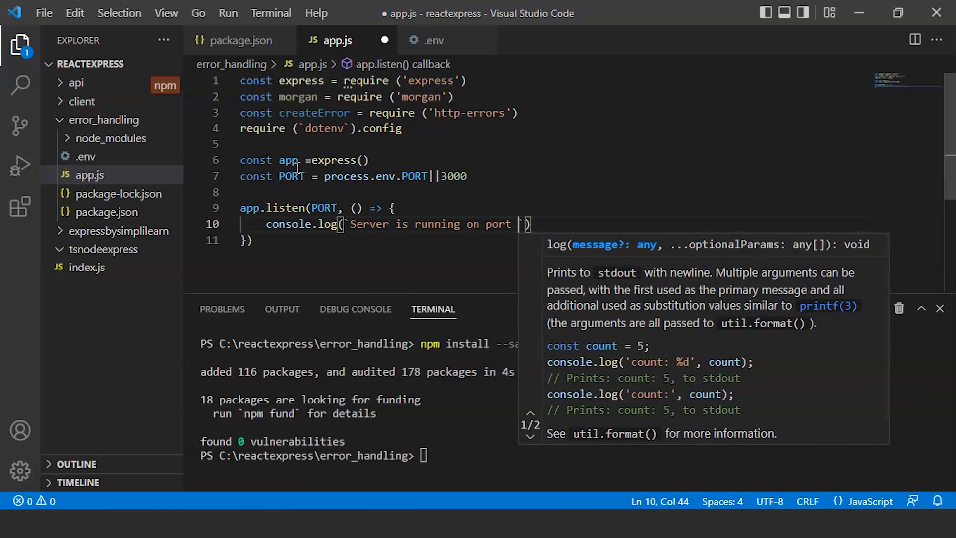
type("$")
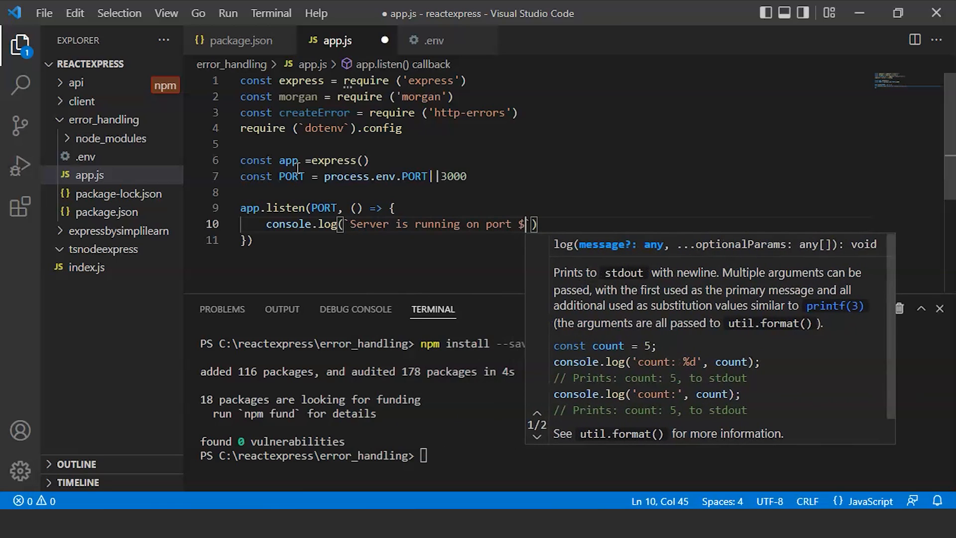
type("(")
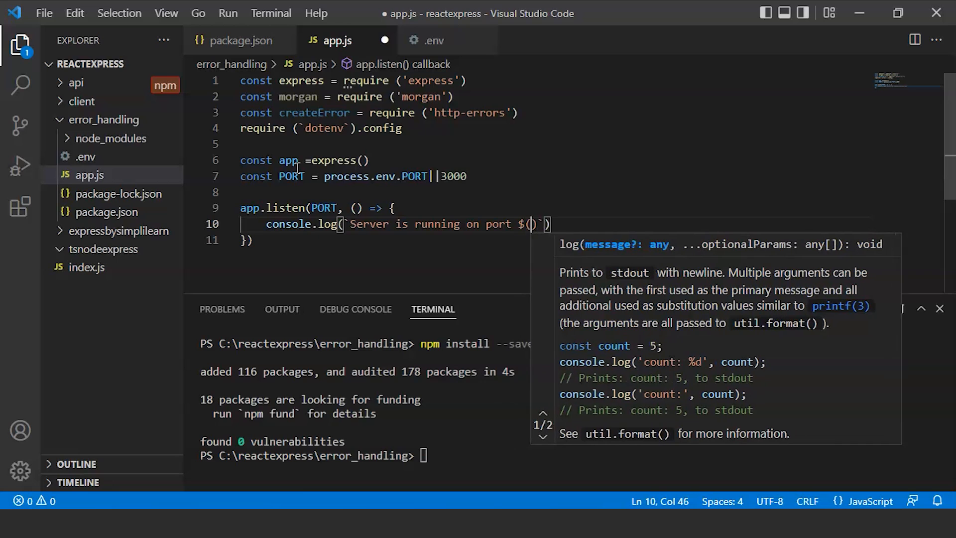
type("PORT")
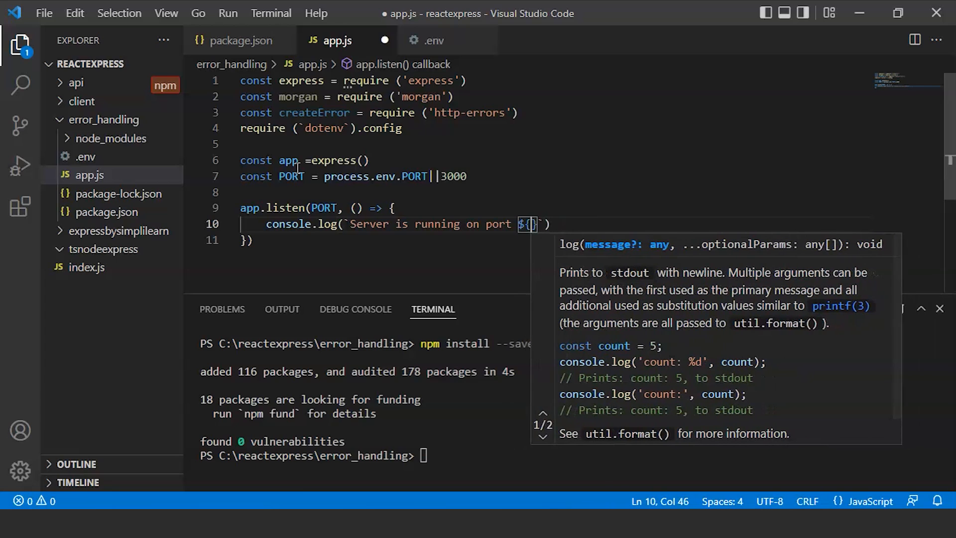
type("PORT")
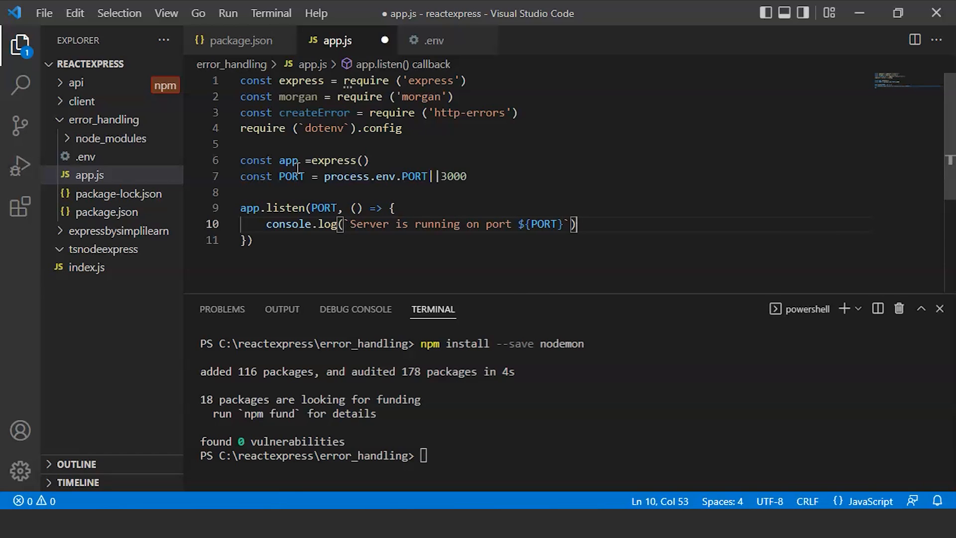
- Run npm start in the terminal, which fails with a missing-script error
left_click(240, 40)
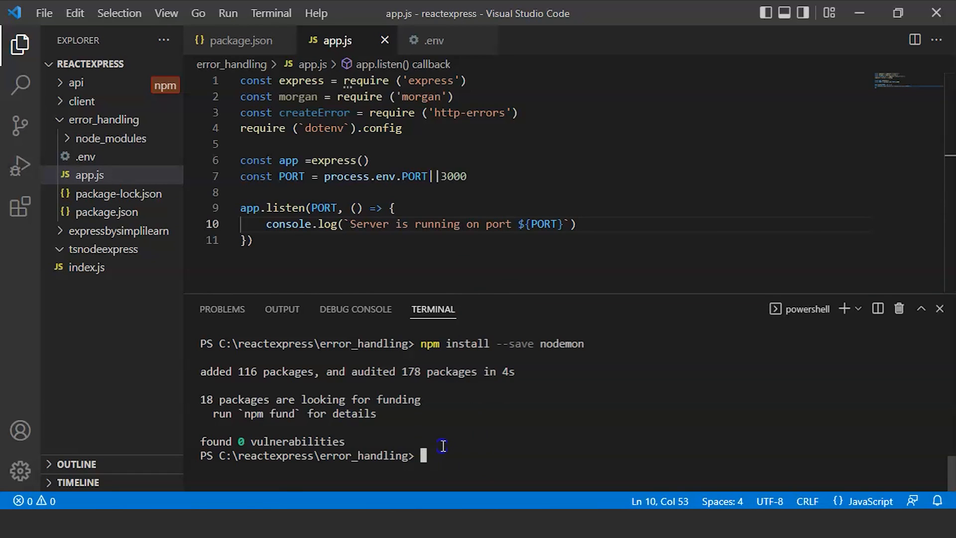
type("npm start")
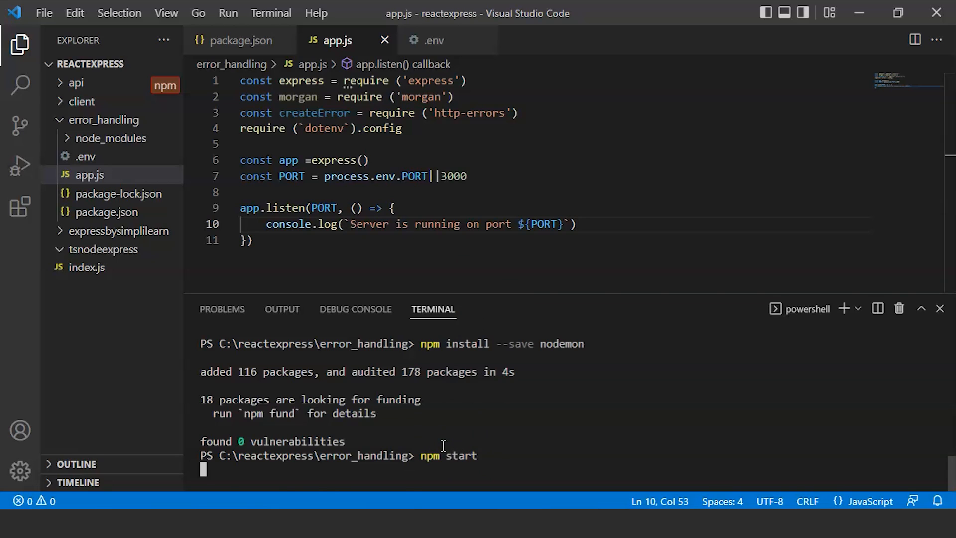
key("Return")
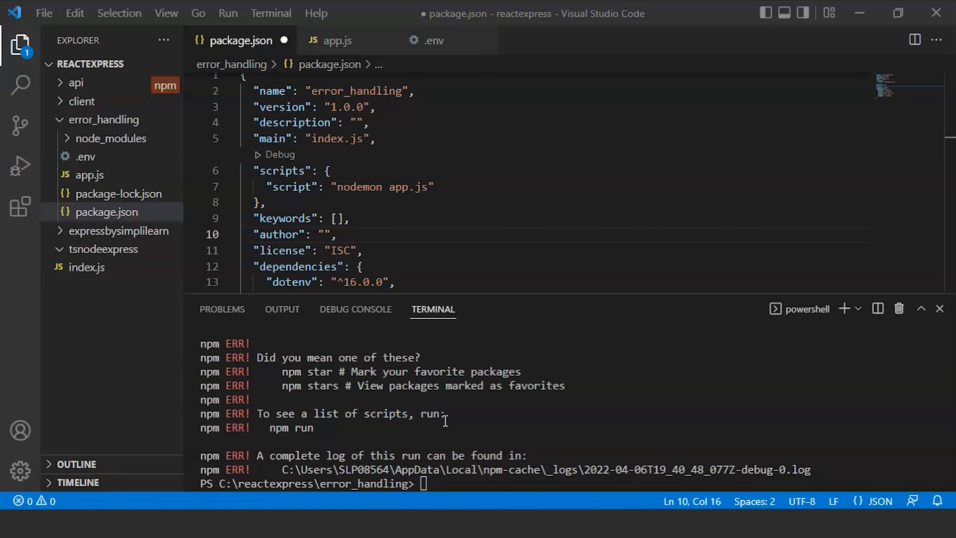
mouse_move(326, 357)
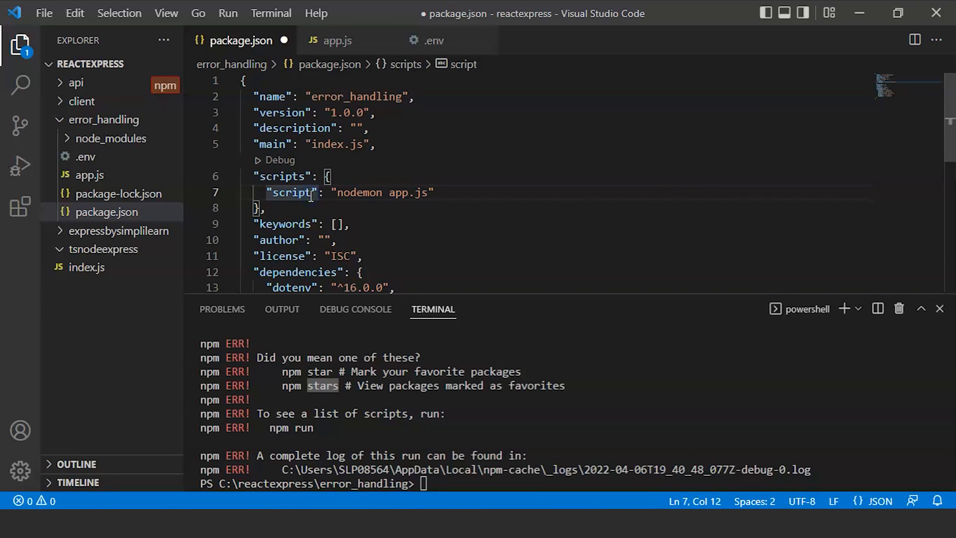
- Rename the package.json script key to "start" and save the file
key("BackSpace")
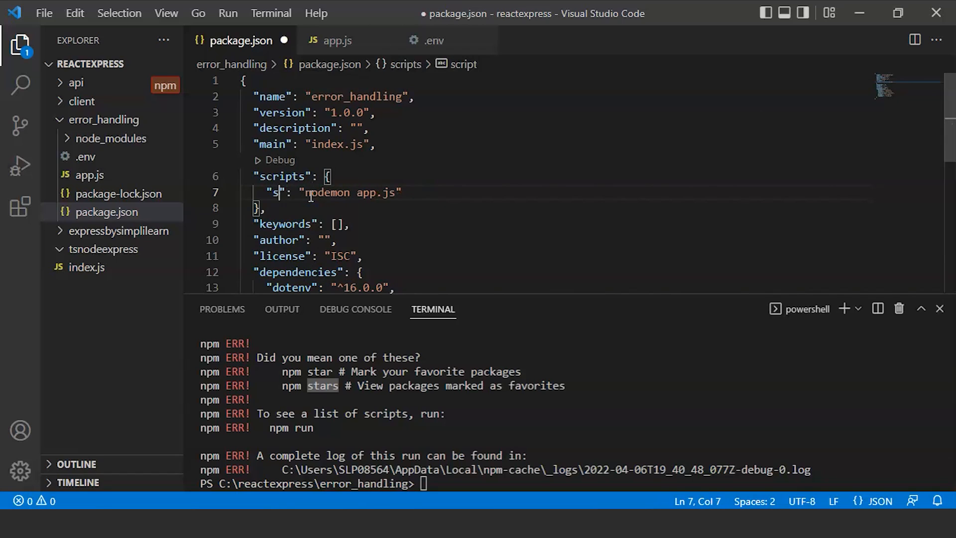
type("tart")
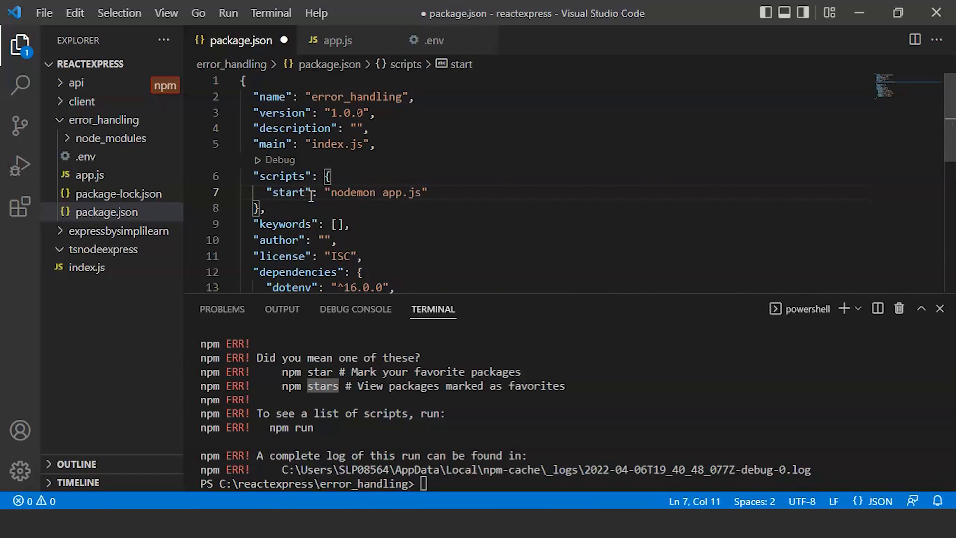
key("ctrl+s")
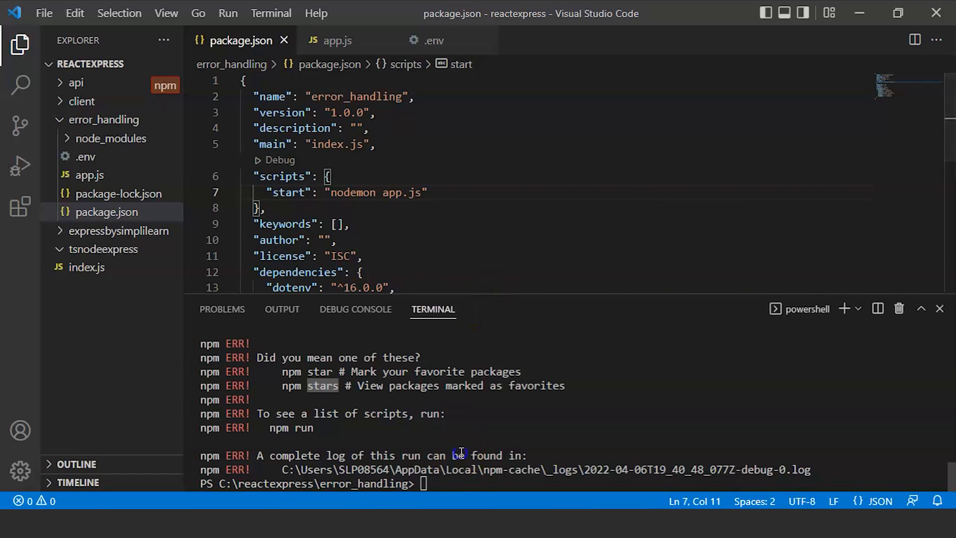
- Clear the terminal and rerun npm start, launching the server on port 3000
type("cla")
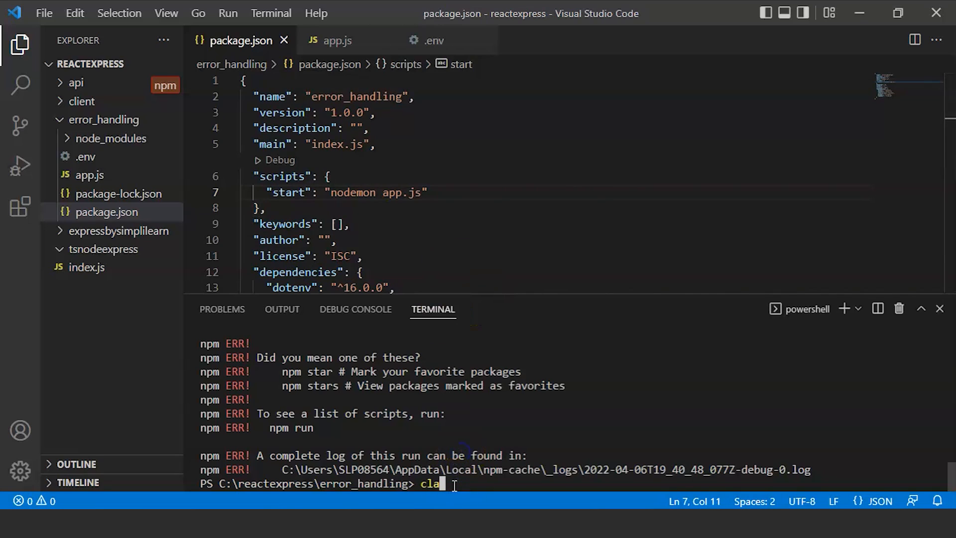
key("Return")
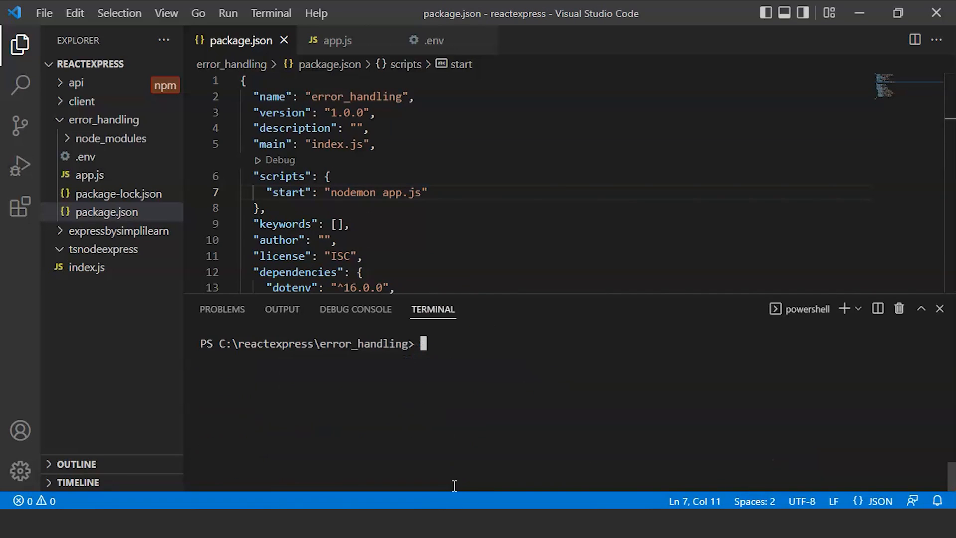
type("npm start")
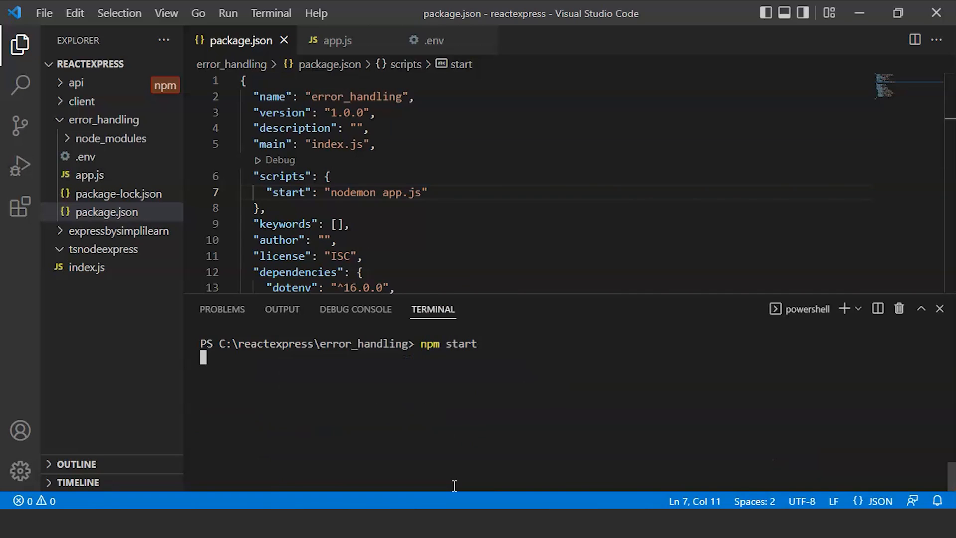
key("Return")
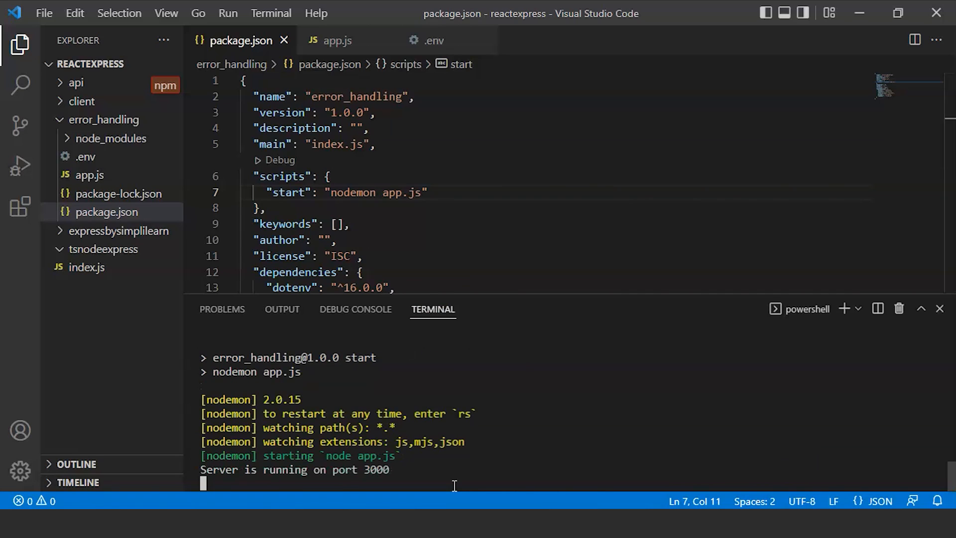